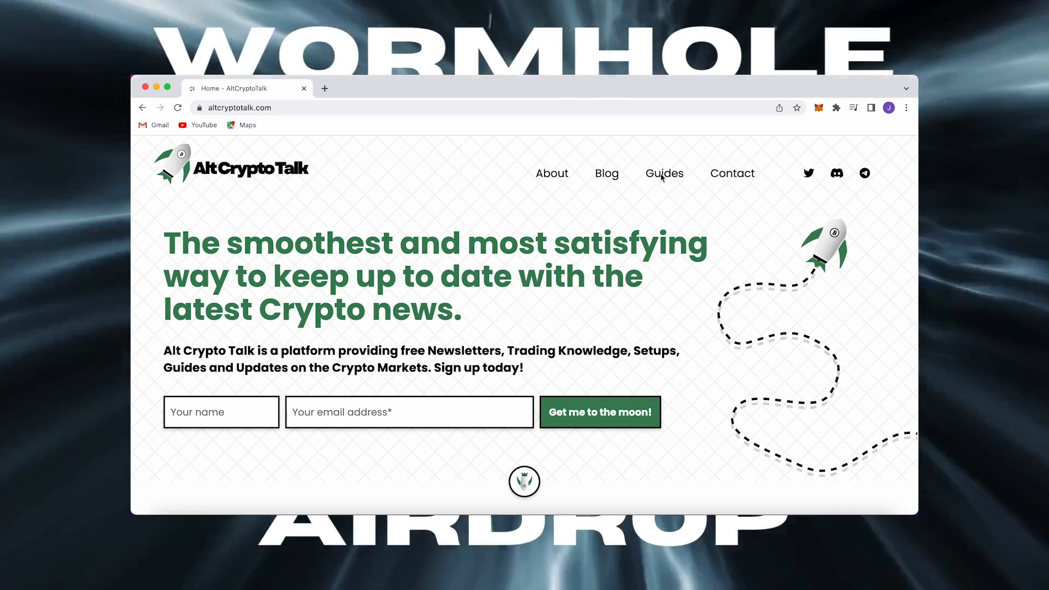
Step: Show the AltCryptoTalk Crypto Guides page, then bring up the Wormhole homepage
left_click(663, 174)
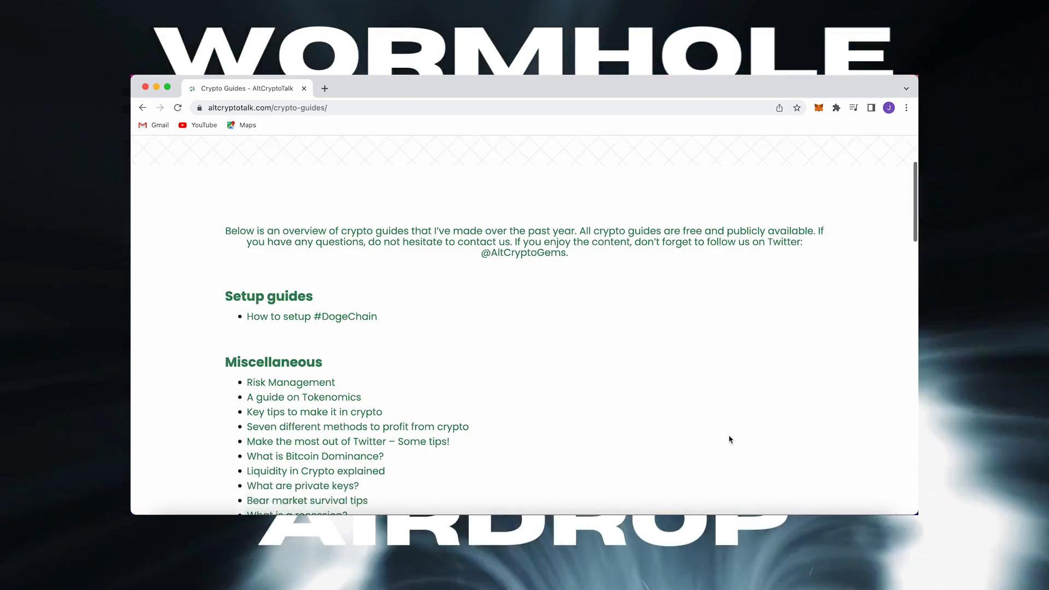
left_click(505, 15)
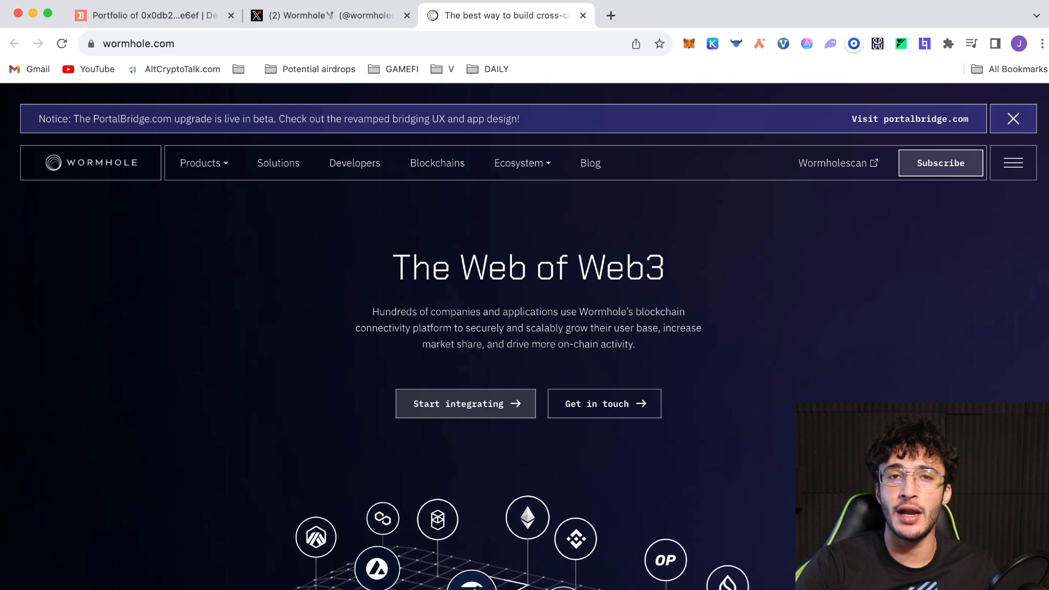
mouse_move(768, 484)
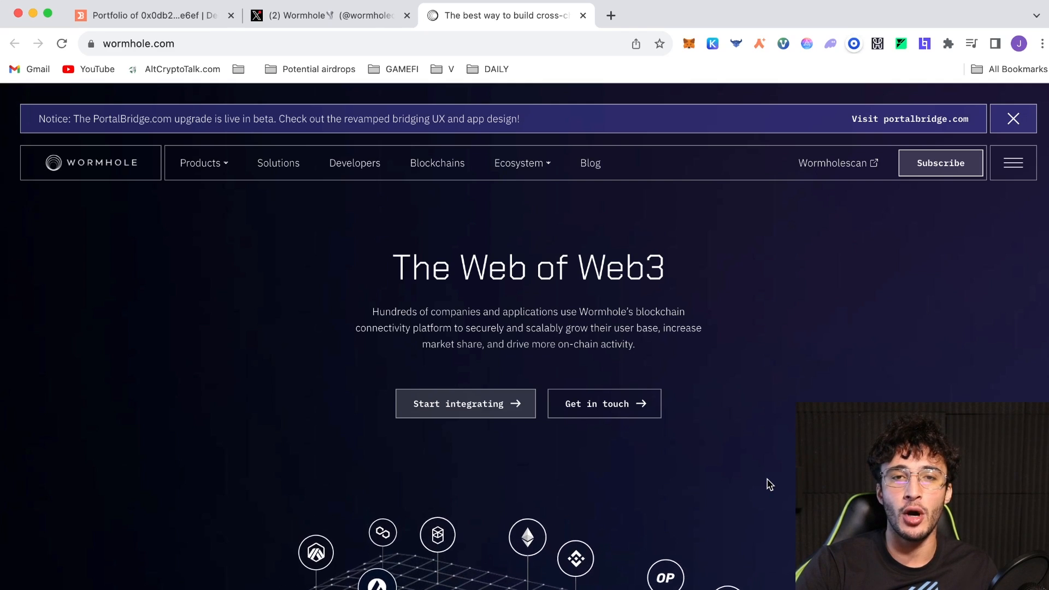
scroll("down", 3)
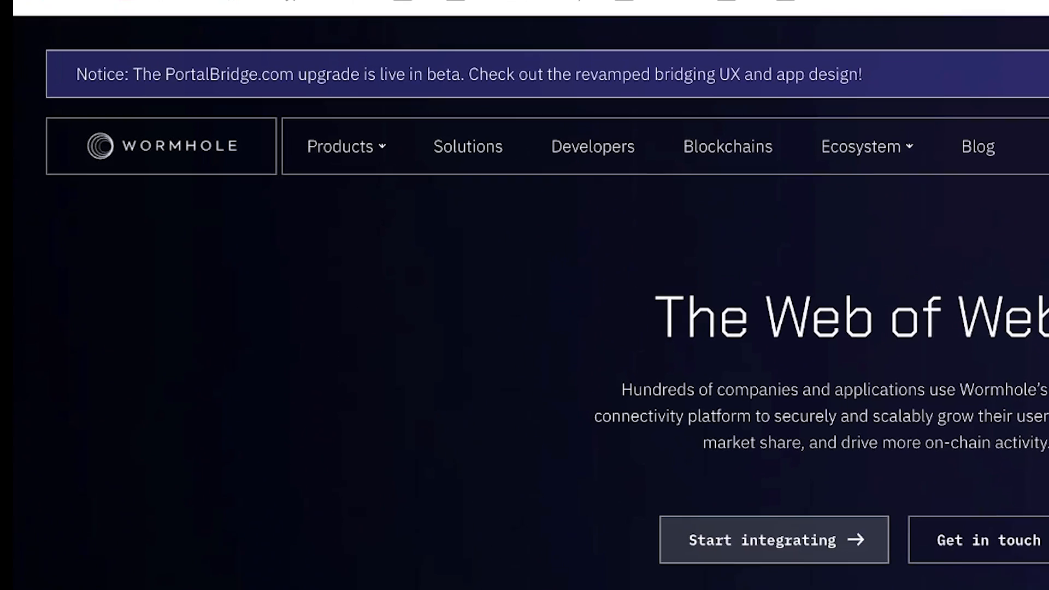
scroll("down", 3)
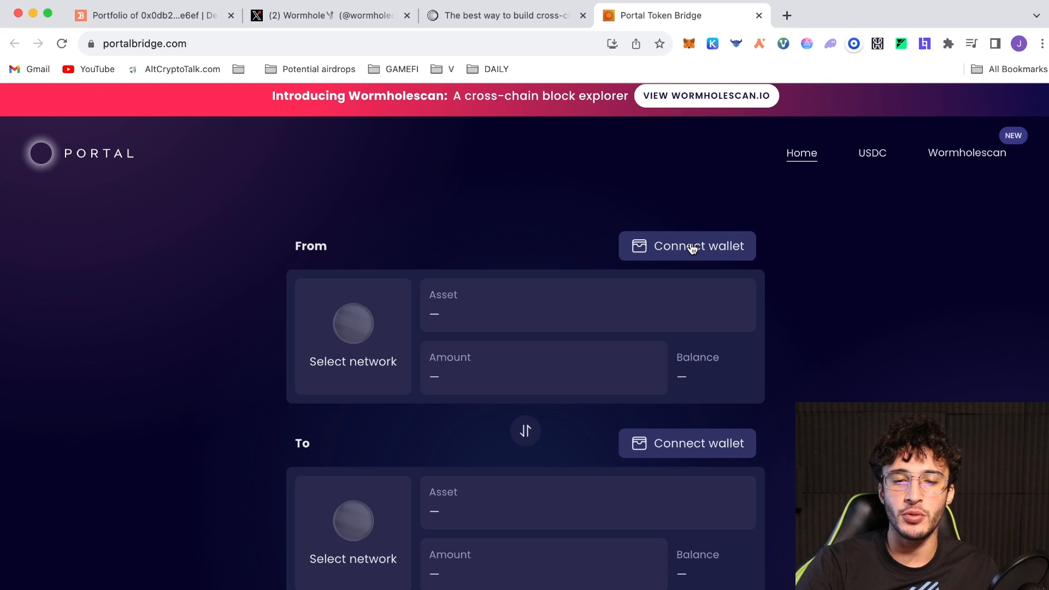
Step: Connect MetaMask as both the sending (From) and receiving (To) wallet
left_click(686, 245)
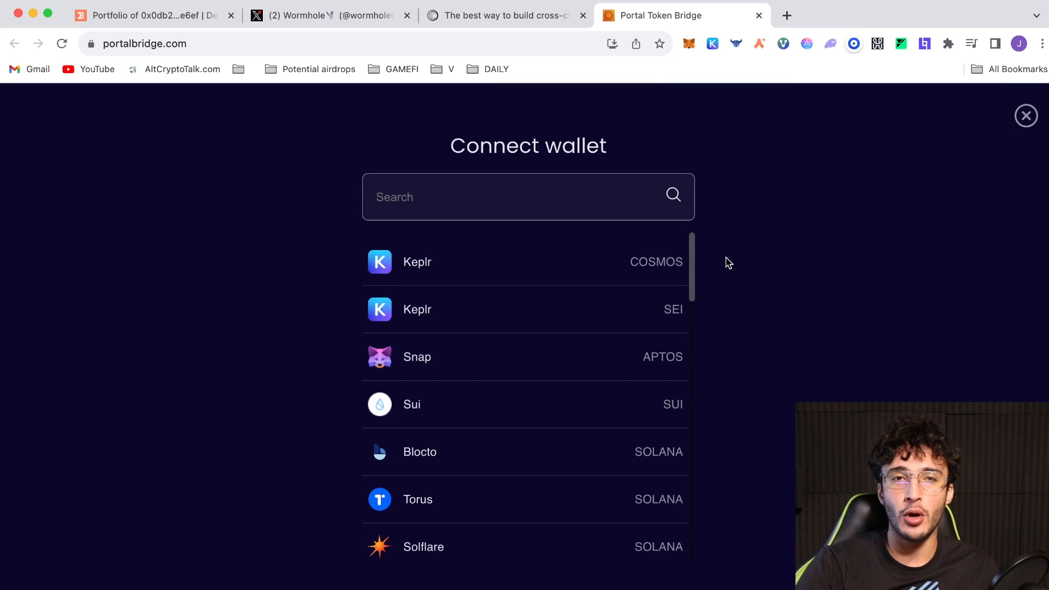
mouse_move(627, 318)
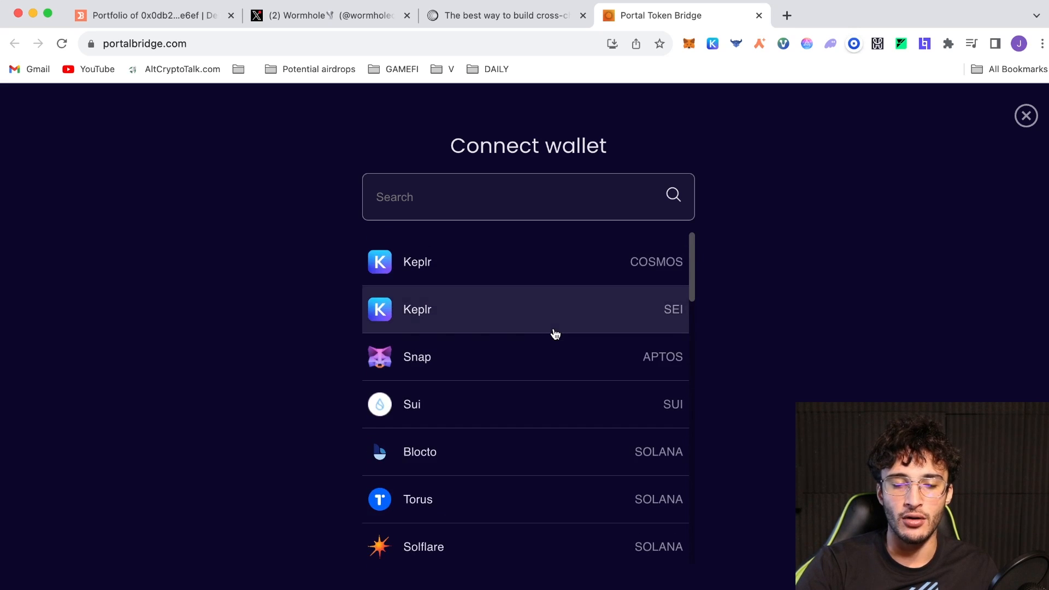
left_click(431, 541)
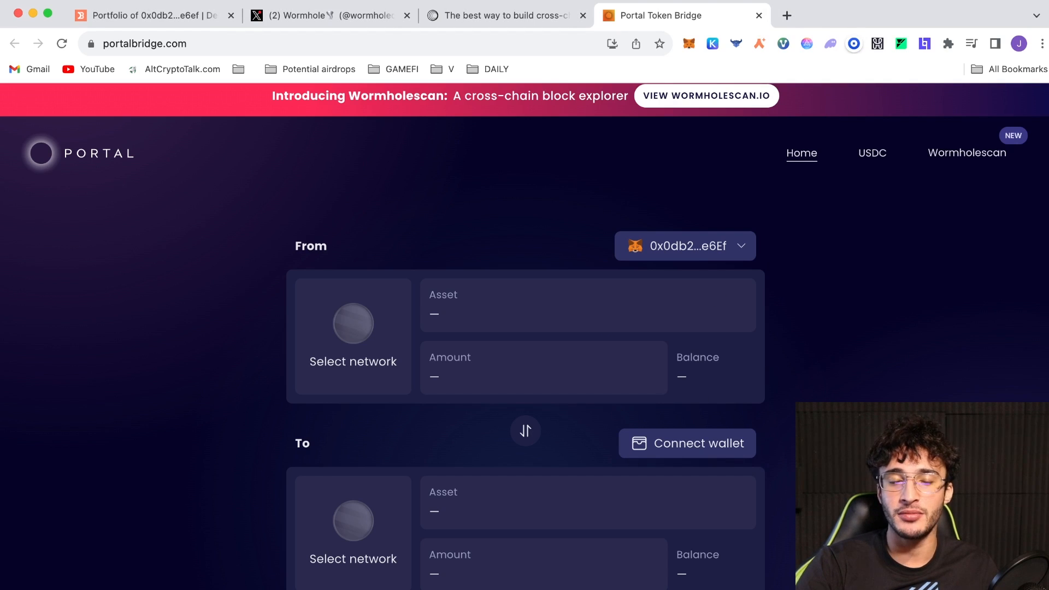
scroll("down", 3)
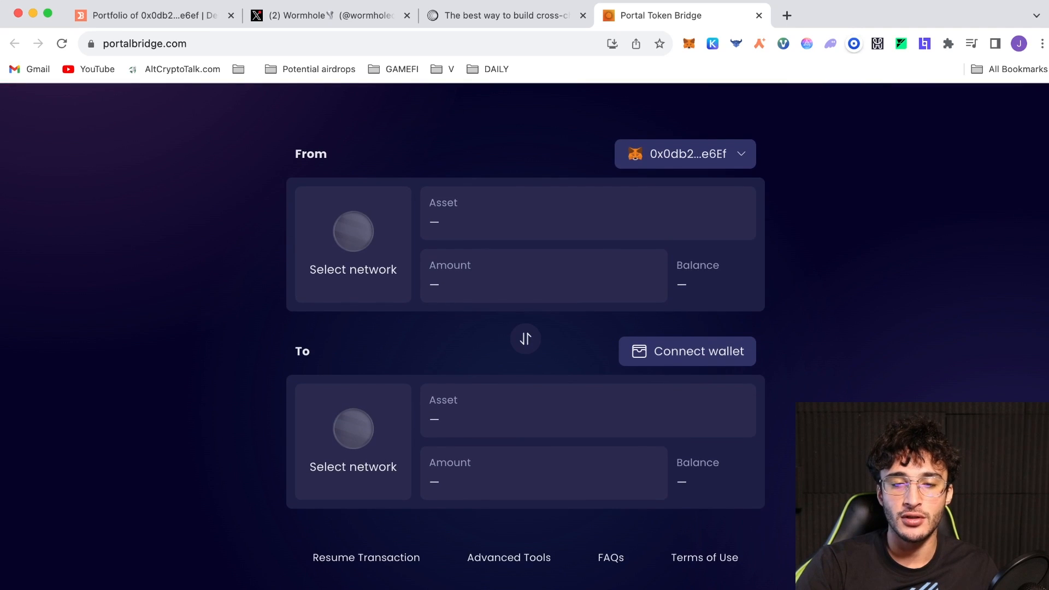
left_click(686, 350)
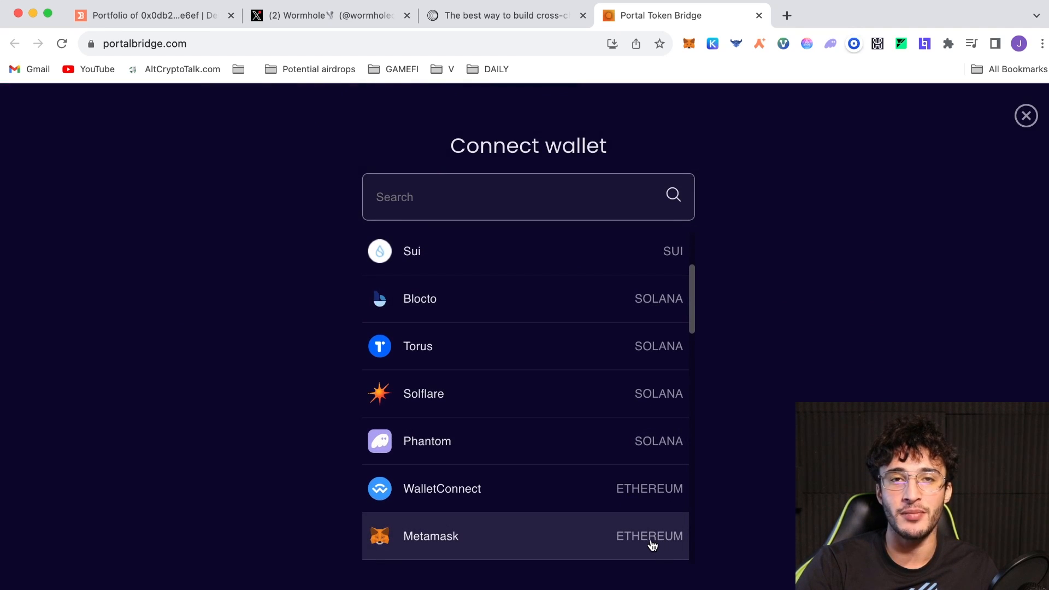
left_click(430, 535)
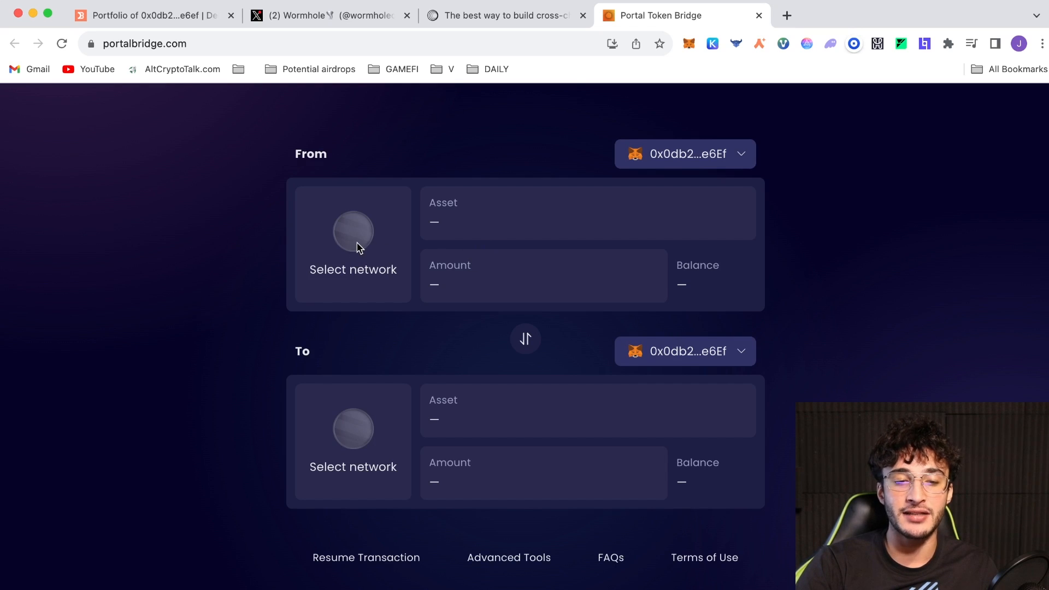
Step: Set Arbitrum as the source network with ETH (Arbitrum) as the asset to send
left_click(353, 243)
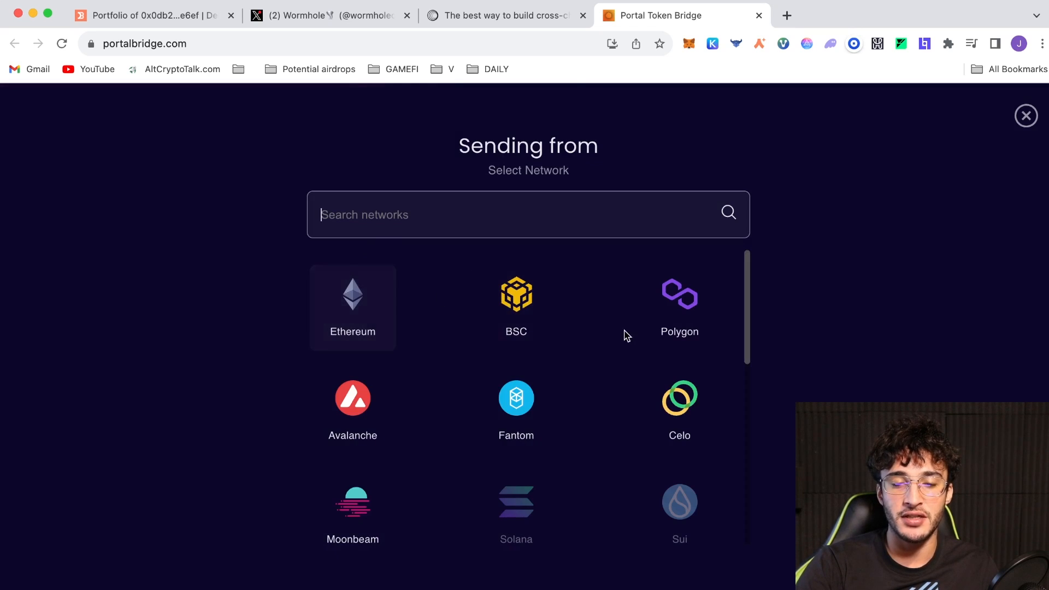
scroll("down", 3)
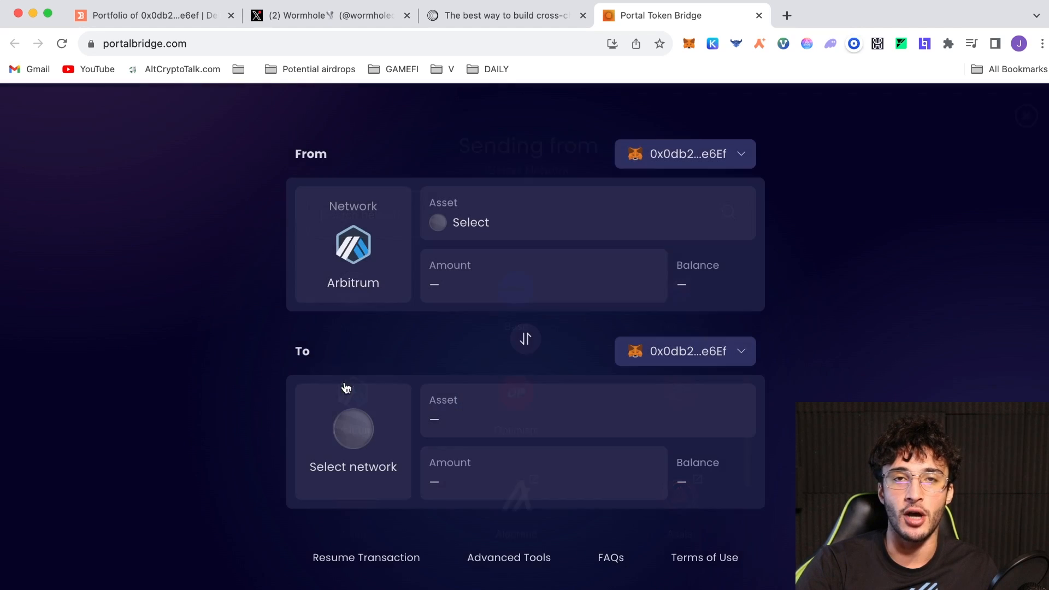
mouse_move(834, 342)
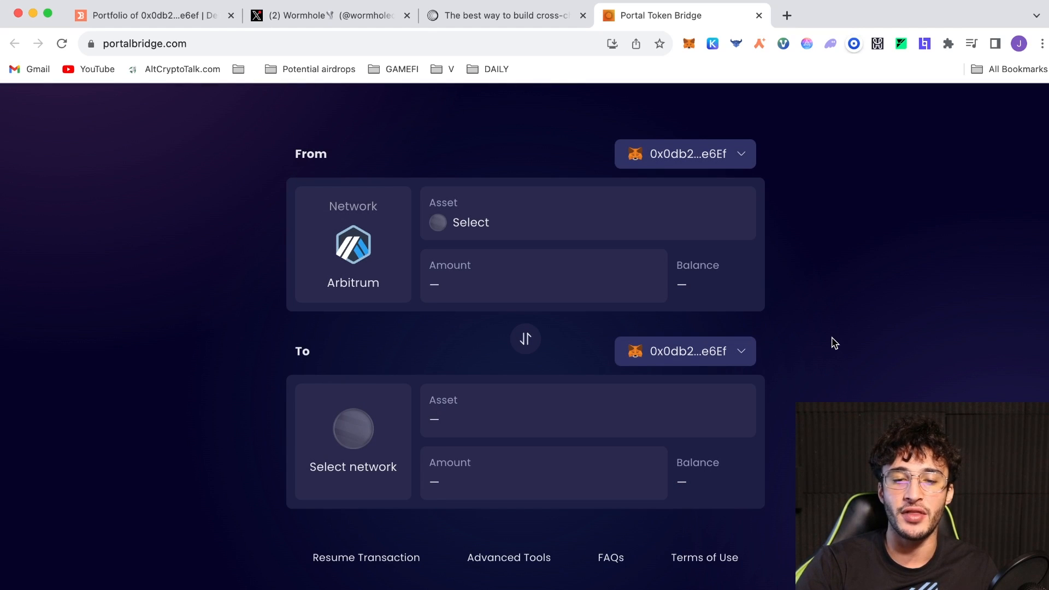
left_click(469, 221)
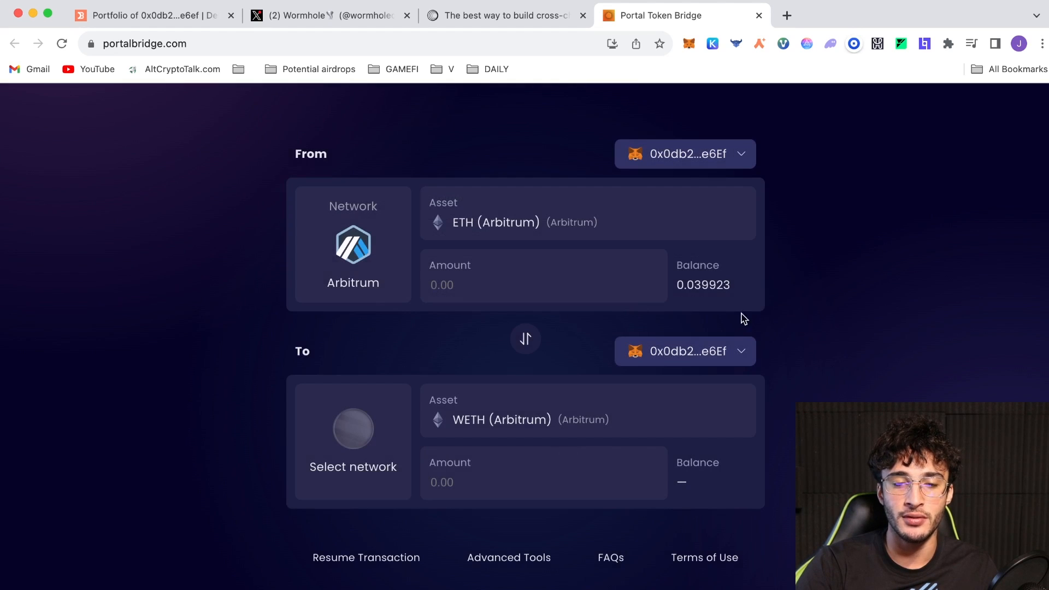
mouse_move(812, 320)
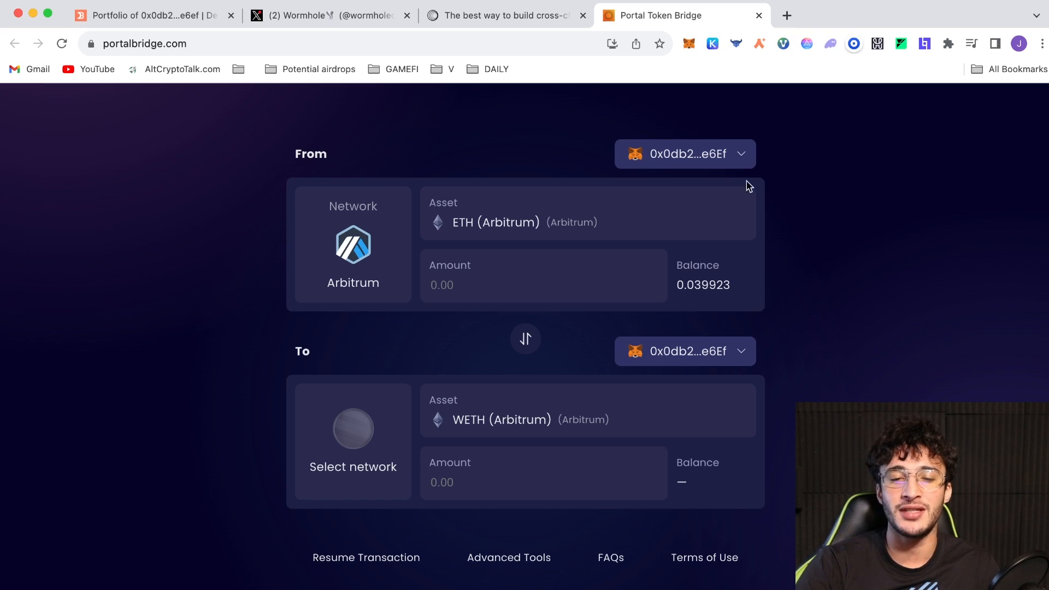
mouse_move(777, 354)
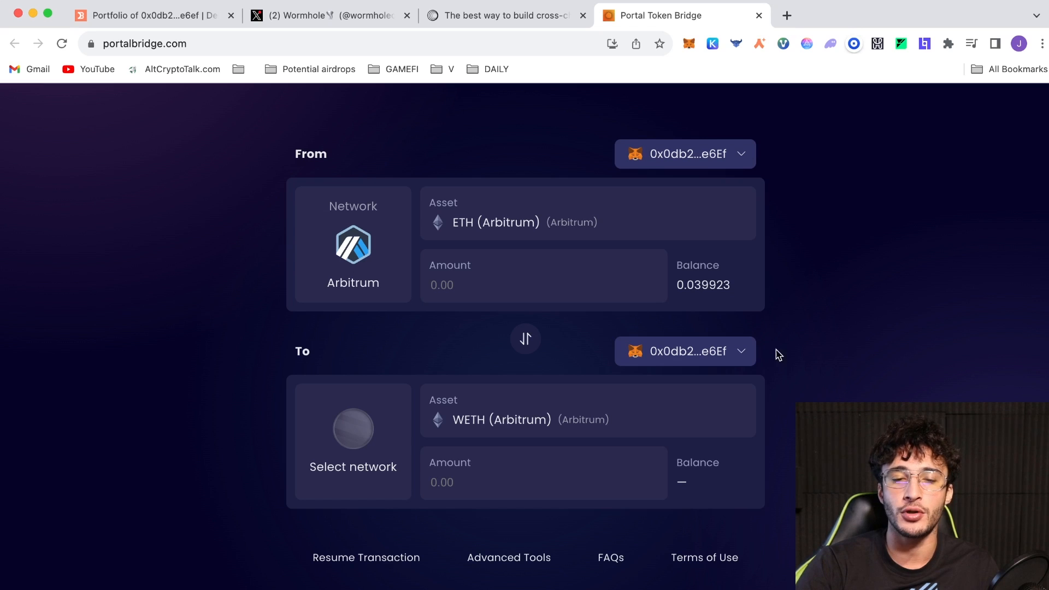
mouse_move(820, 384)
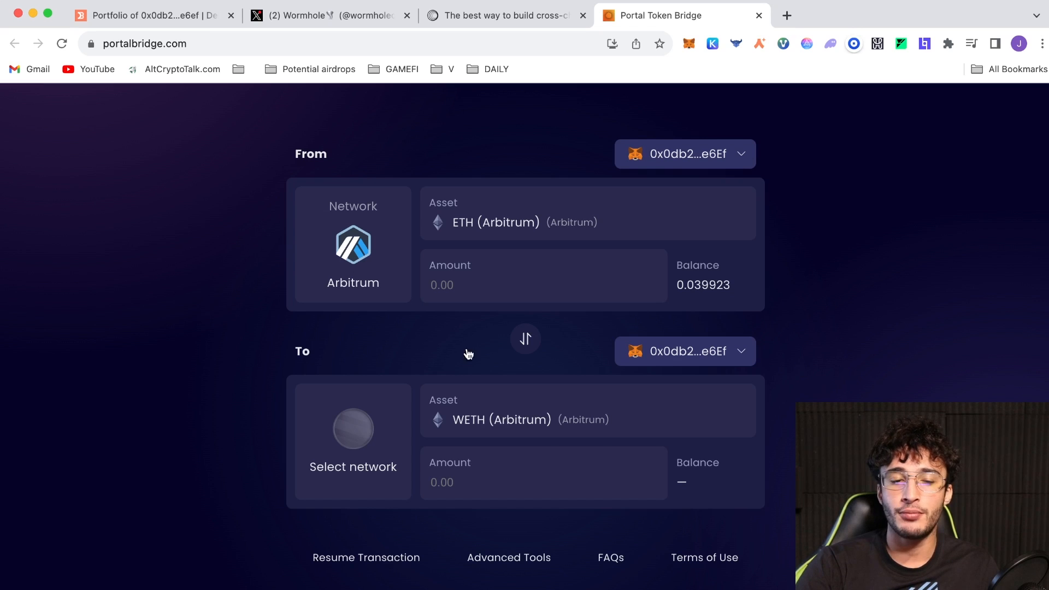
mouse_move(390, 359)
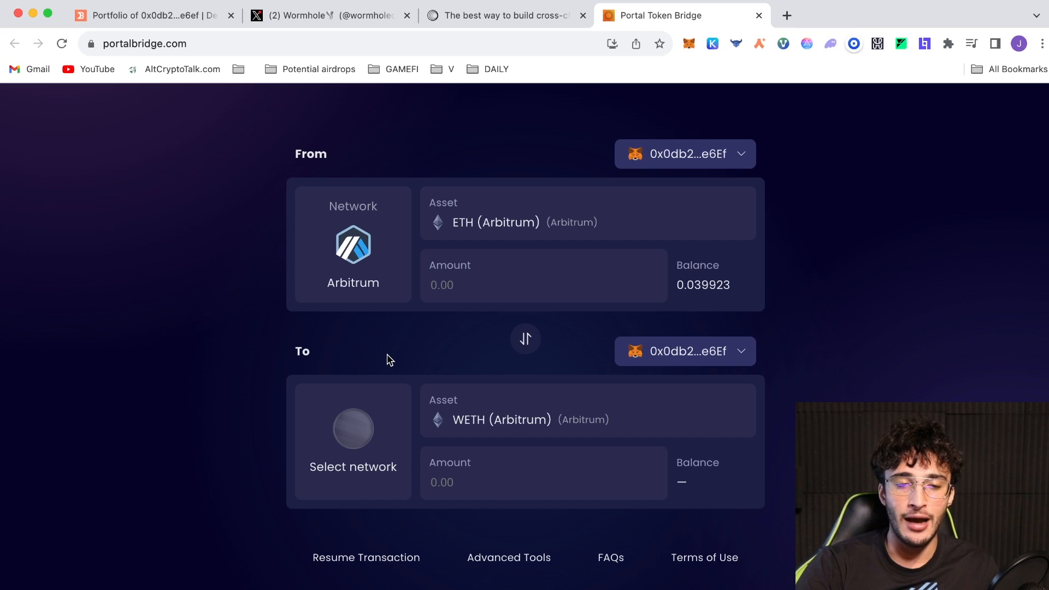
Step: Set BSC as the destination network and enter an amount of 0.021 ETH to send
left_click(353, 435)
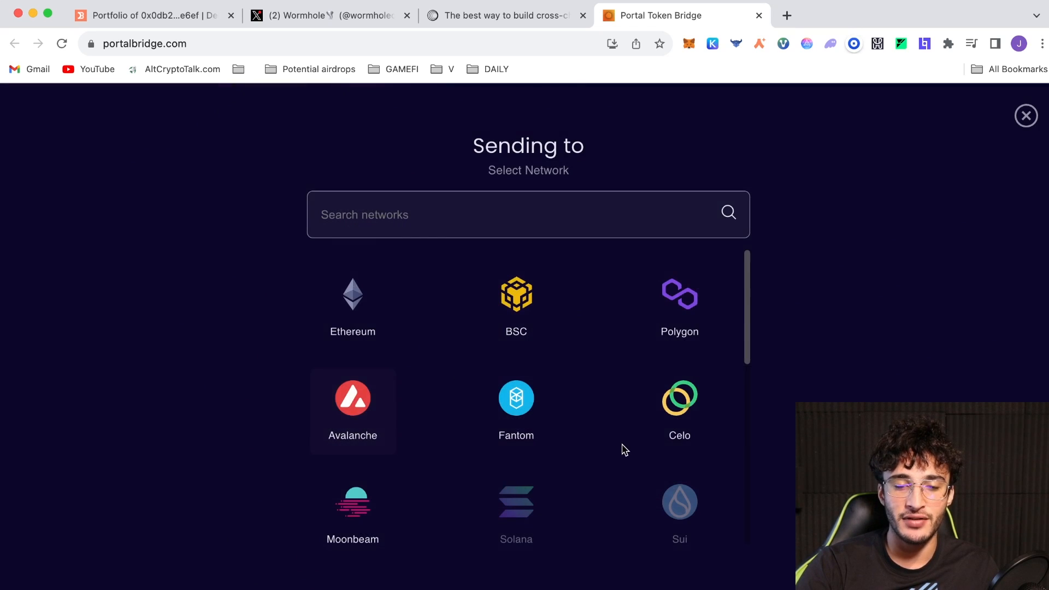
mouse_move(515, 318)
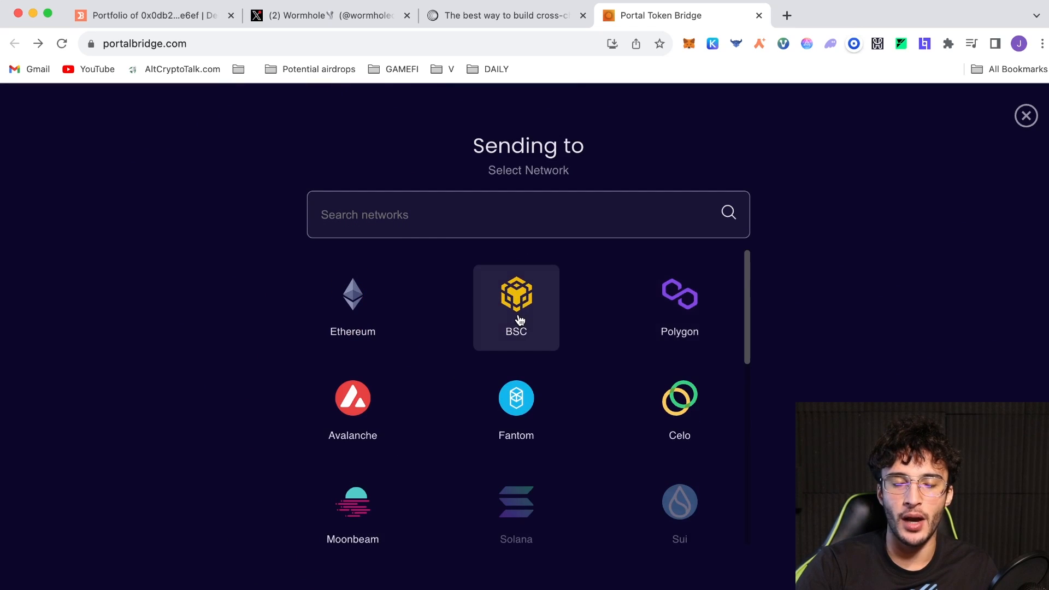
left_click(516, 307)
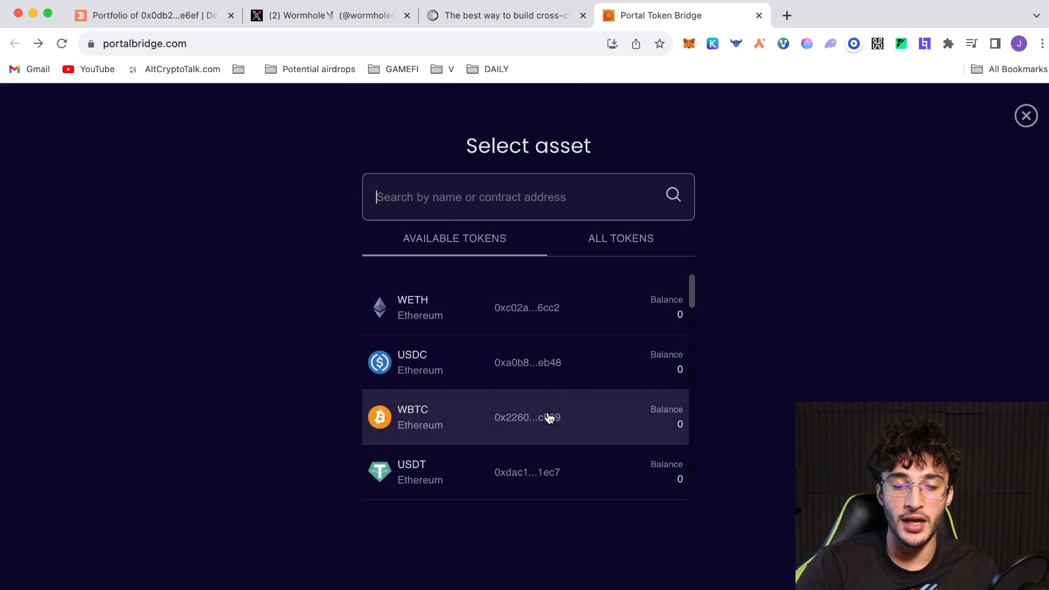
scroll("down", 3)
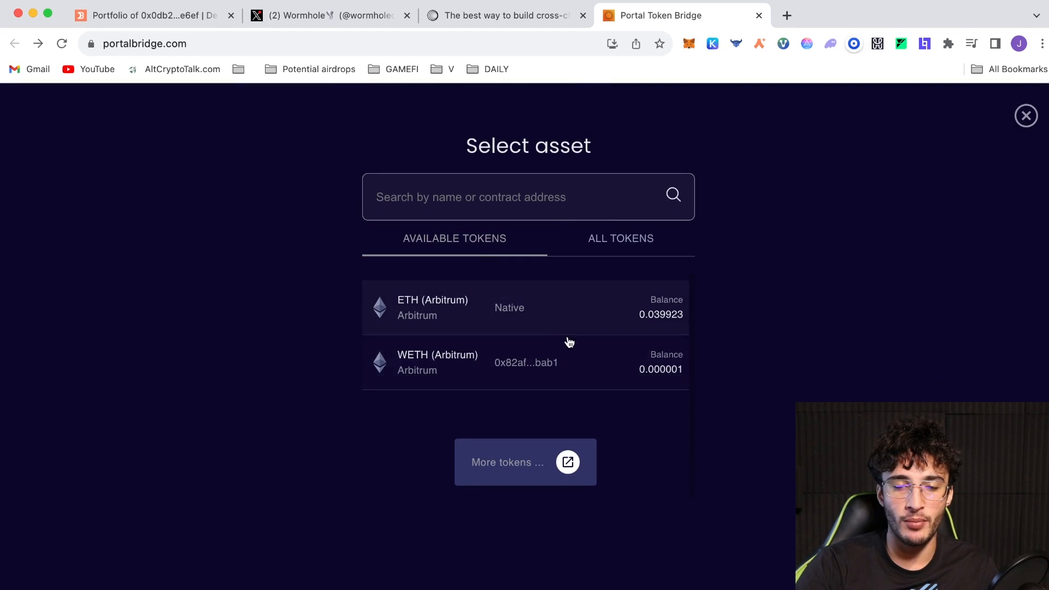
left_click(432, 307)
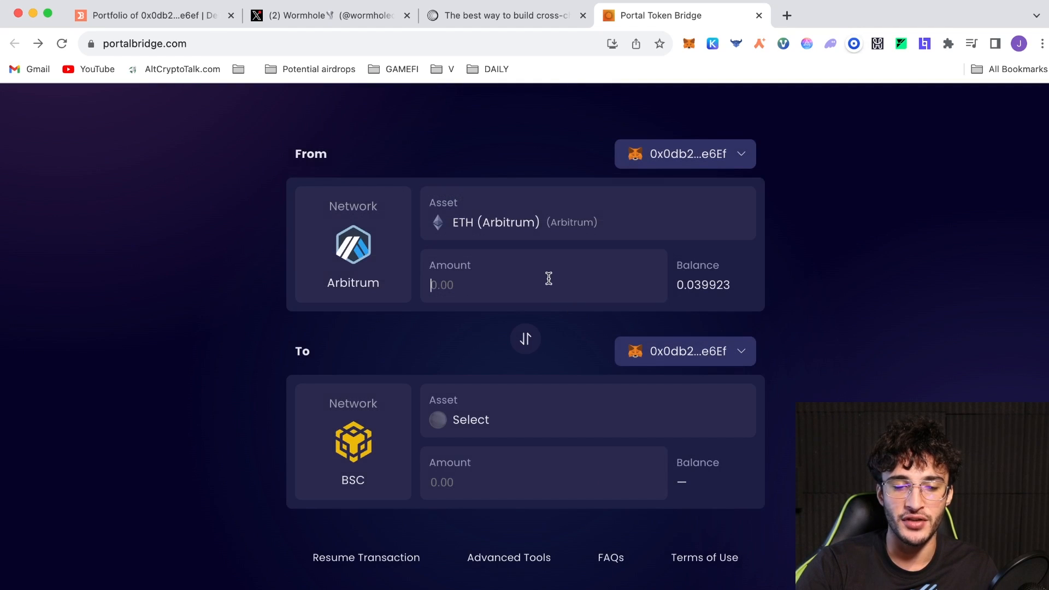
type("0.02")
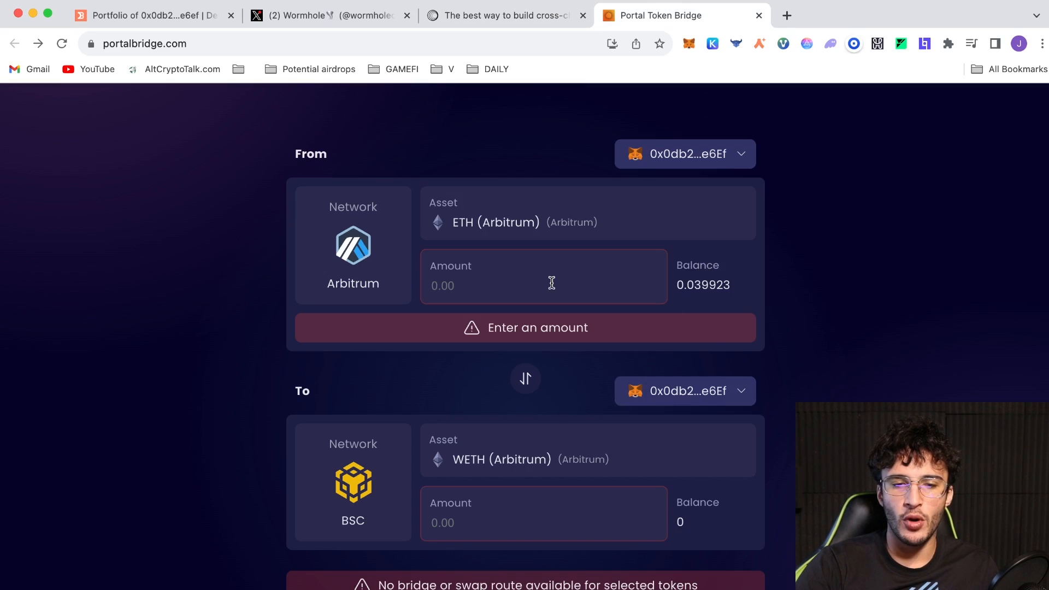
type("0.021")
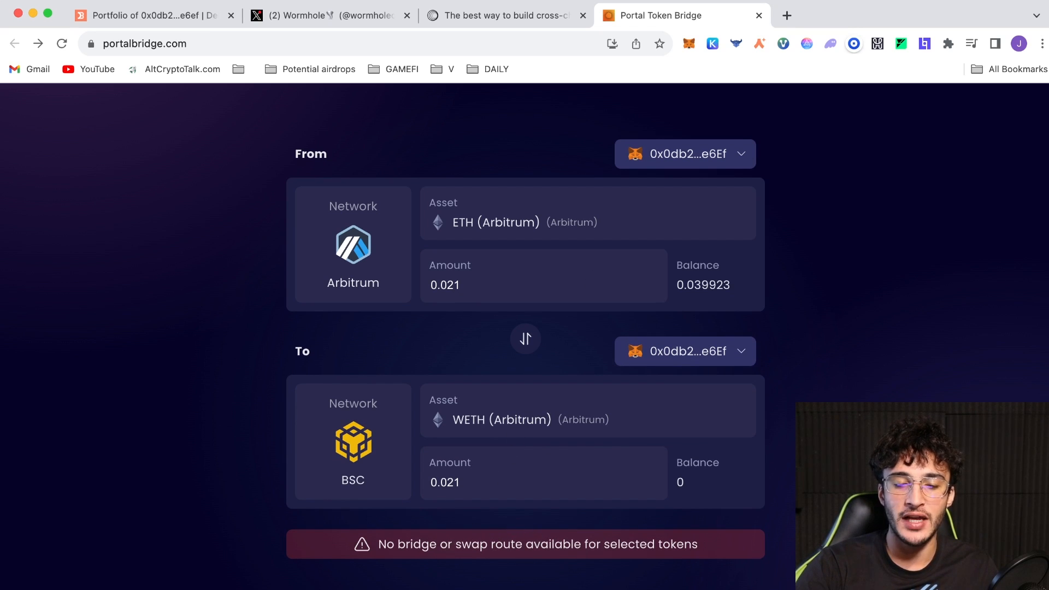
mouse_move(624, 279)
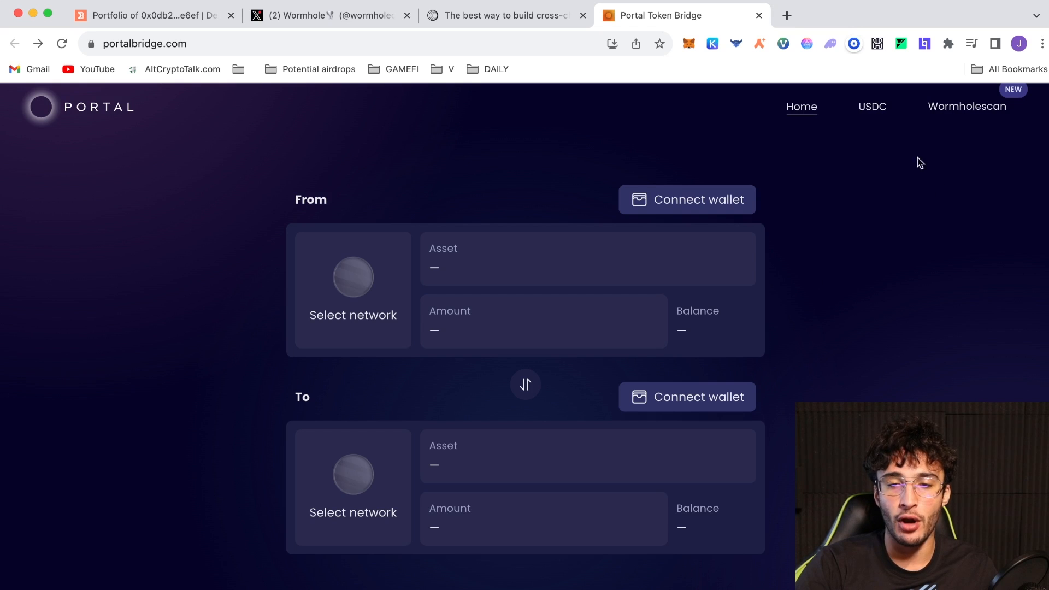
Step: Swap 0.021 ETH to USDC in MetaMask (46.7462 USDC received) and dismiss the confirmation
left_click(872, 106)
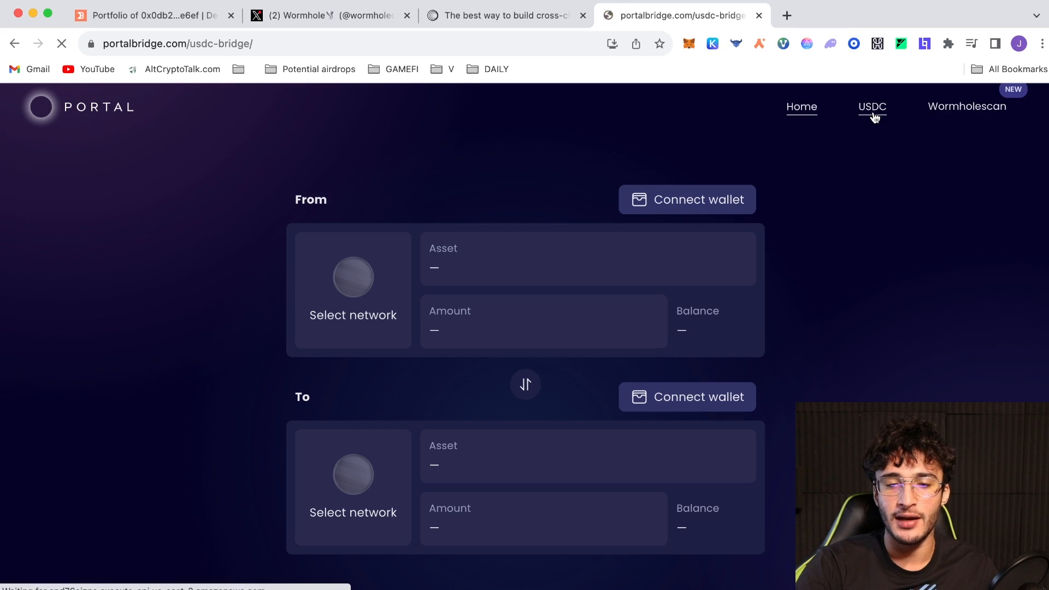
left_click(871, 107)
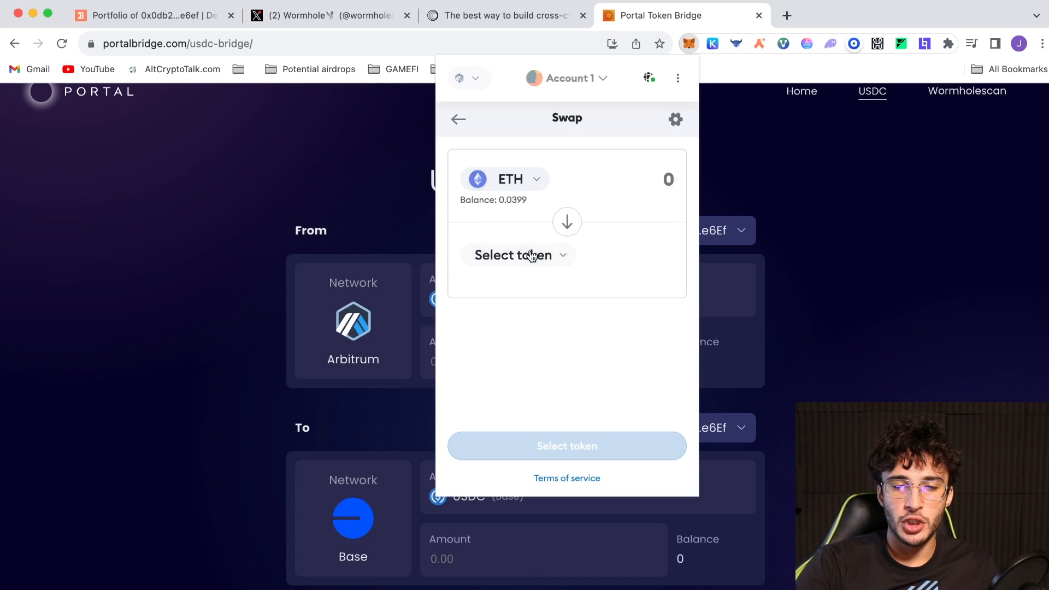
left_click(516, 254)
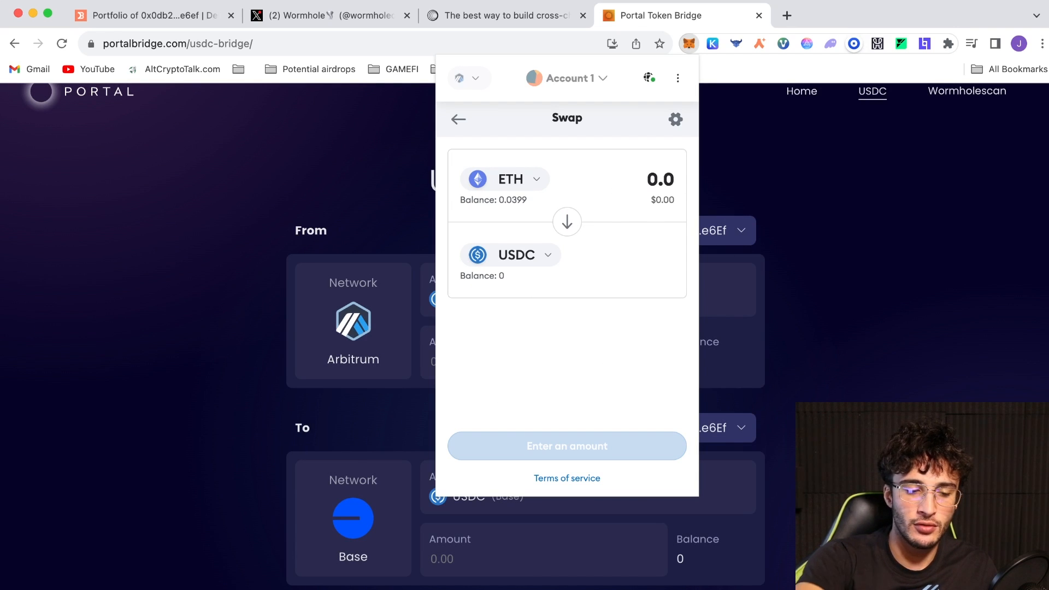
type("0.021")
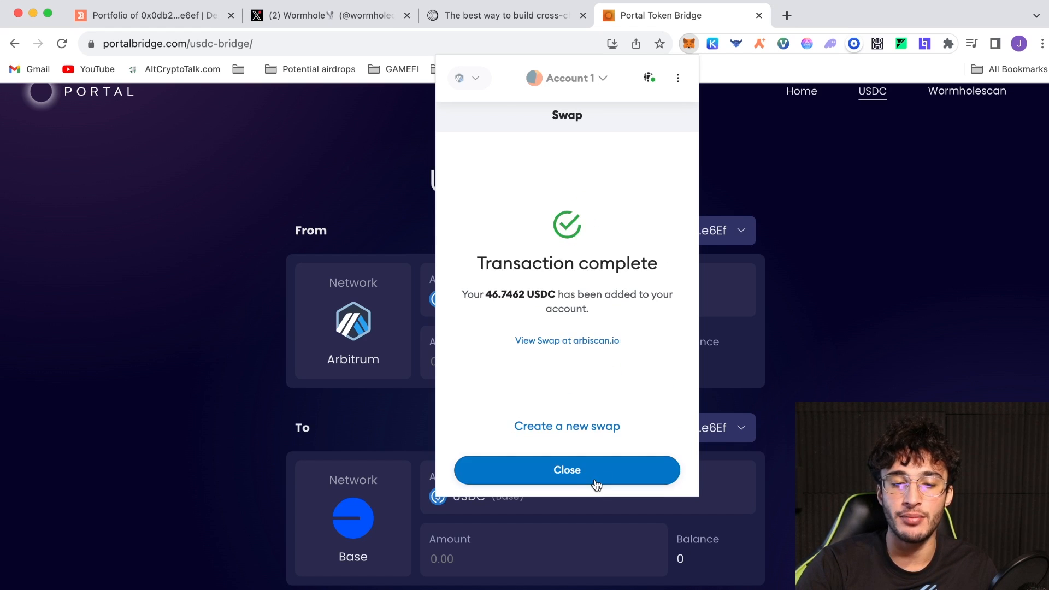
left_click(566, 469)
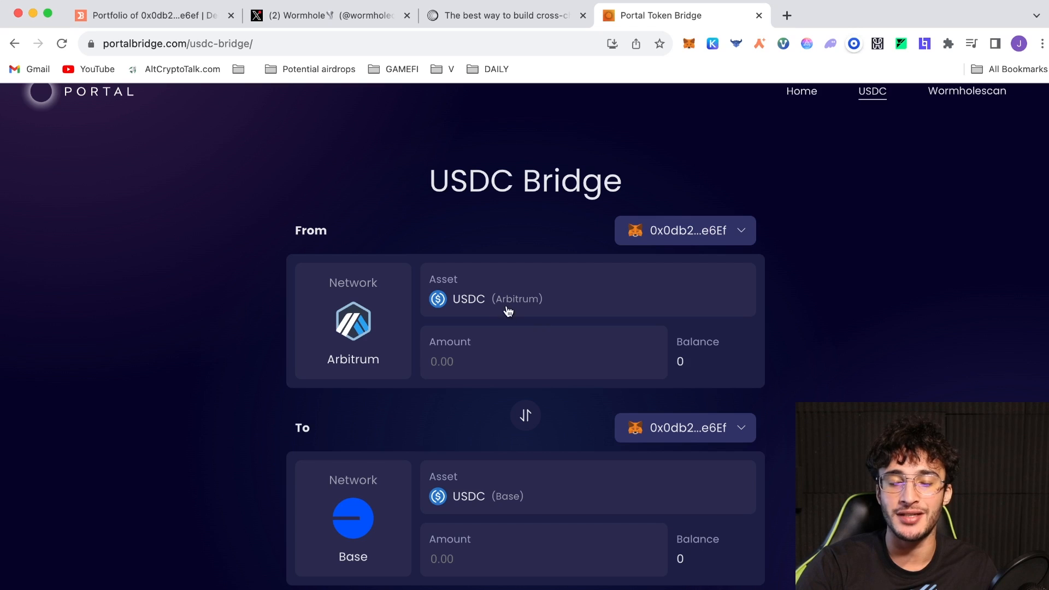
mouse_move(803, 302)
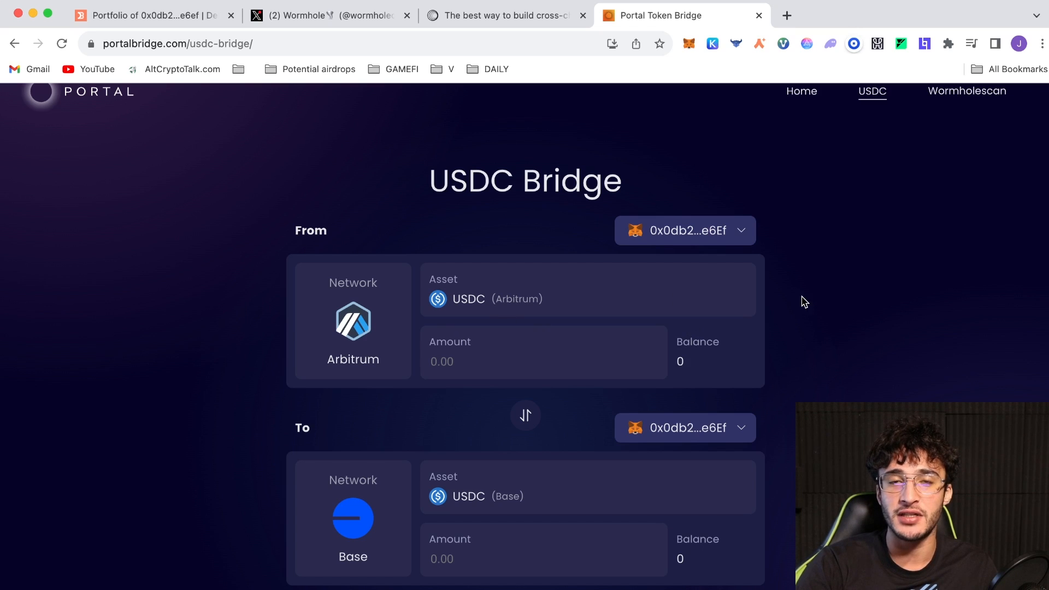
mouse_move(791, 351)
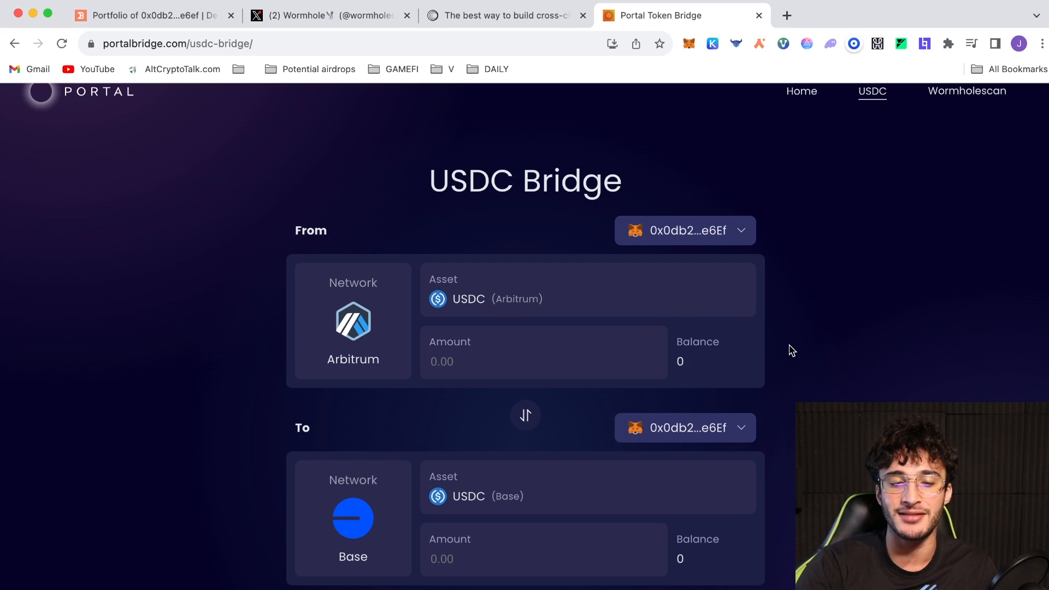
Step: Enter 42 USDC and approve and confirm the Arbitrum-to-Base USDC bridge transfer
scroll("down", 3)
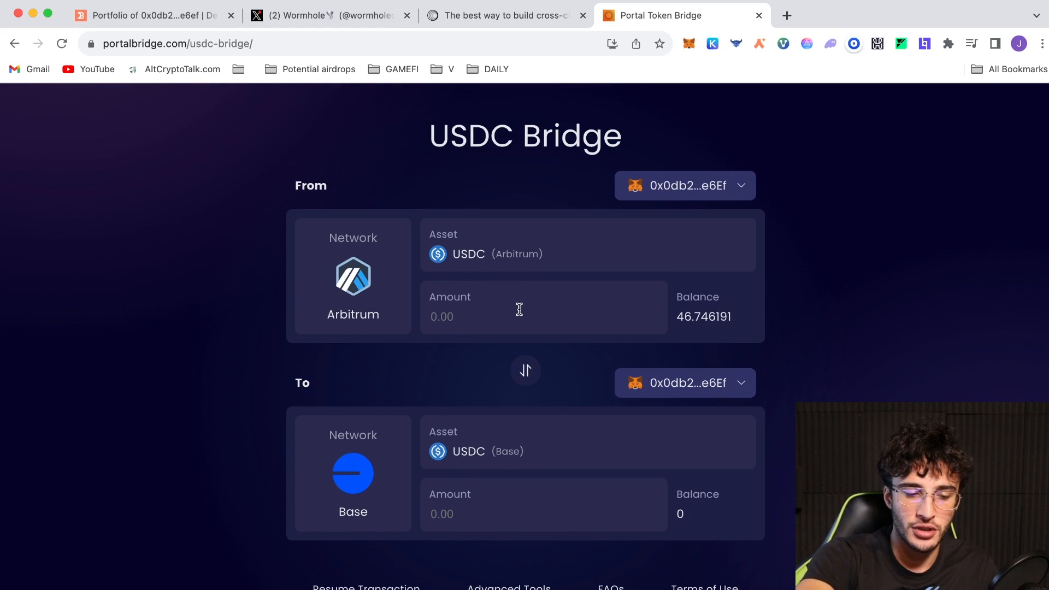
type("42")
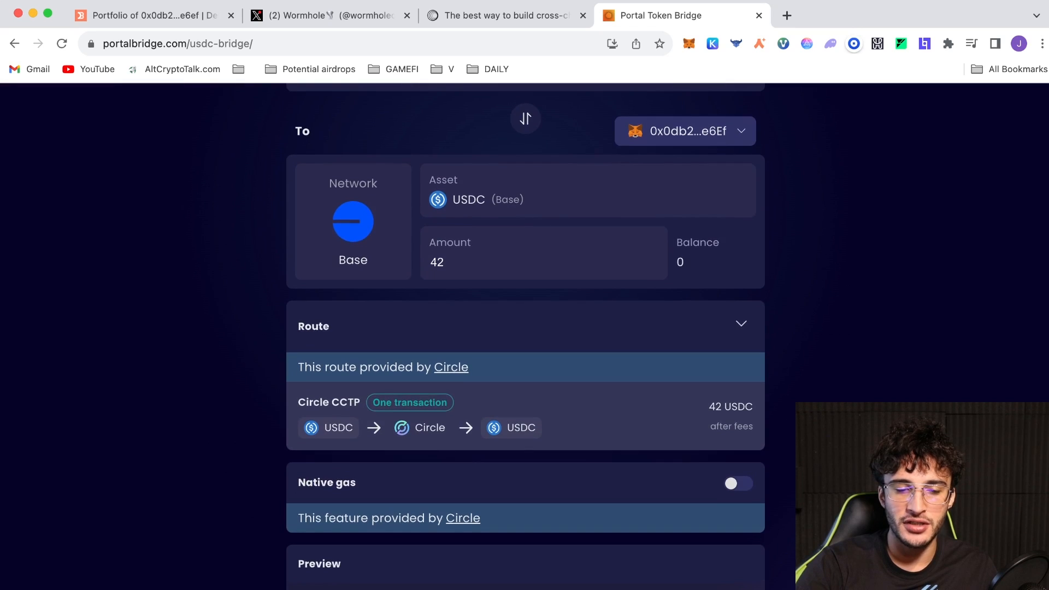
scroll("down", 3)
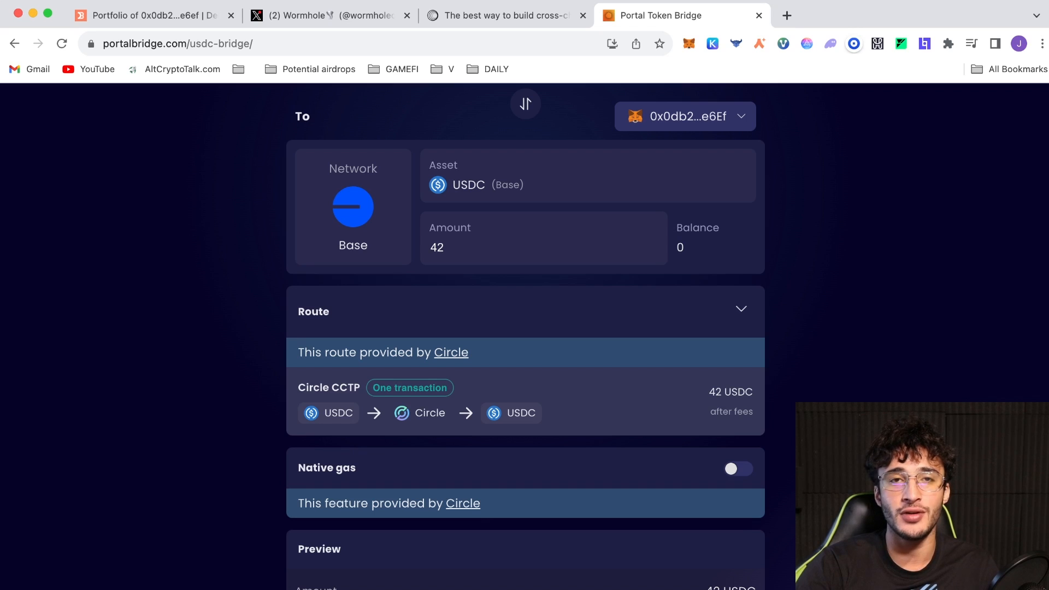
scroll("down", 3)
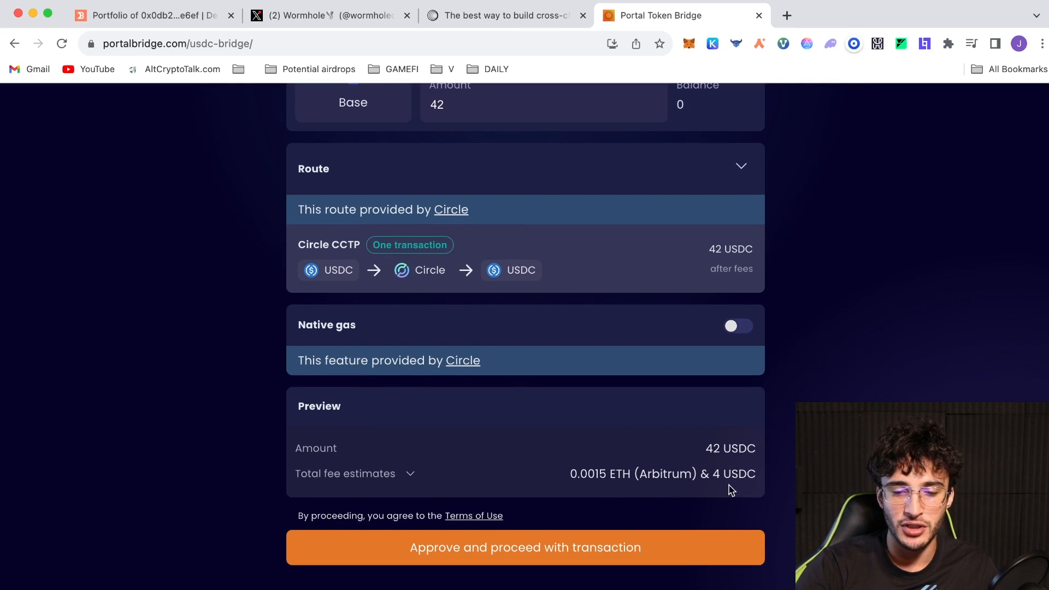
mouse_move(665, 482)
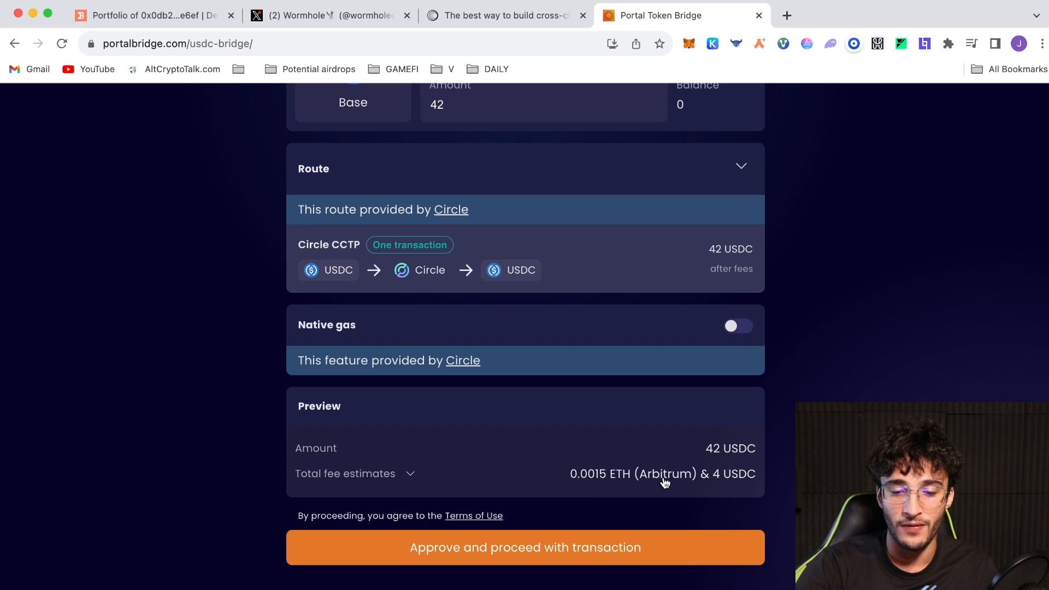
mouse_move(687, 537)
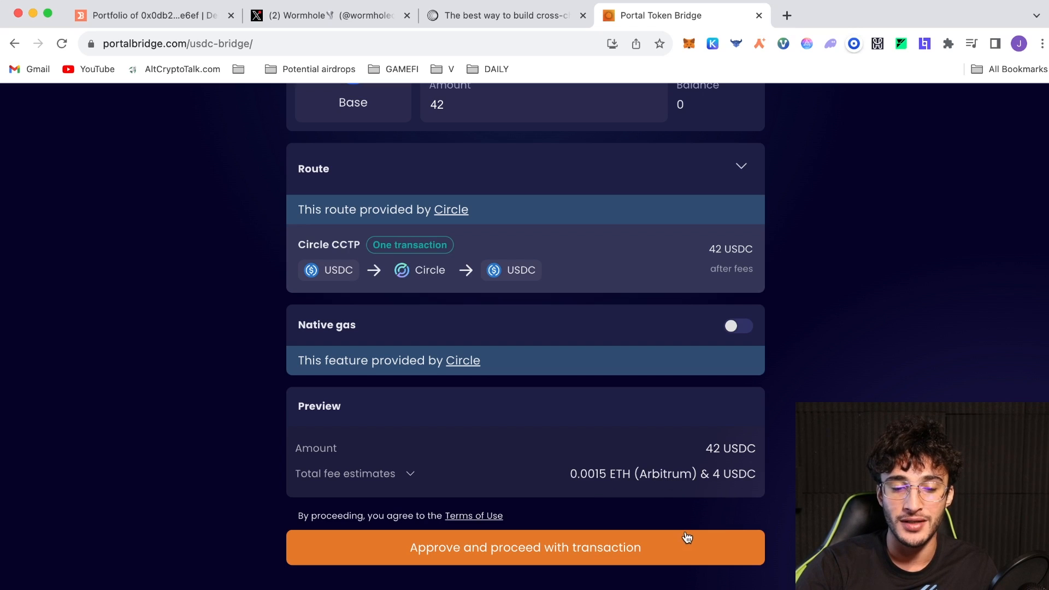
mouse_move(684, 547)
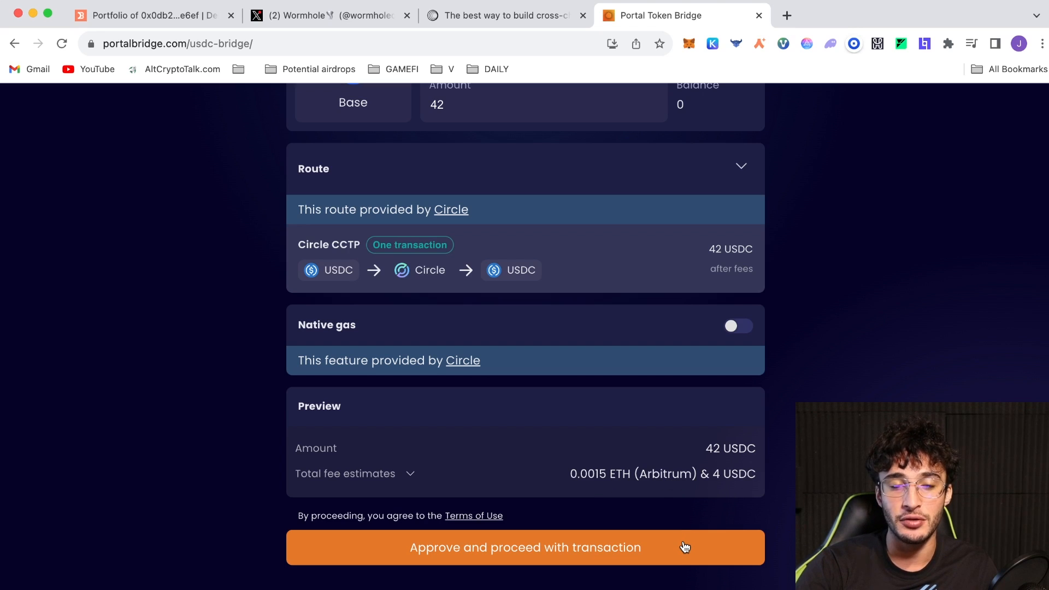
scroll("down", 3)
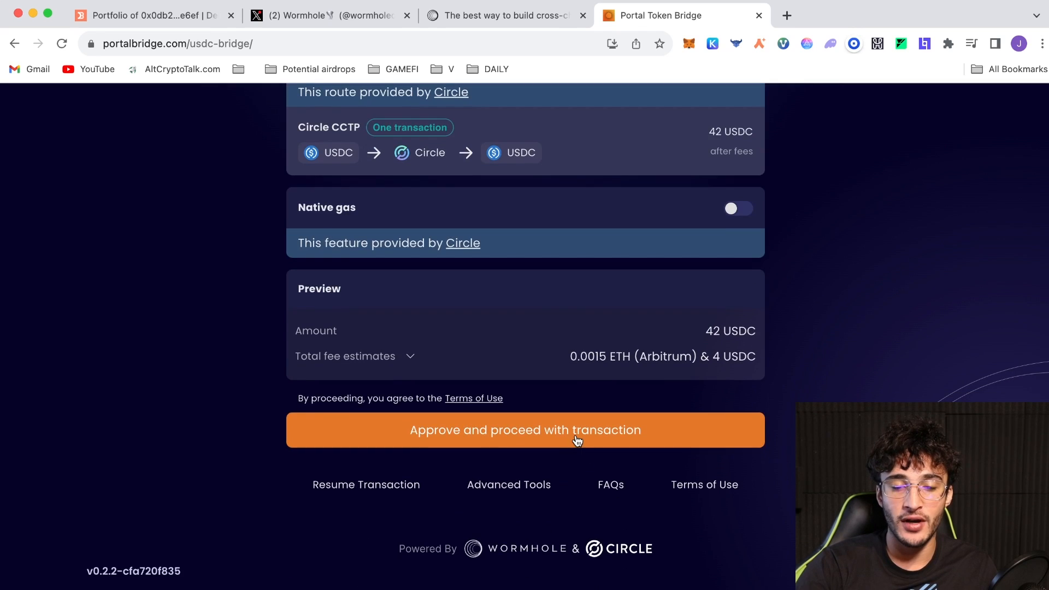
left_click(524, 430)
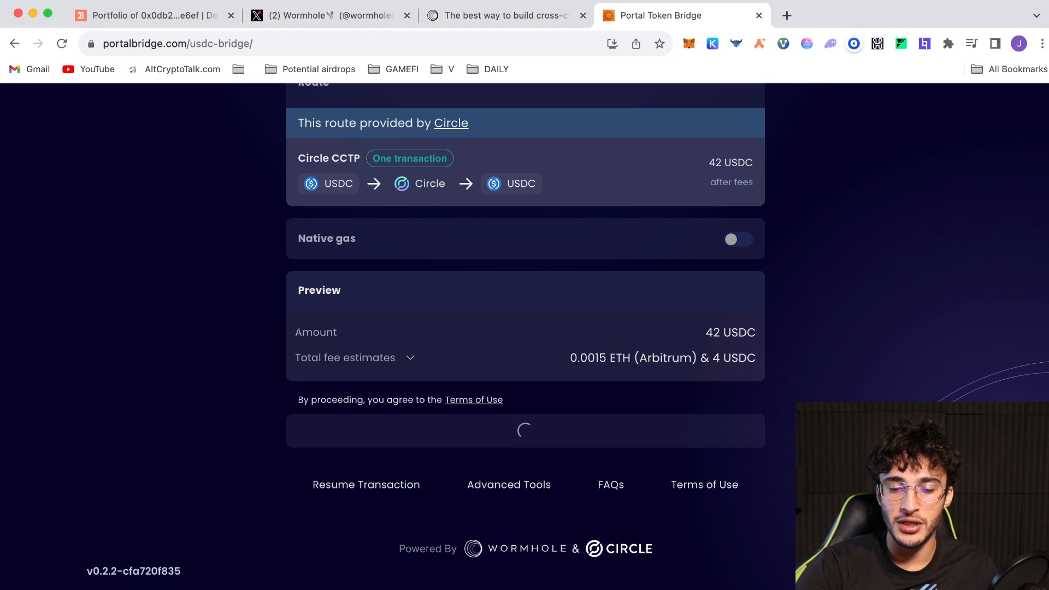
left_click(524, 431)
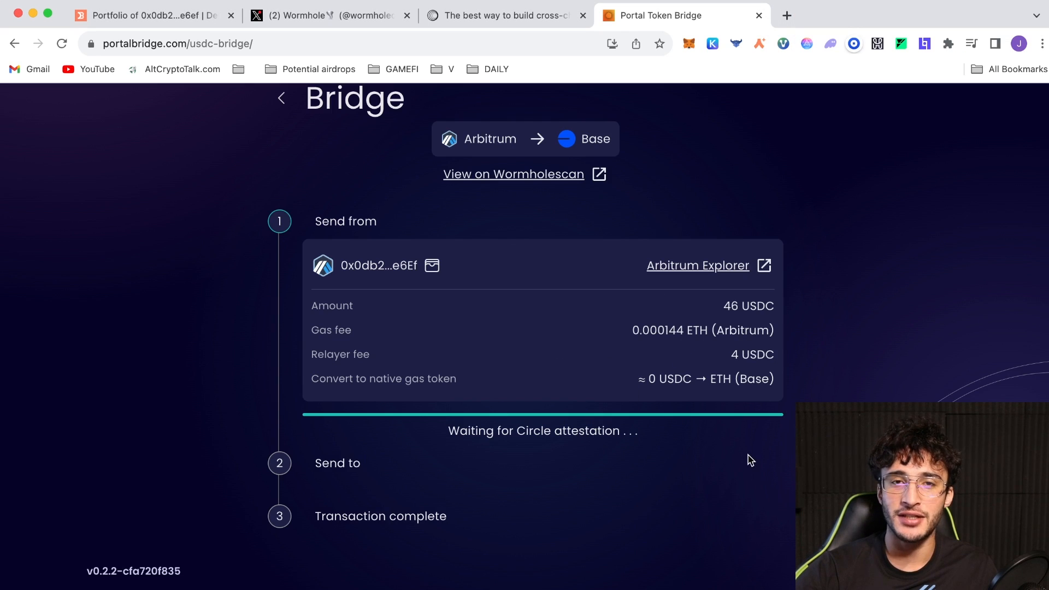
mouse_move(444, 394)
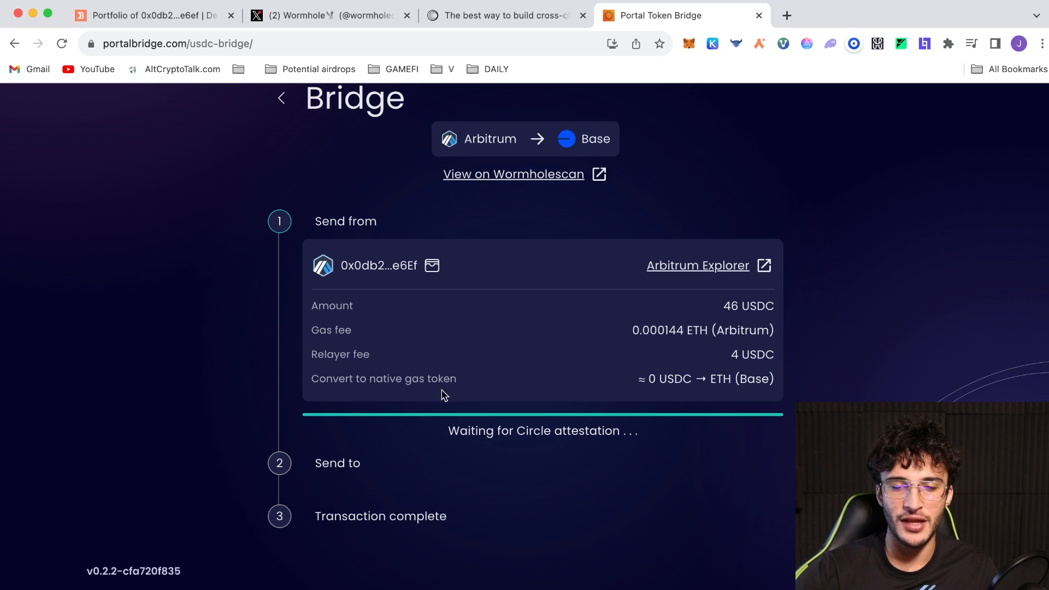
mouse_move(598, 475)
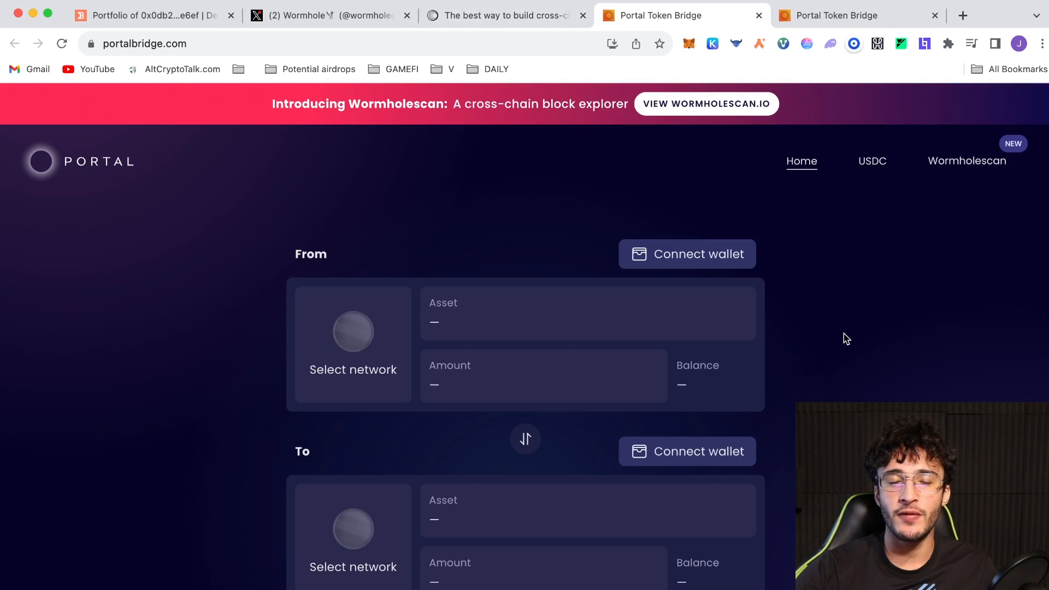
Step: Switch to Advanced Tools, swap source/target so Arbitrum is the source, and connect the wallet
scroll("down", 3)
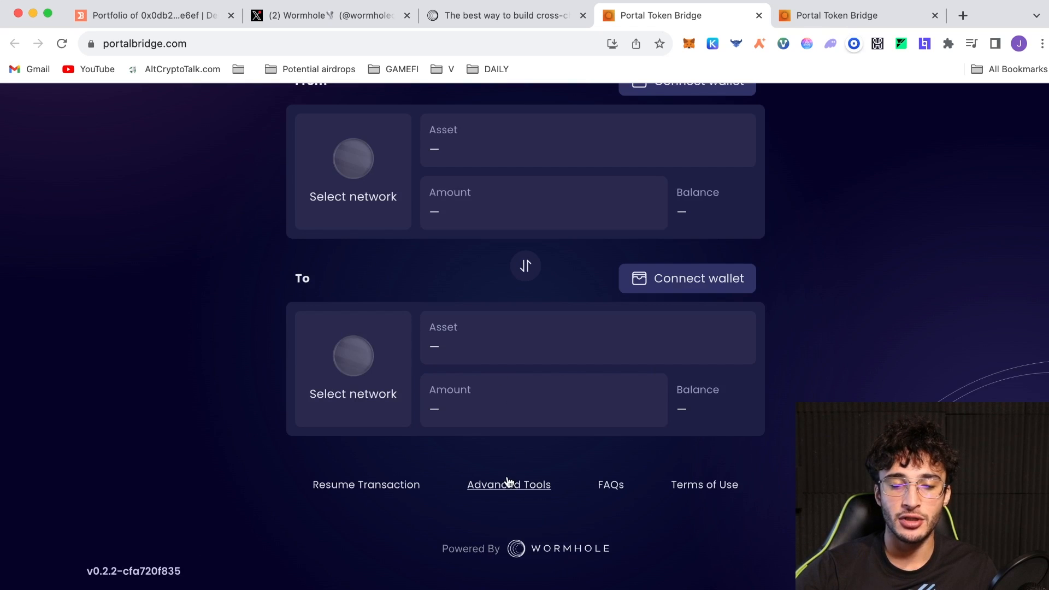
left_click(508, 484)
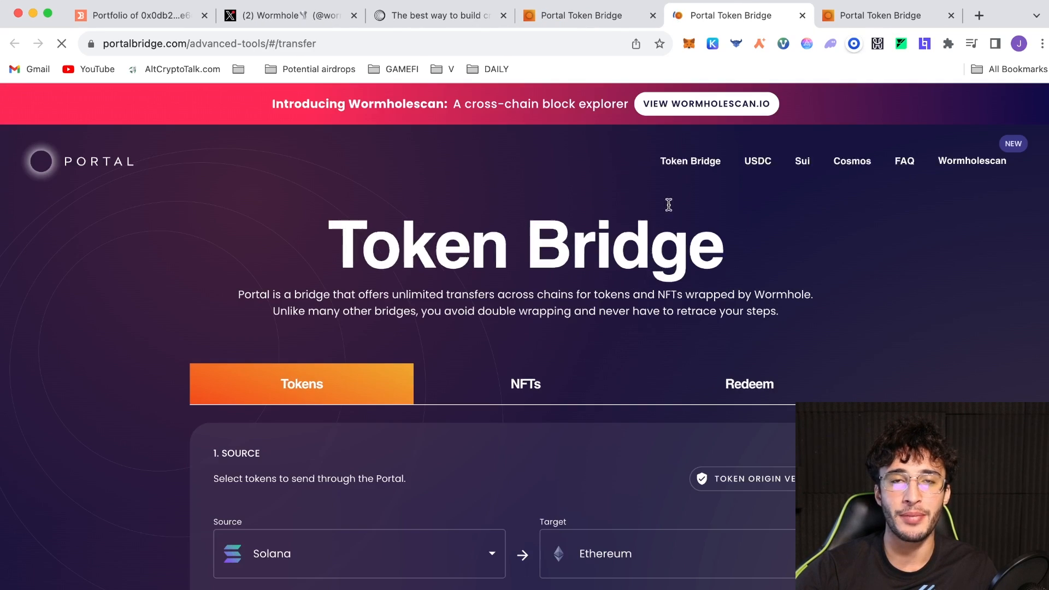
scroll("down", 3)
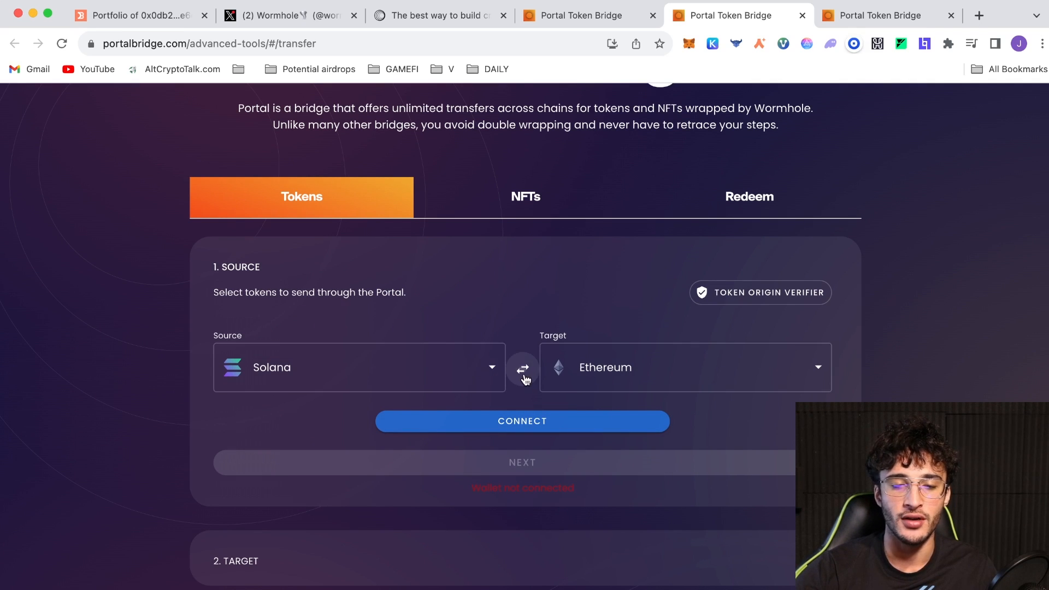
left_click(522, 370)
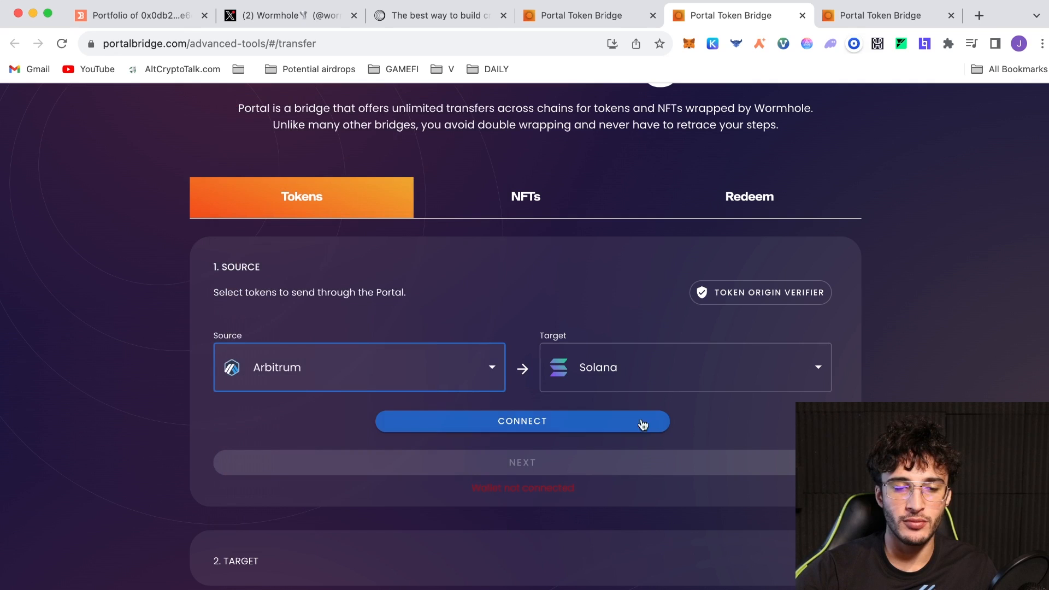
left_click(522, 421)
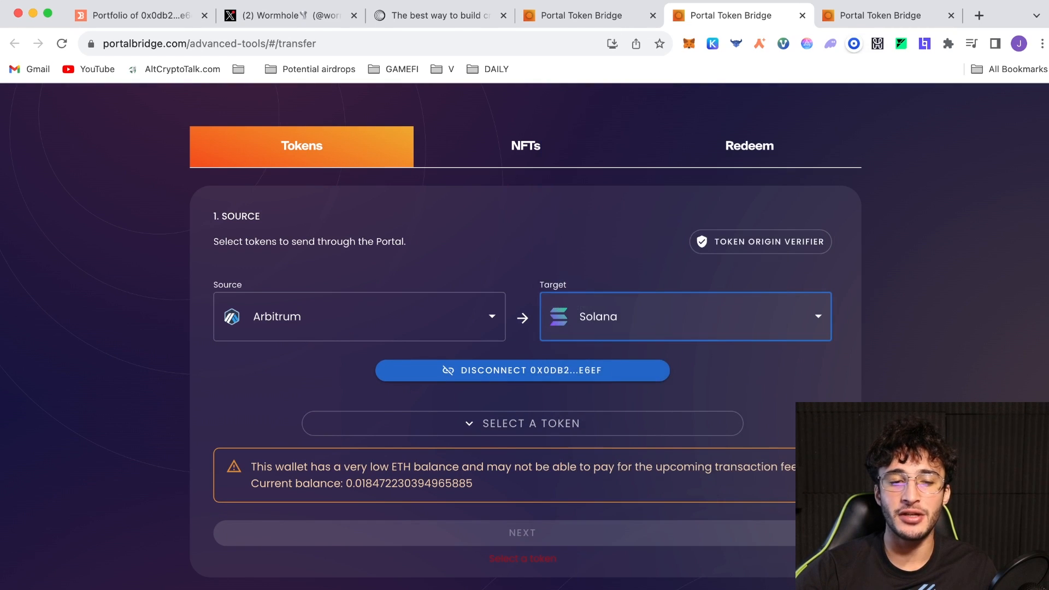
Step: Set Polygon as the target chain and bring up the token list
left_click(684, 317)
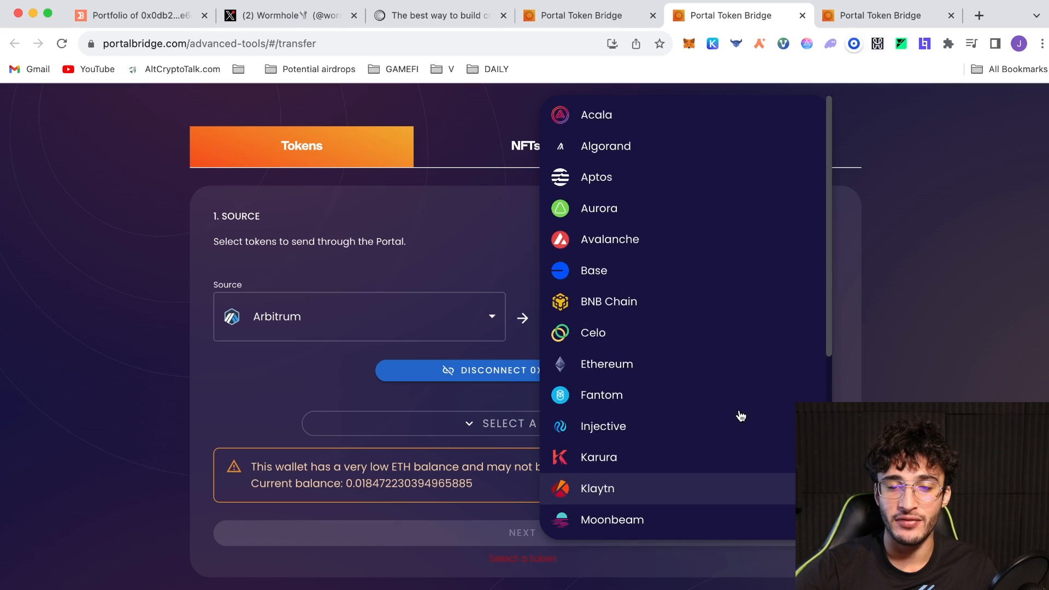
mouse_move(711, 286)
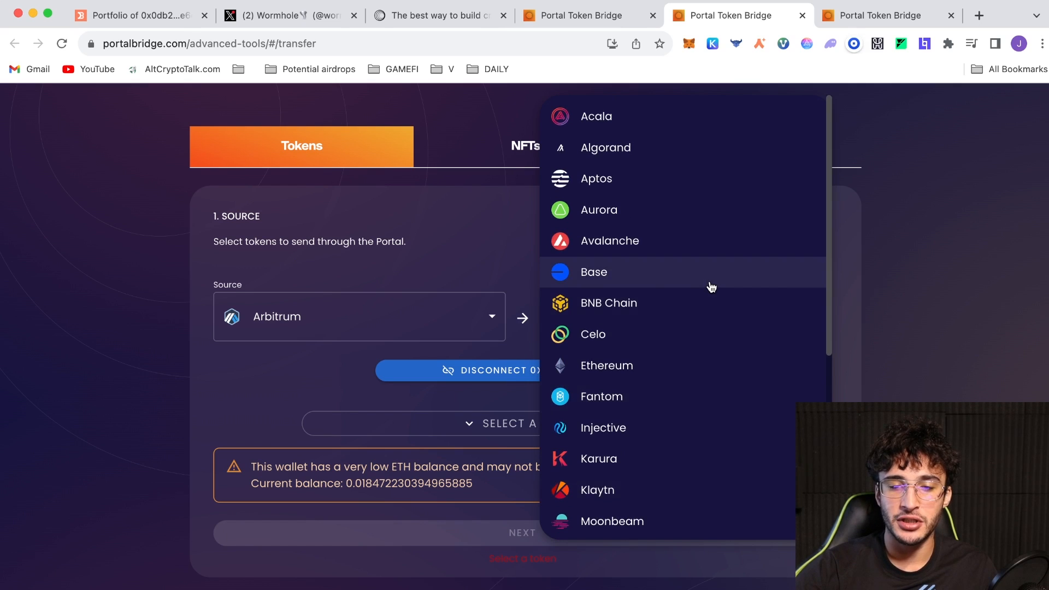
scroll("down", 3)
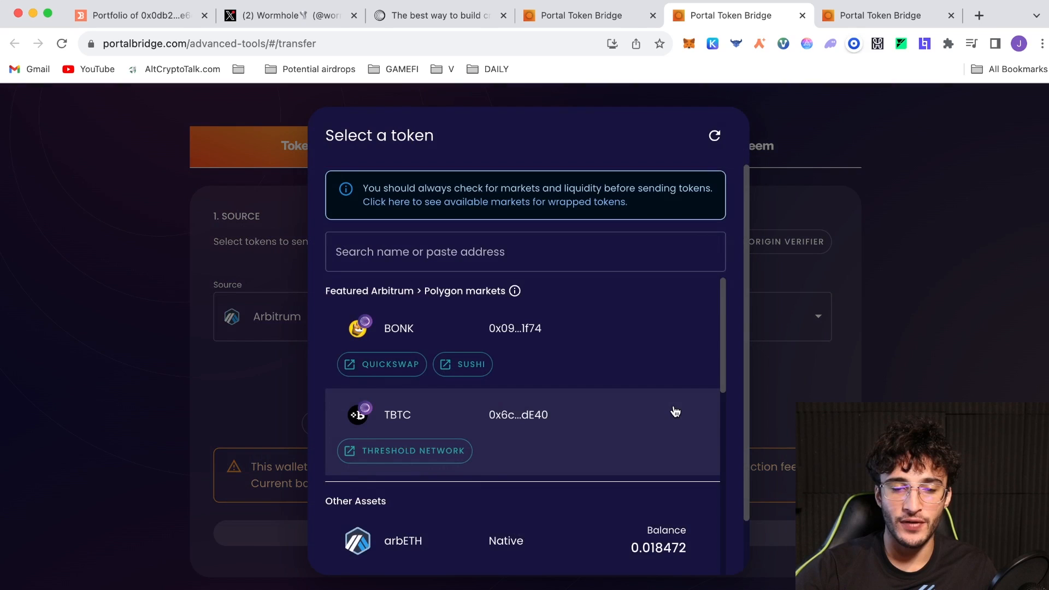
Step: Pick arbETH, enter 0.0069 to send, and continue to the Target step
left_click(403, 541)
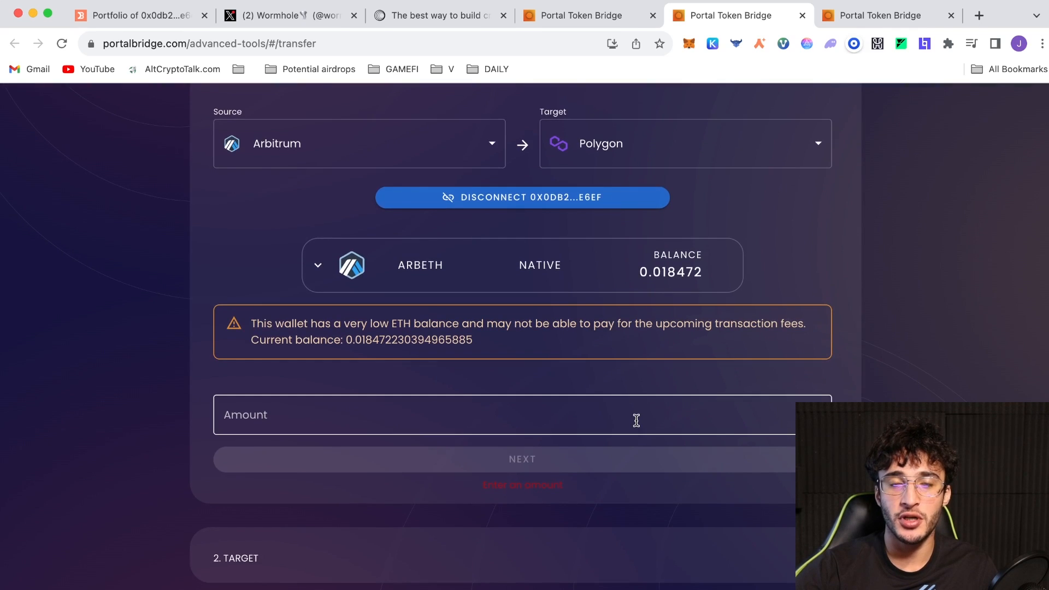
type("0.0069")
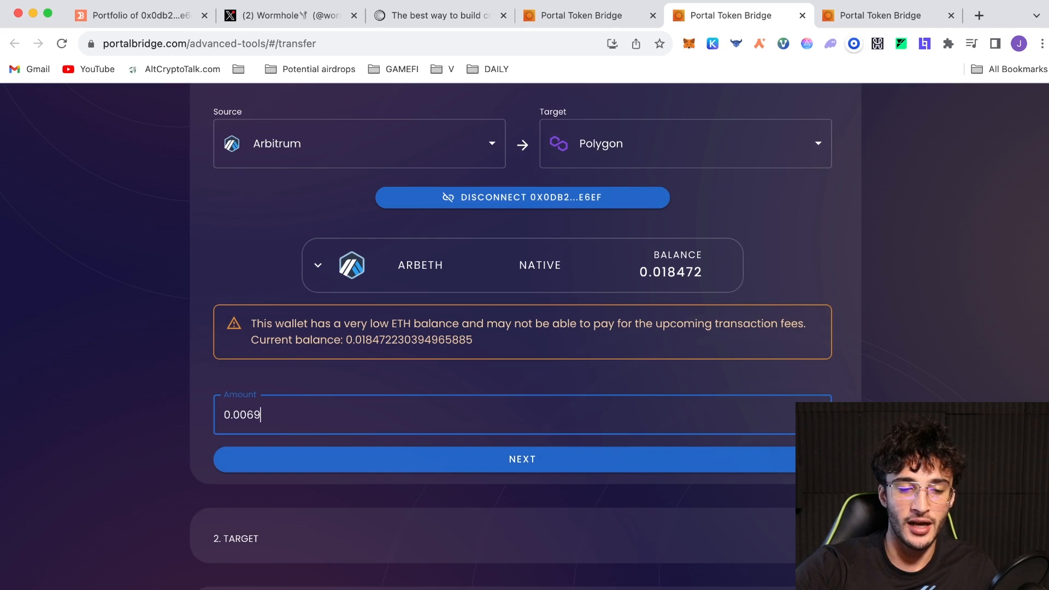
left_click(522, 458)
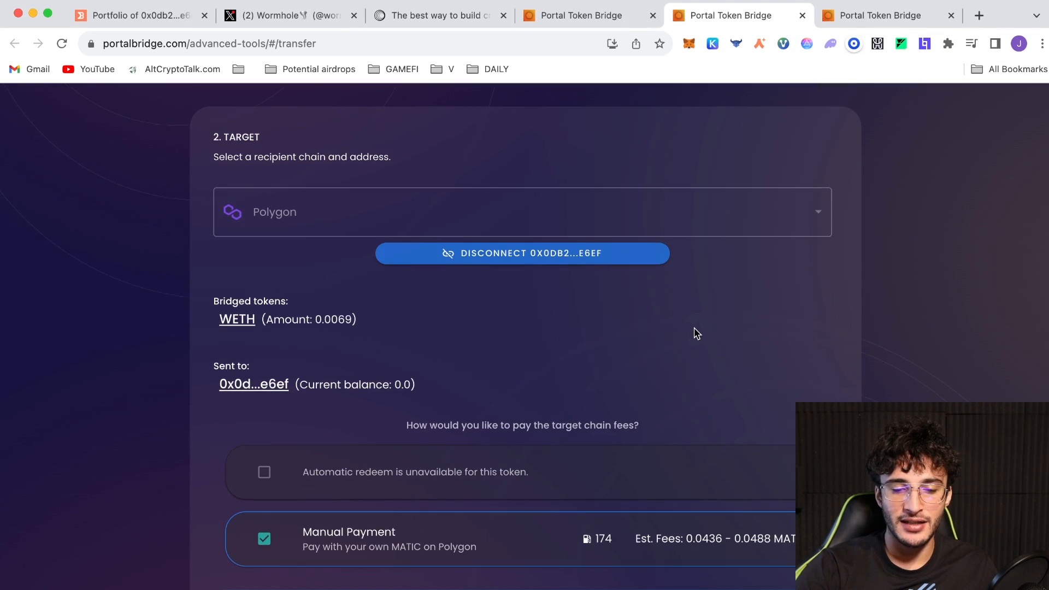
Step: Keep Manual Payment on the target step and continue to Send Tokens
scroll("down", 3)
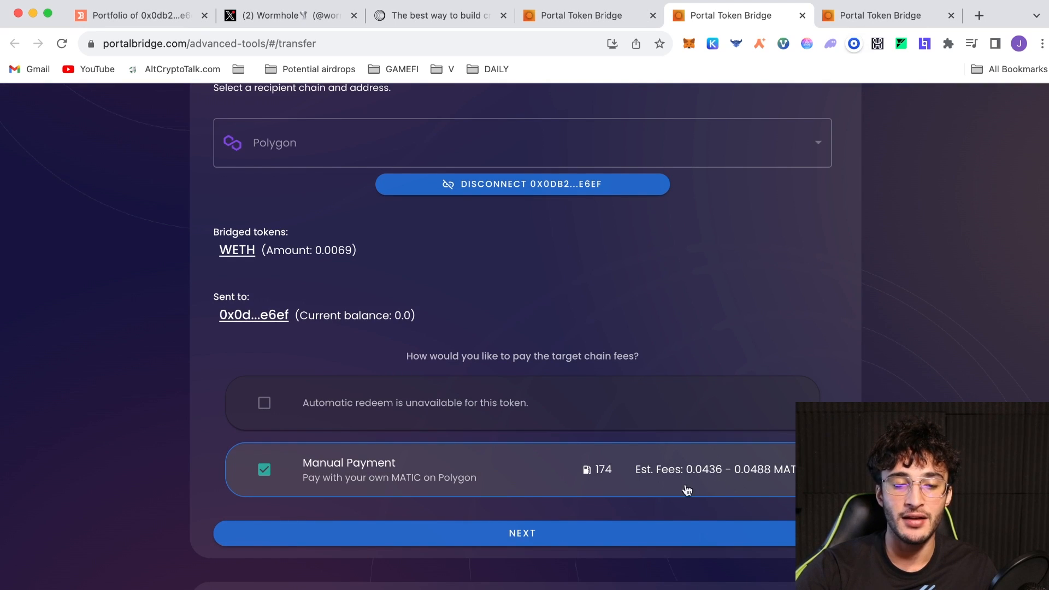
mouse_move(604, 485)
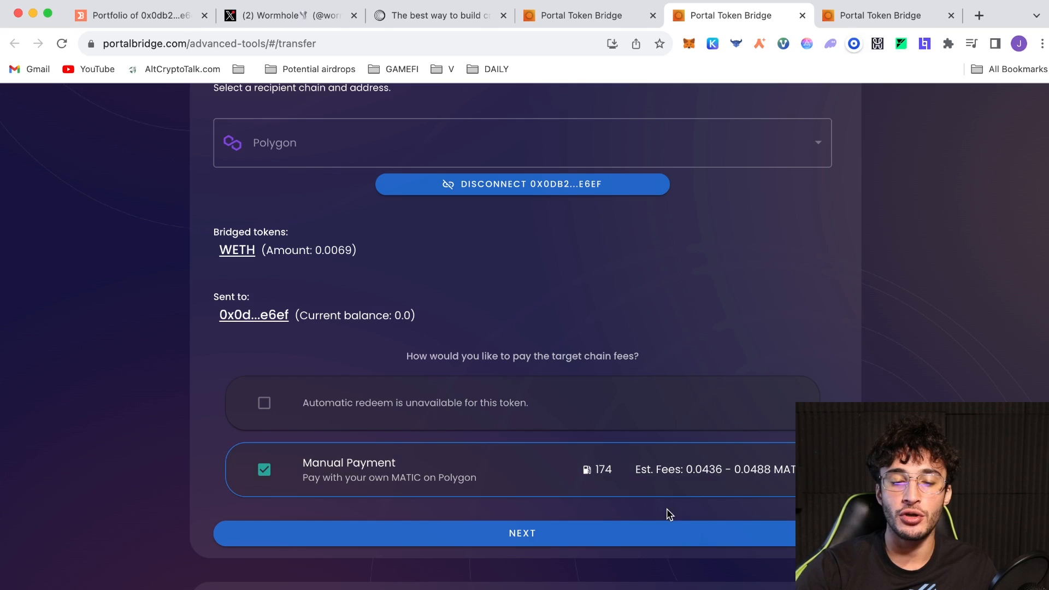
scroll("up", 3)
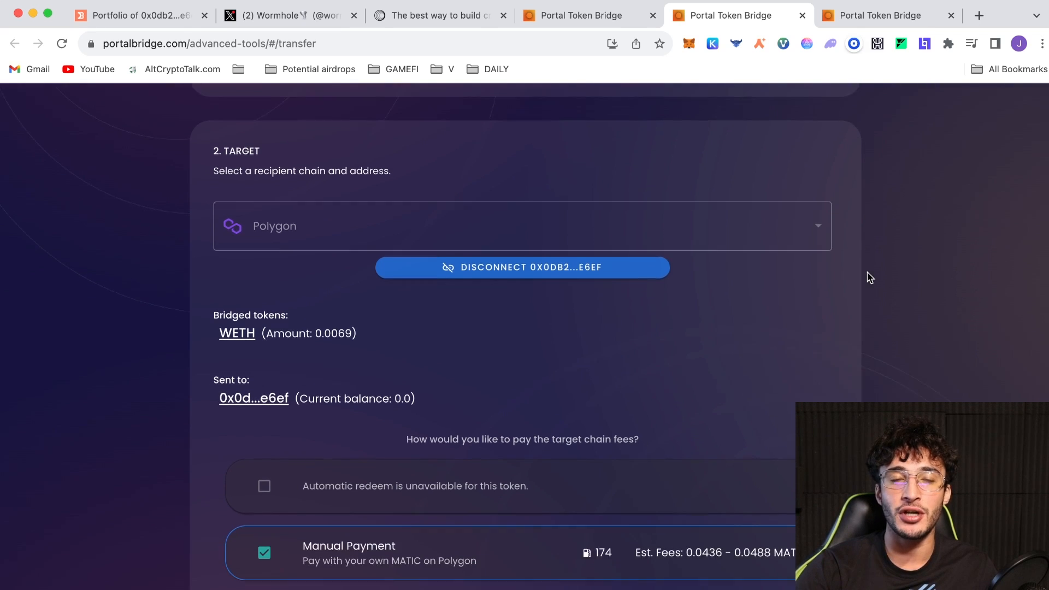
scroll("down", 3)
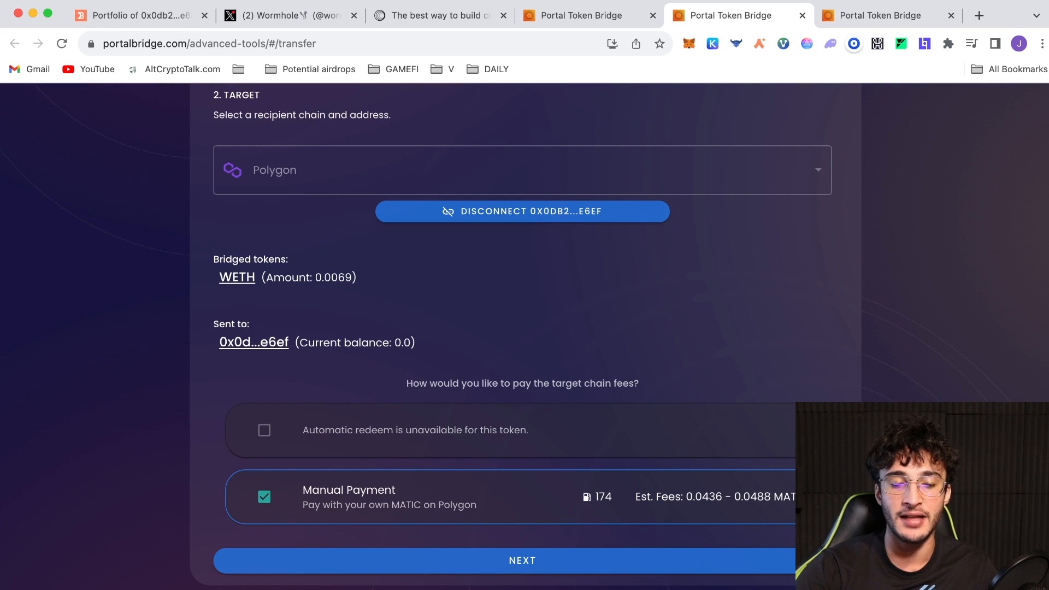
scroll("down", 3)
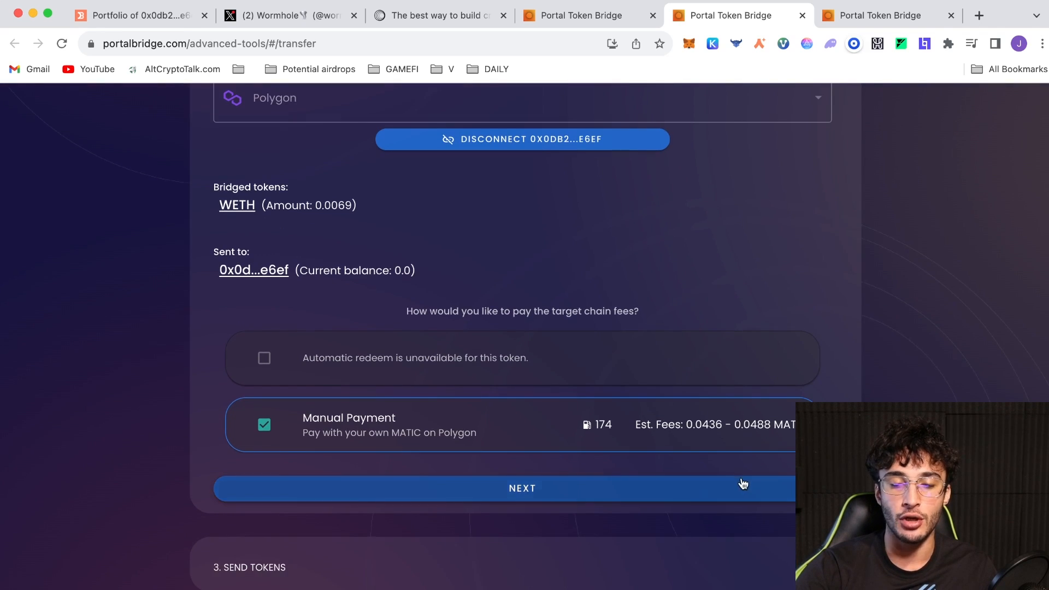
left_click(522, 487)
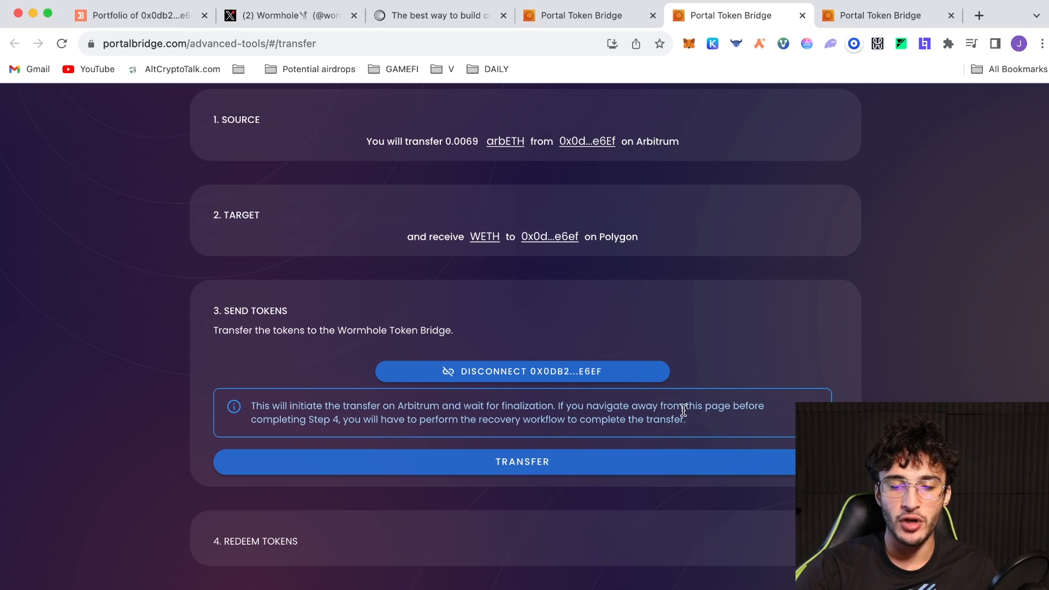
mouse_move(378, 413)
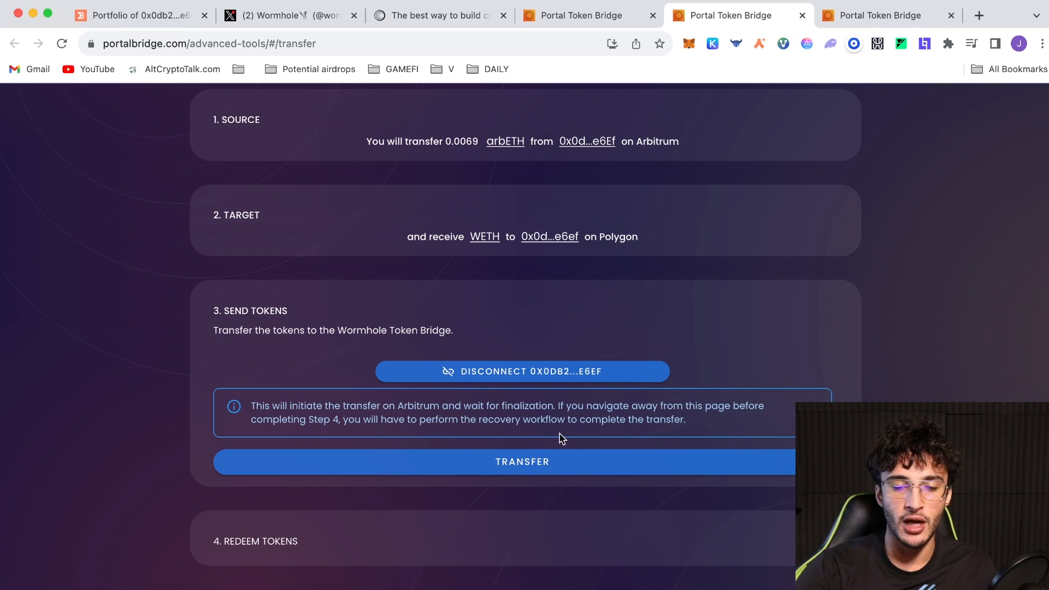
mouse_move(595, 458)
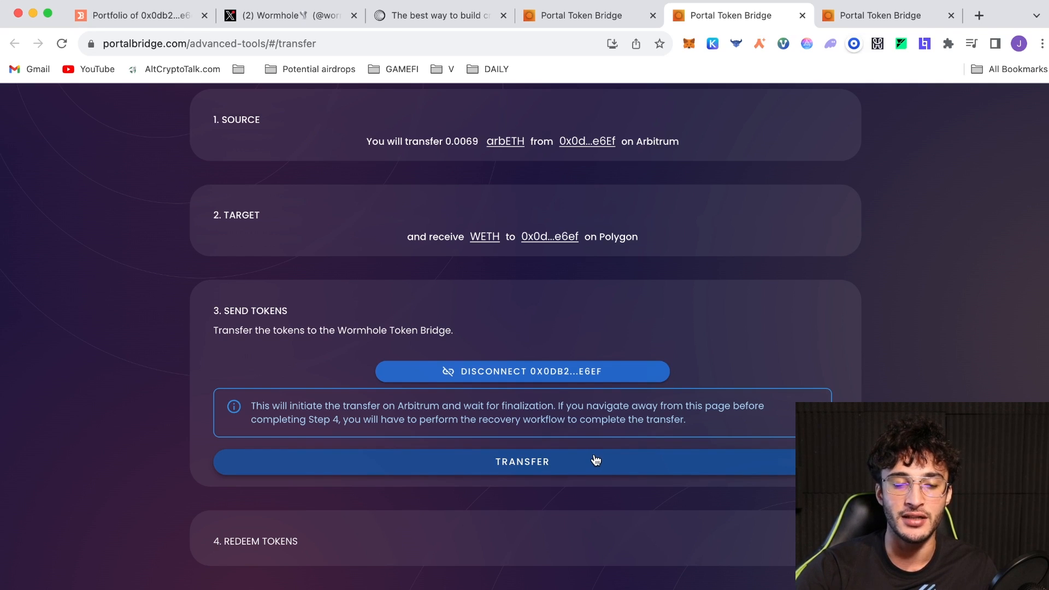
Step: Submit the 0.0069 arbETH transfer to Polygon and approve it in MetaMask
left_click(522, 461)
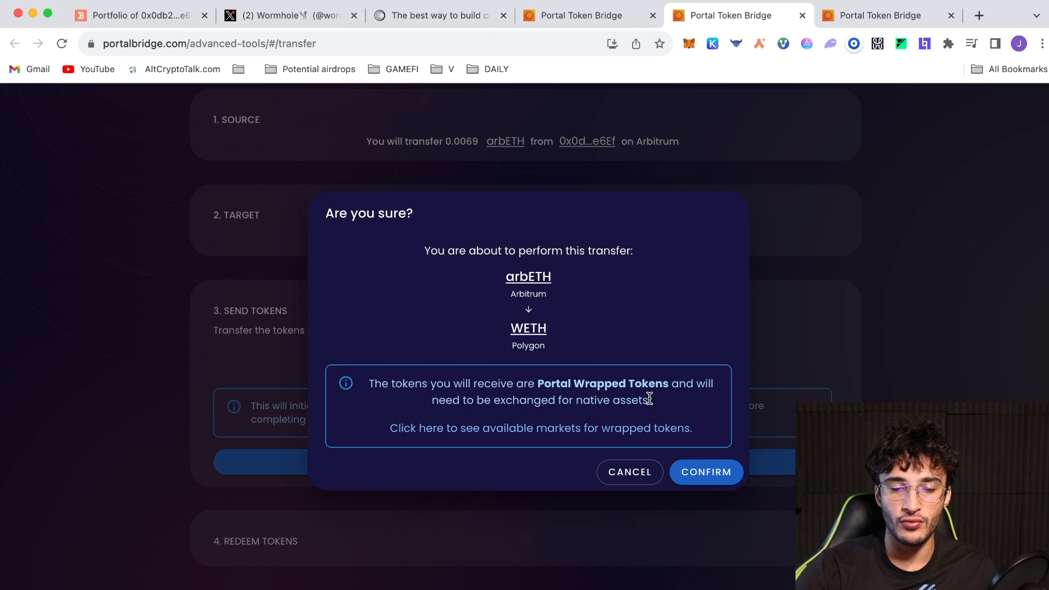
mouse_move(574, 411)
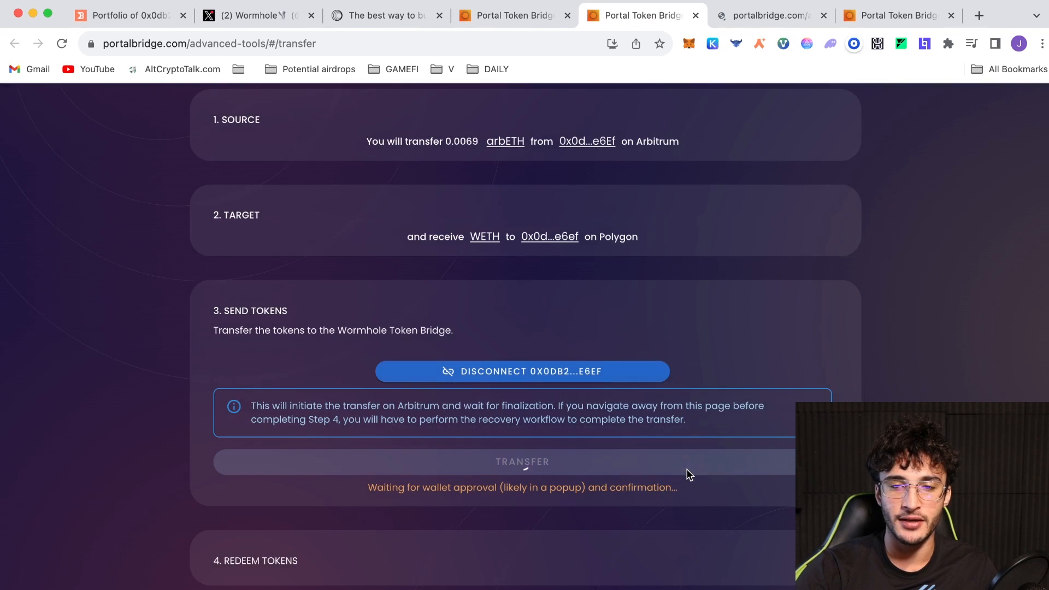
left_click(522, 461)
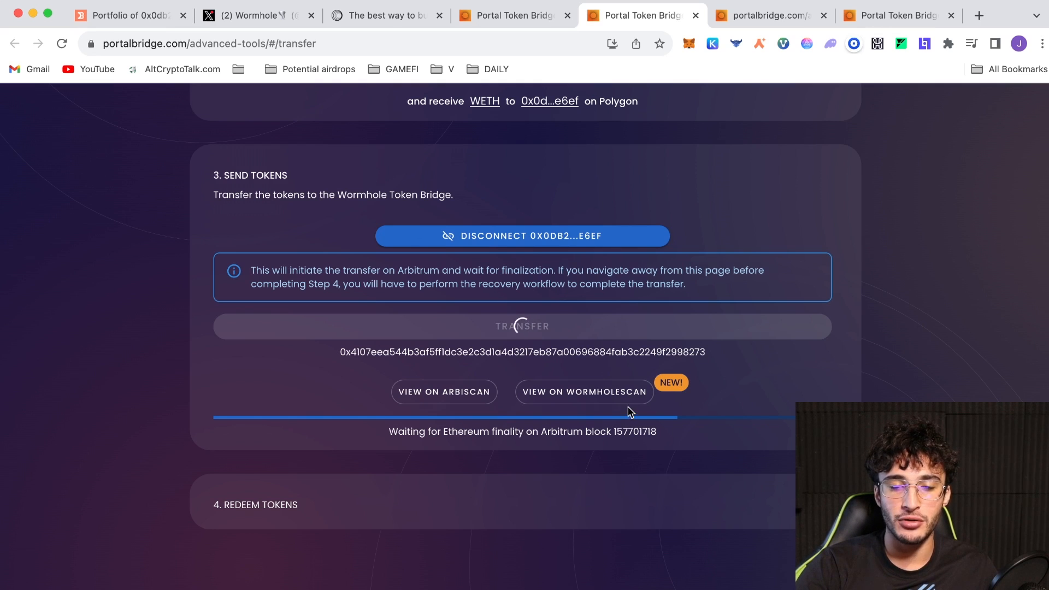
Step: Open the transfer's Wormholescan page in a new tab showing 0.0069 WETH In Progress
right_click(582, 391)
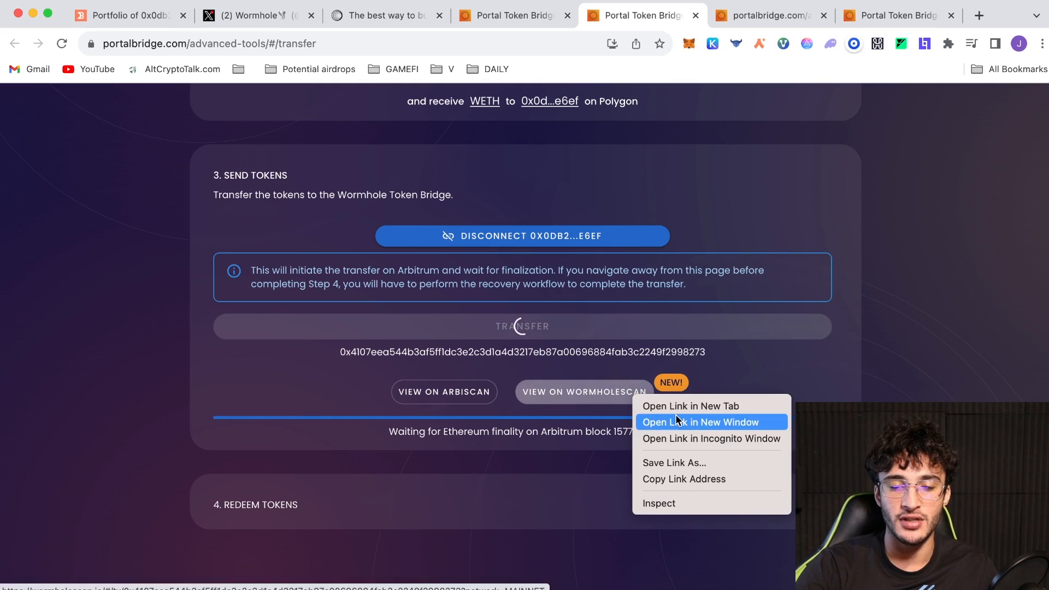
left_click(700, 422)
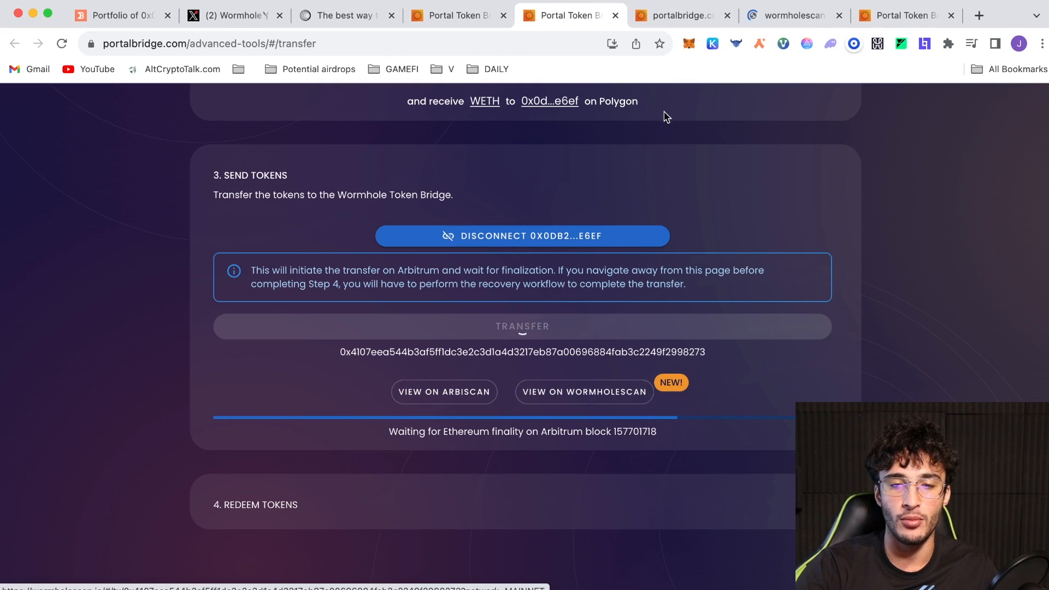
left_click(583, 391)
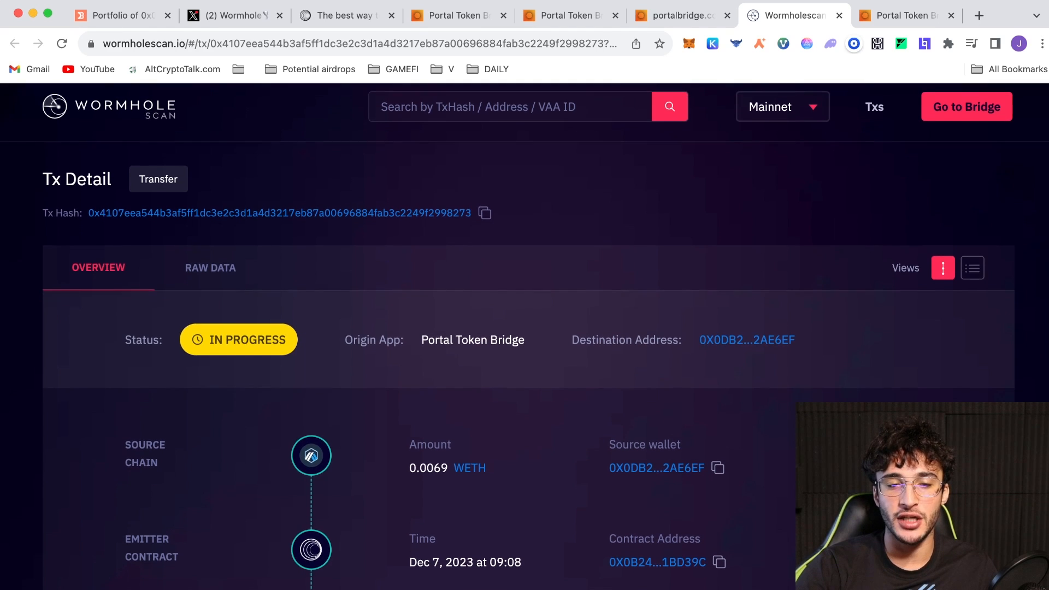
scroll("down", 3)
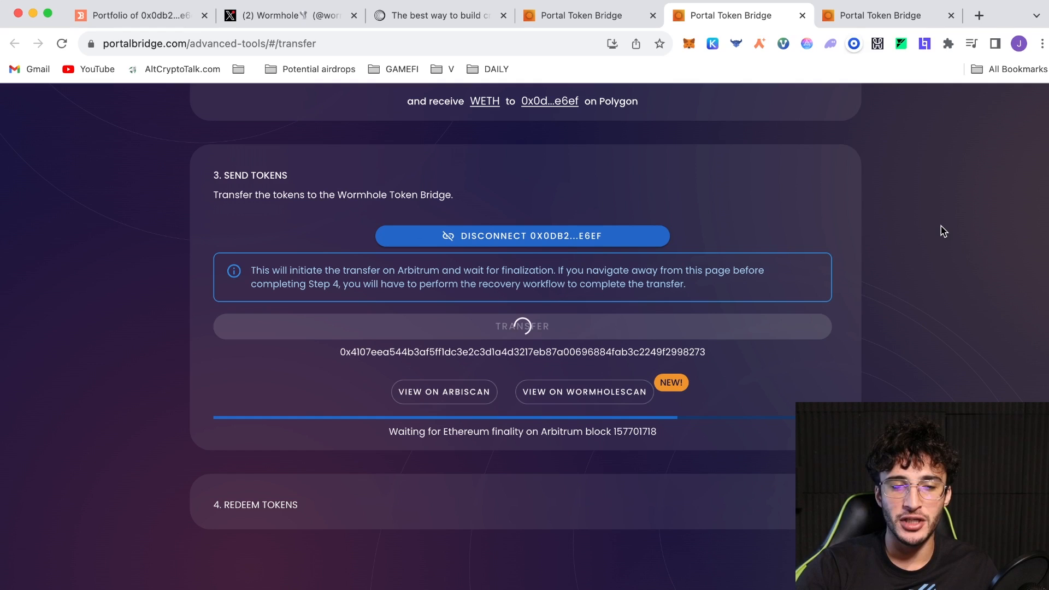
mouse_move(877, 347)
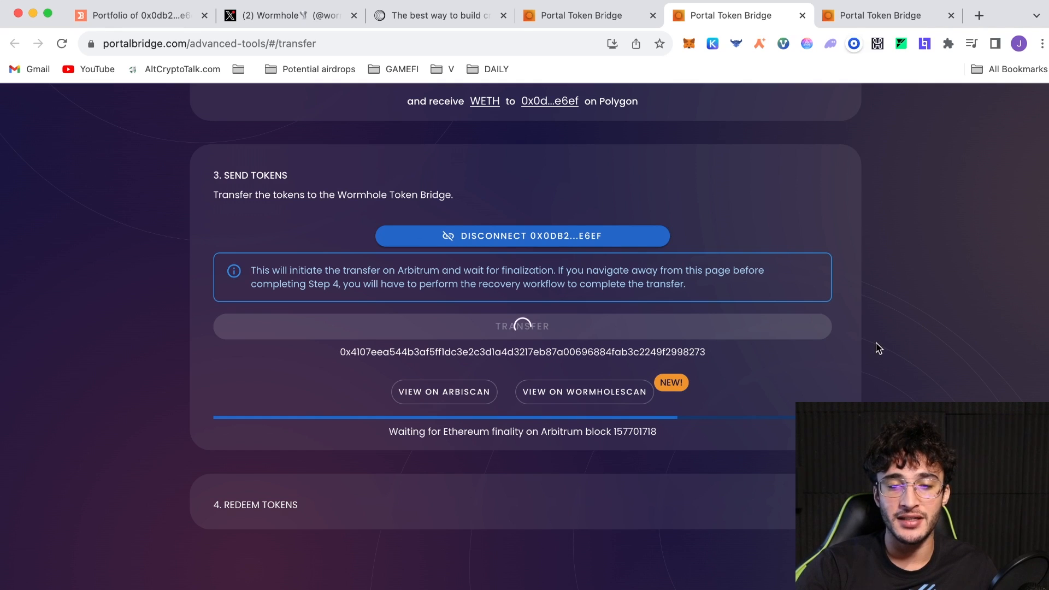
mouse_move(351, 288)
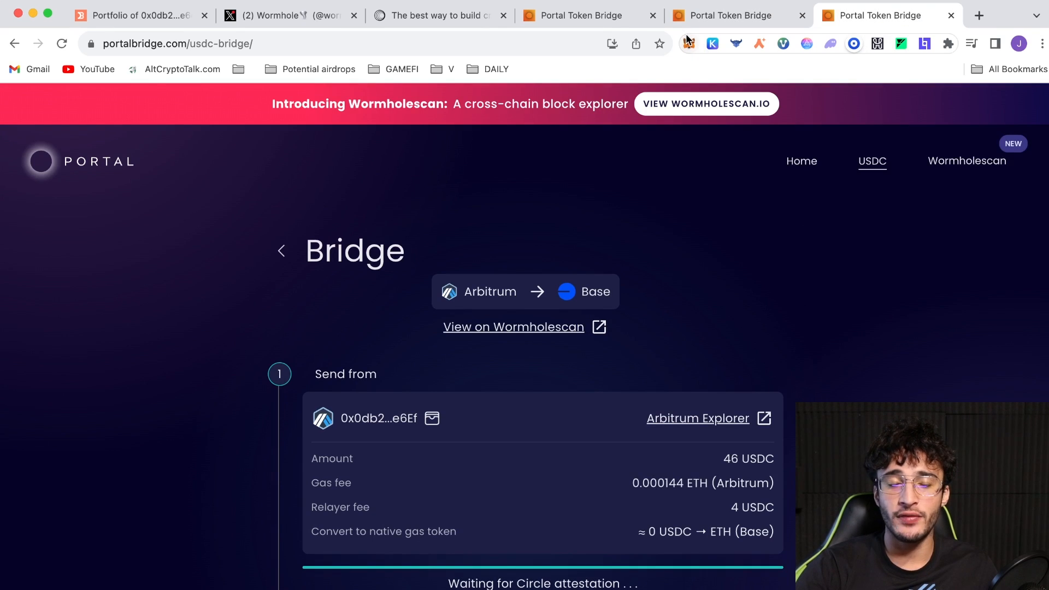
Step: Return to the Portal USDC bridge showing 46 USDC from Arbitrum to Base awaiting Circle attestation
left_click(688, 43)
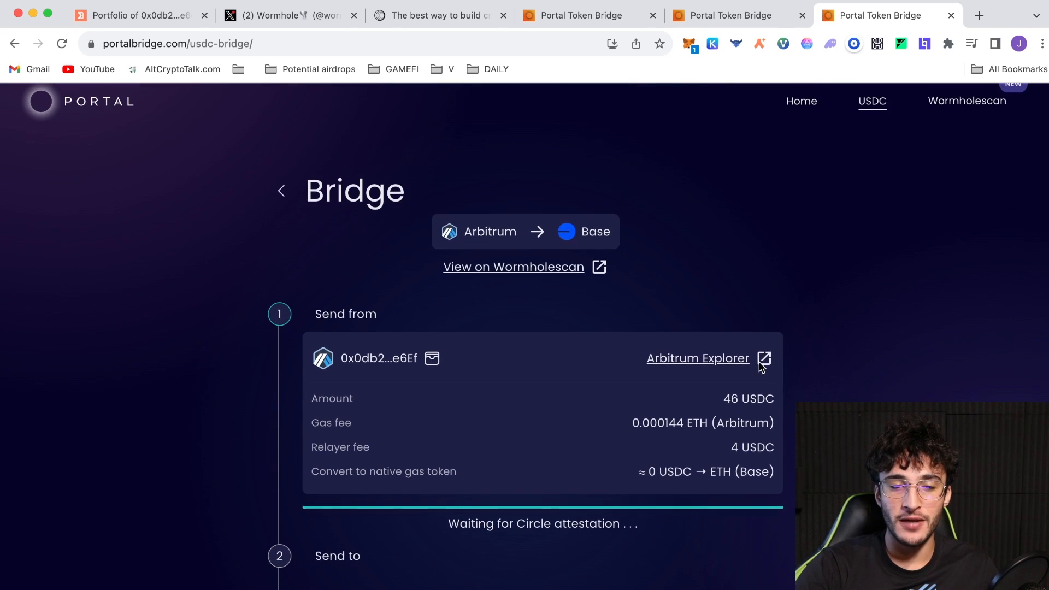
mouse_move(919, 321)
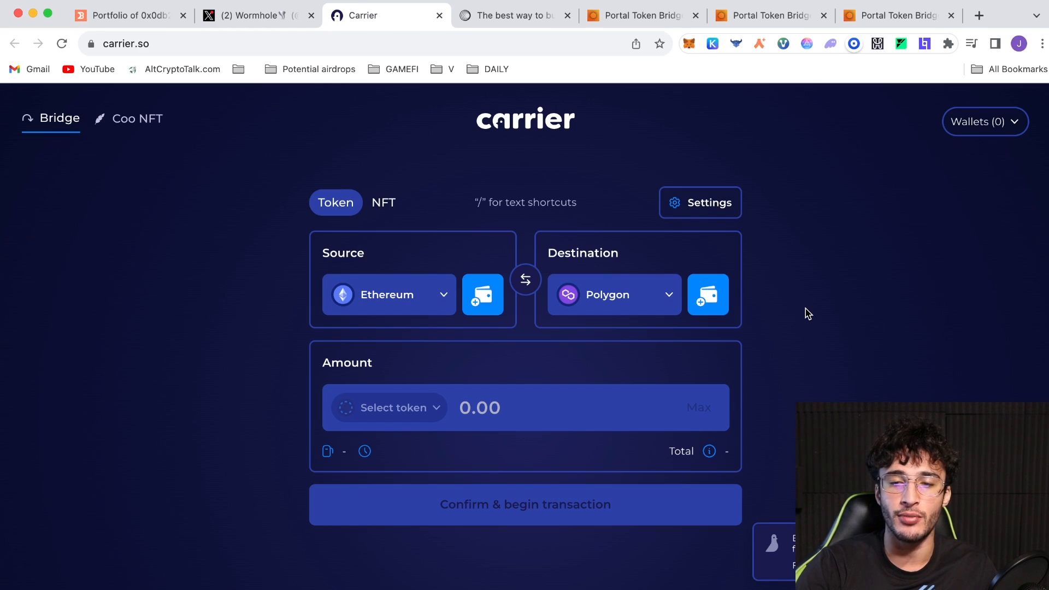
mouse_move(959, 341)
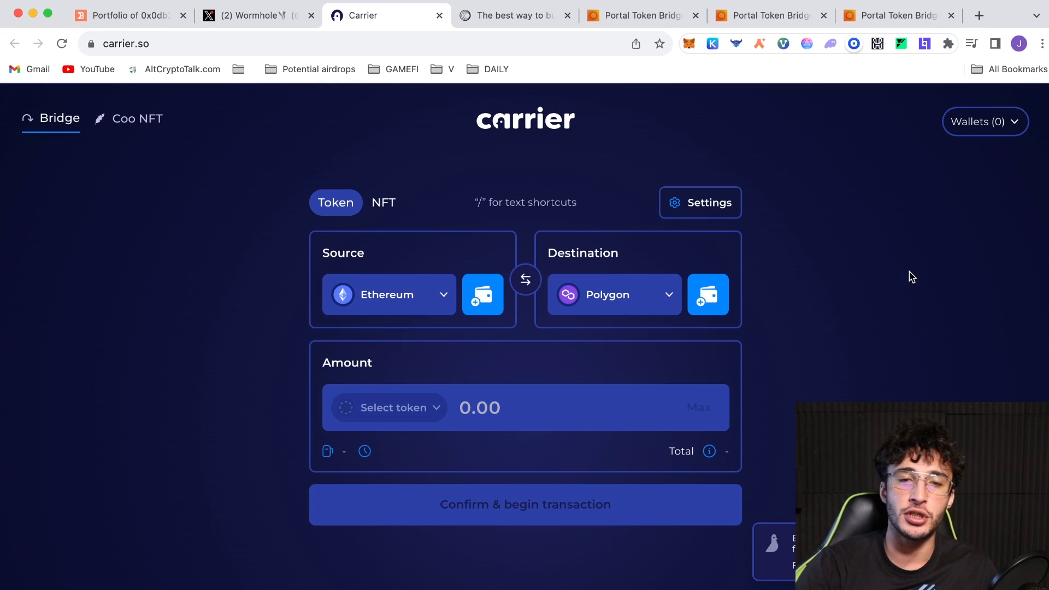
mouse_move(734, 256)
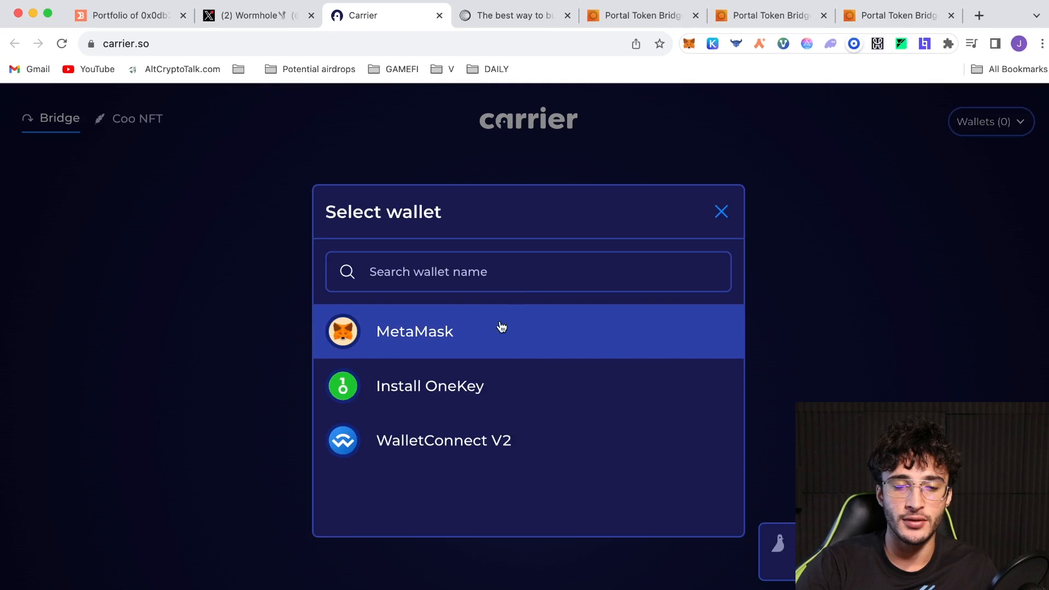
Step: Connect MetaMask on Carrier with Arbitrum as source, Base as destination and ETH selected
left_click(415, 330)
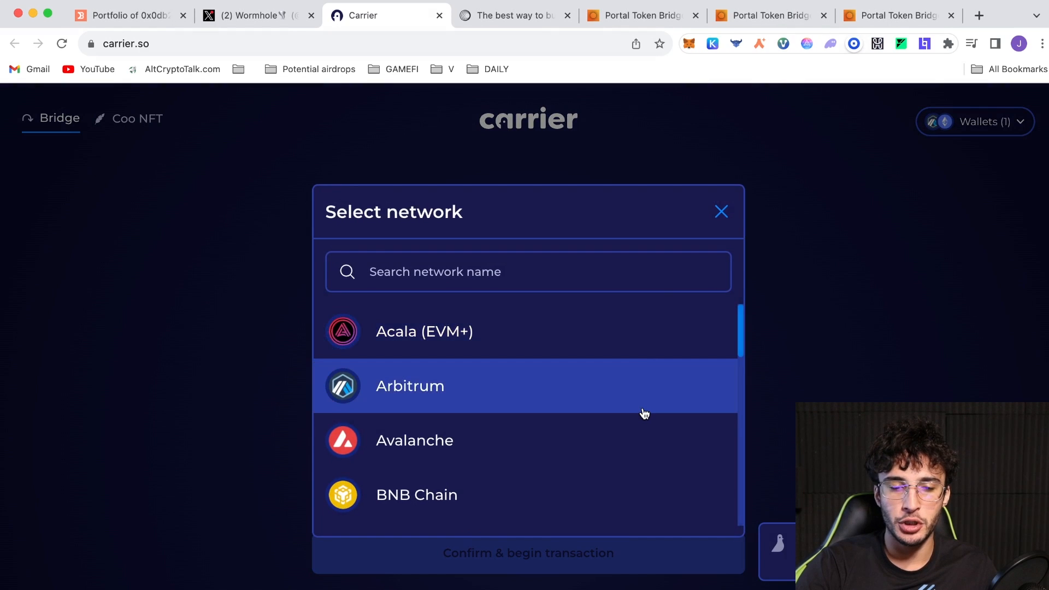
scroll("down", 3)
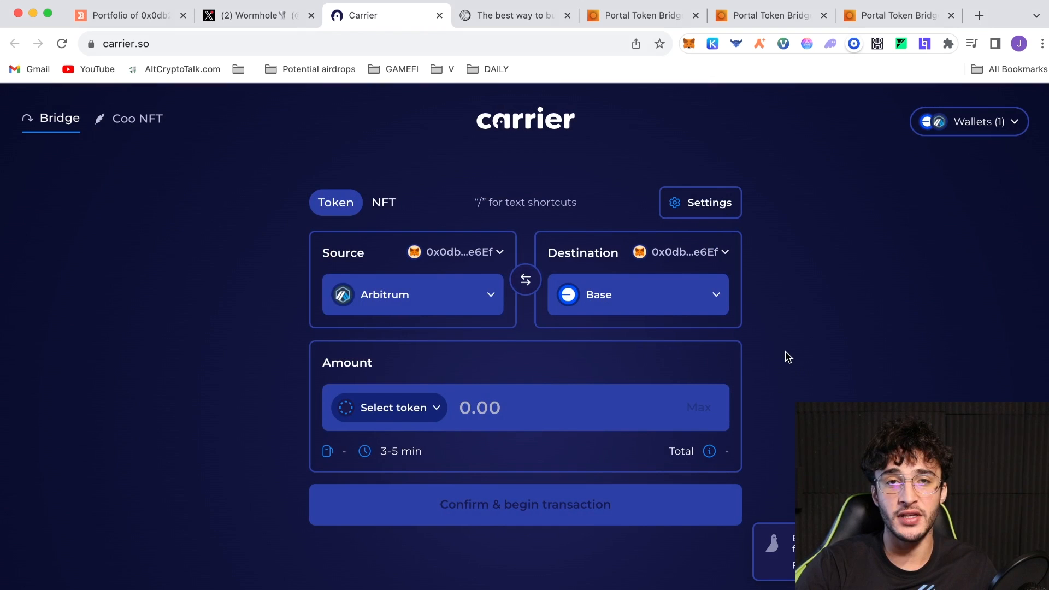
left_click(388, 408)
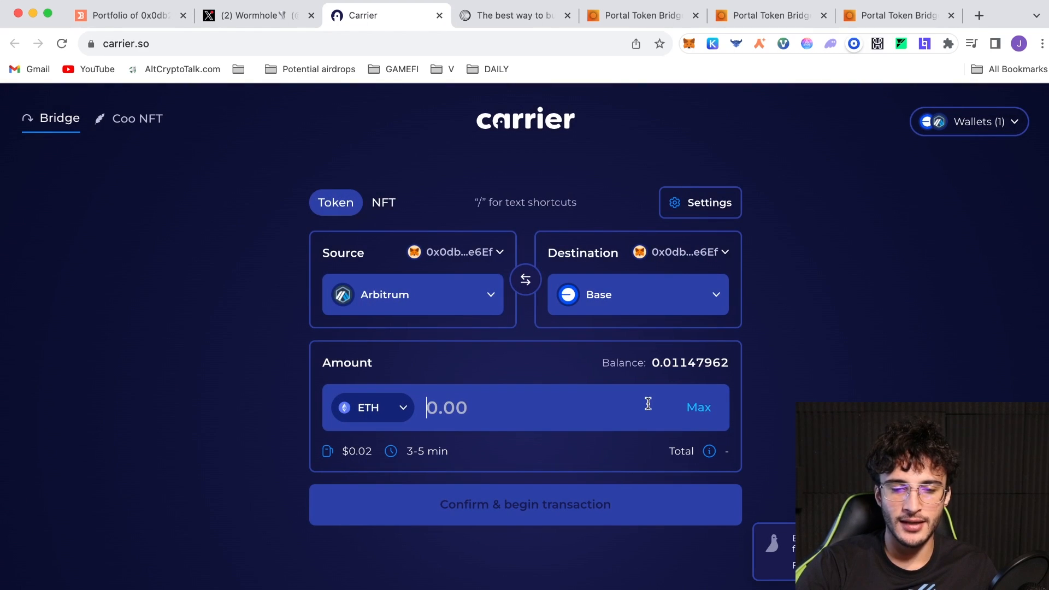
Step: Bridge 0.00369 ETH from Arbitrum to Base on Carrier and begin the transaction
type("0.00369")
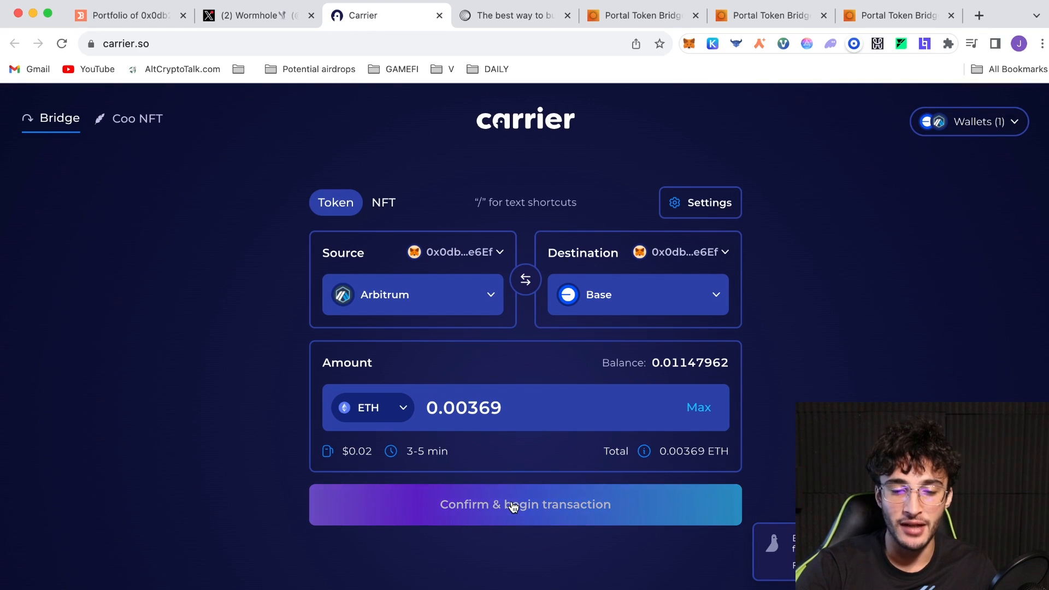
left_click(524, 504)
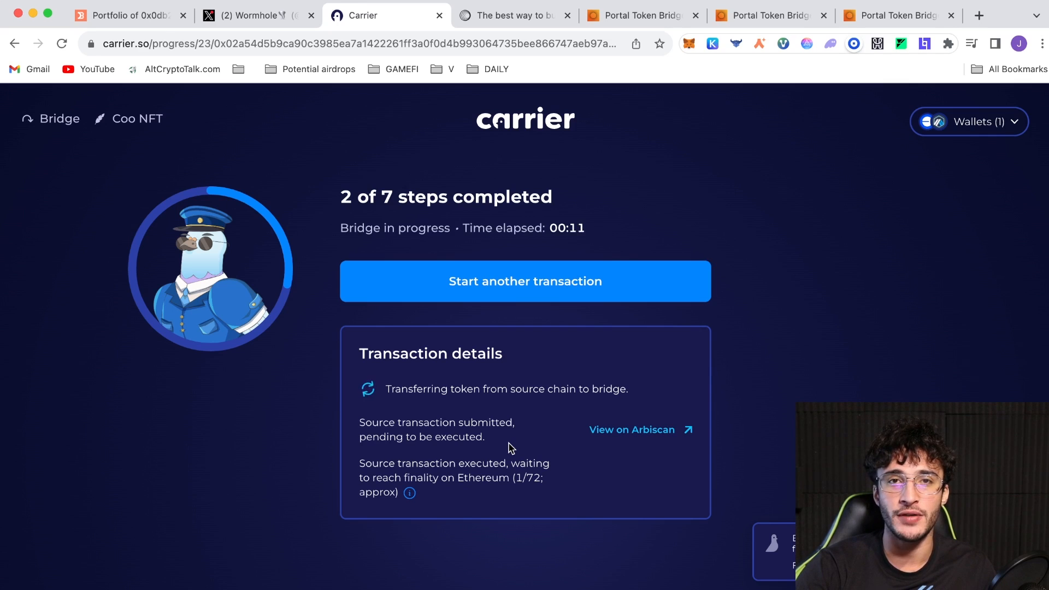
mouse_move(625, 403)
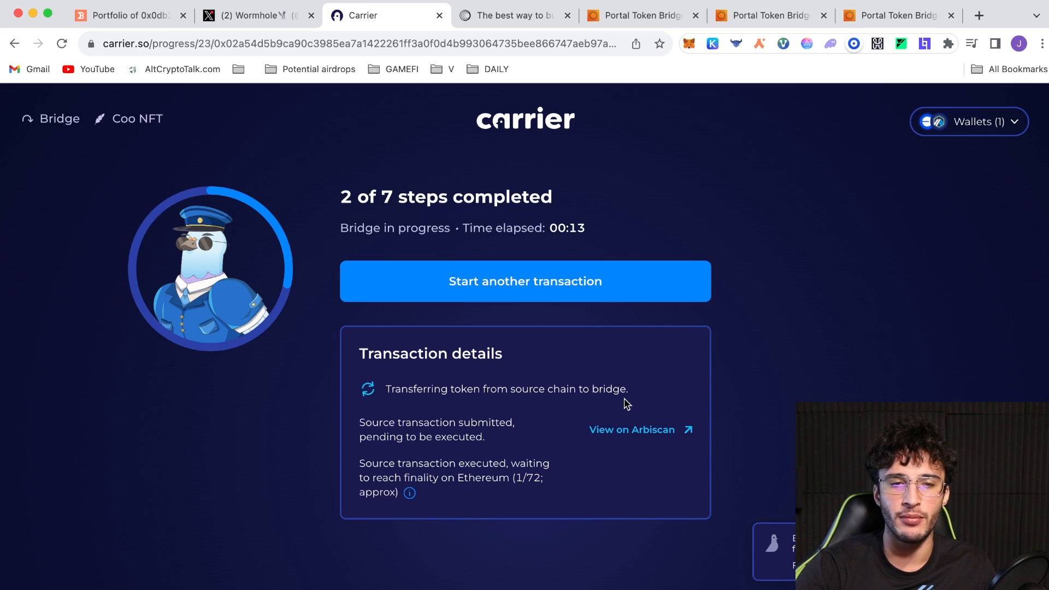
mouse_move(635, 309)
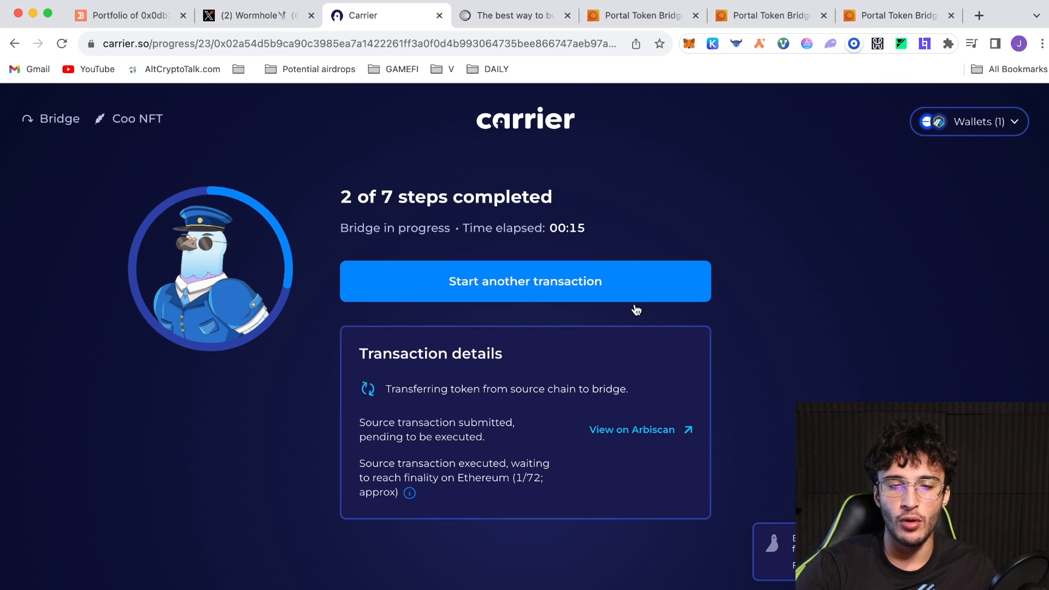
mouse_move(678, 366)
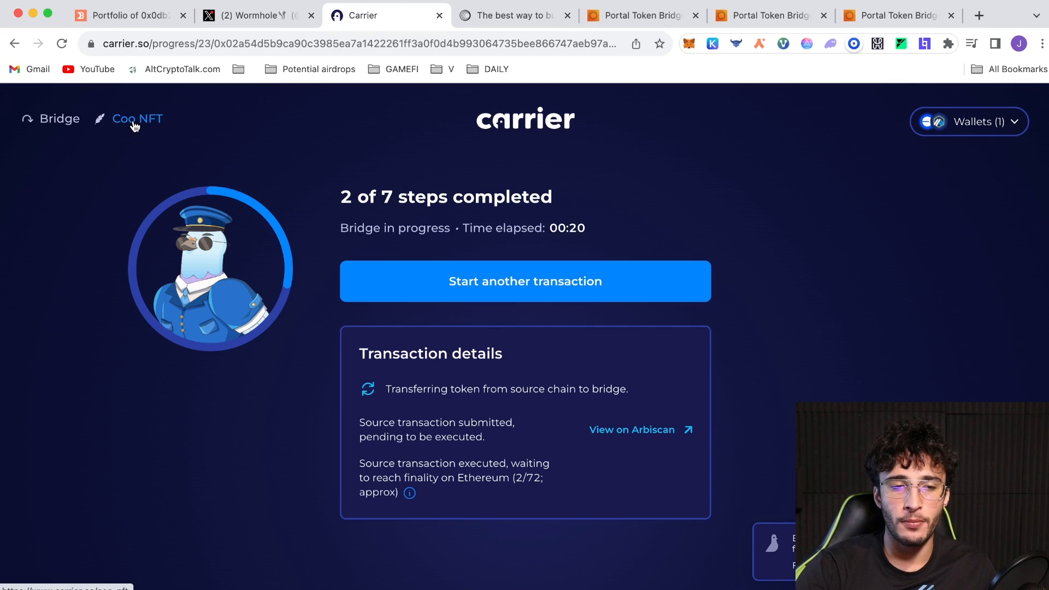
Step: Close the Carrier site and return to the pending Portal WETH-to-Polygon transfer
left_click(138, 118)
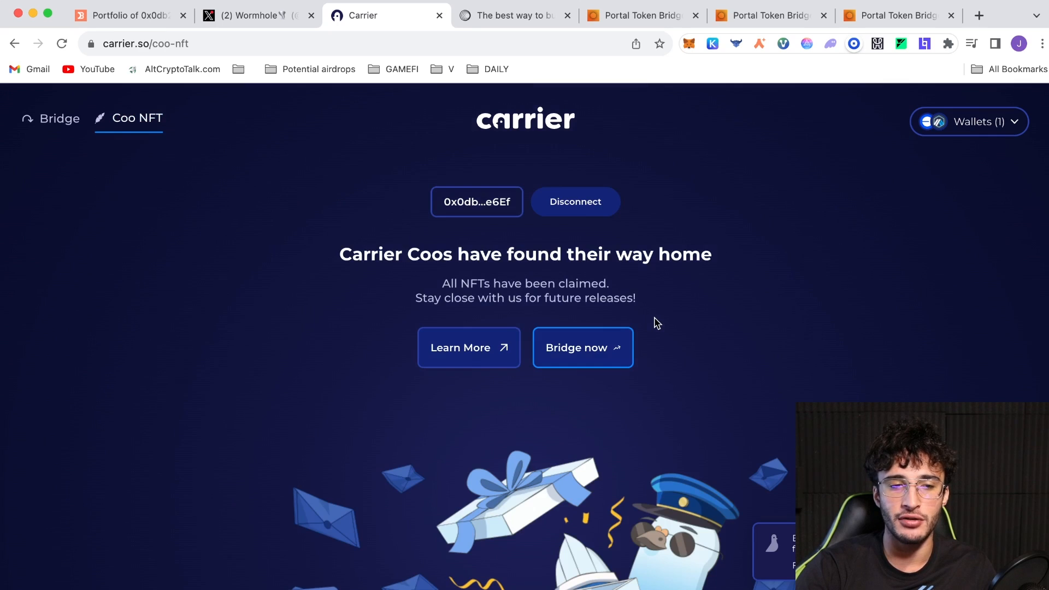
scroll("down", 3)
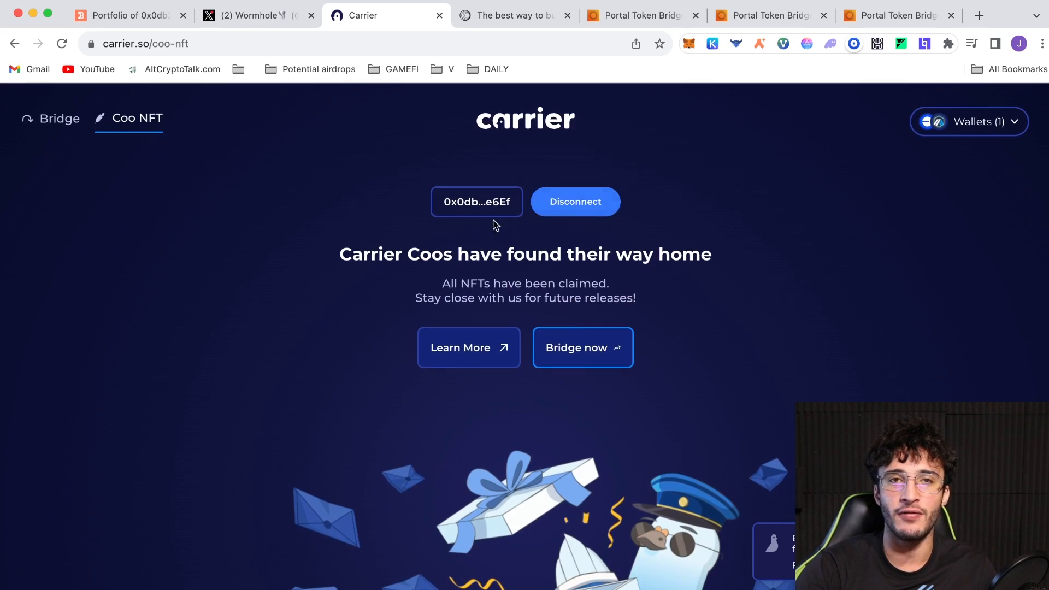
left_click(722, 14)
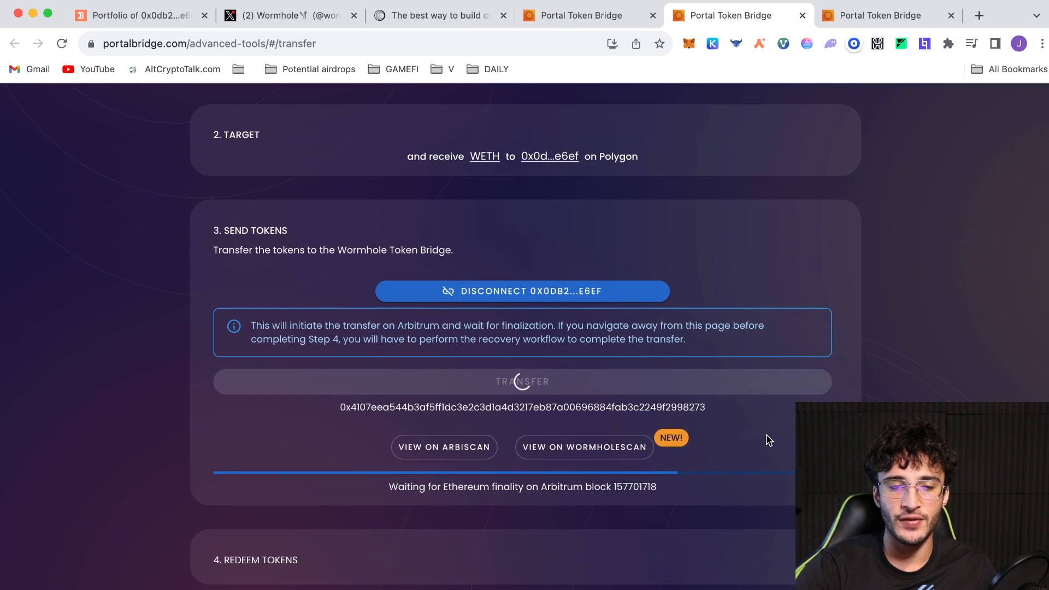
mouse_move(907, 70)
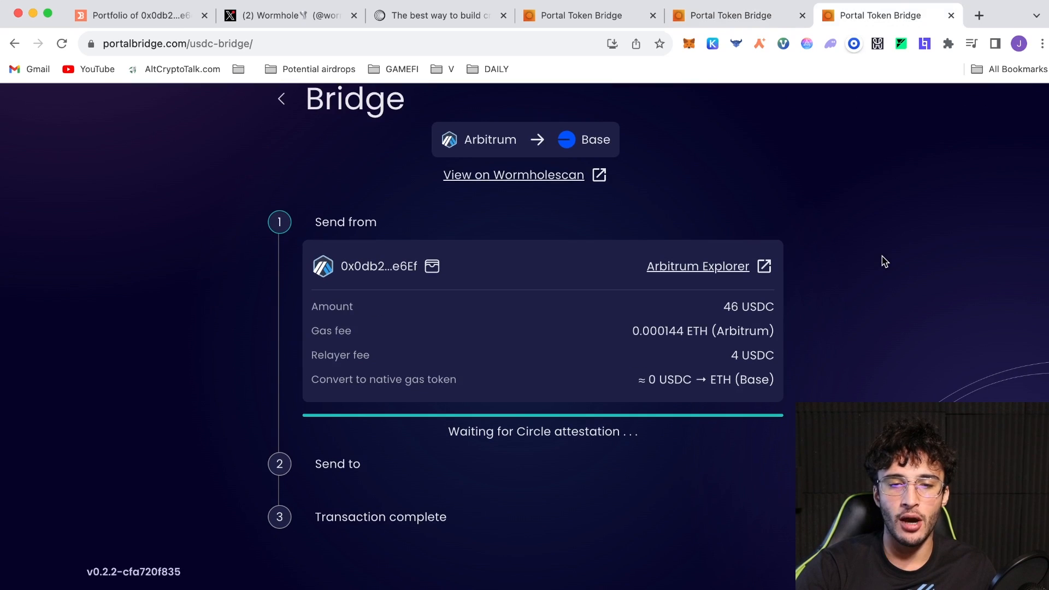
mouse_move(878, 255)
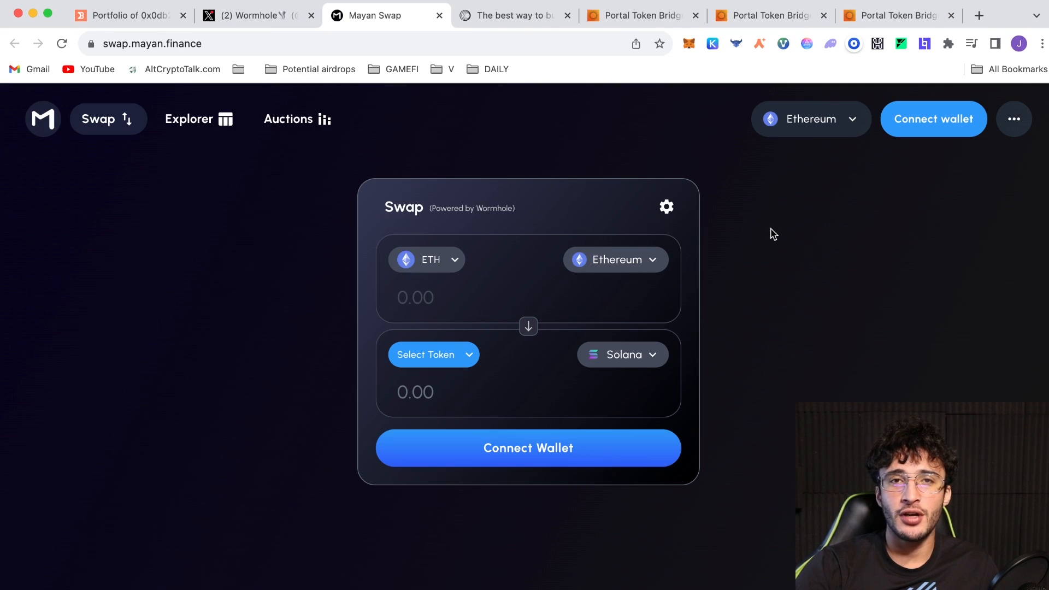
mouse_move(935, 381)
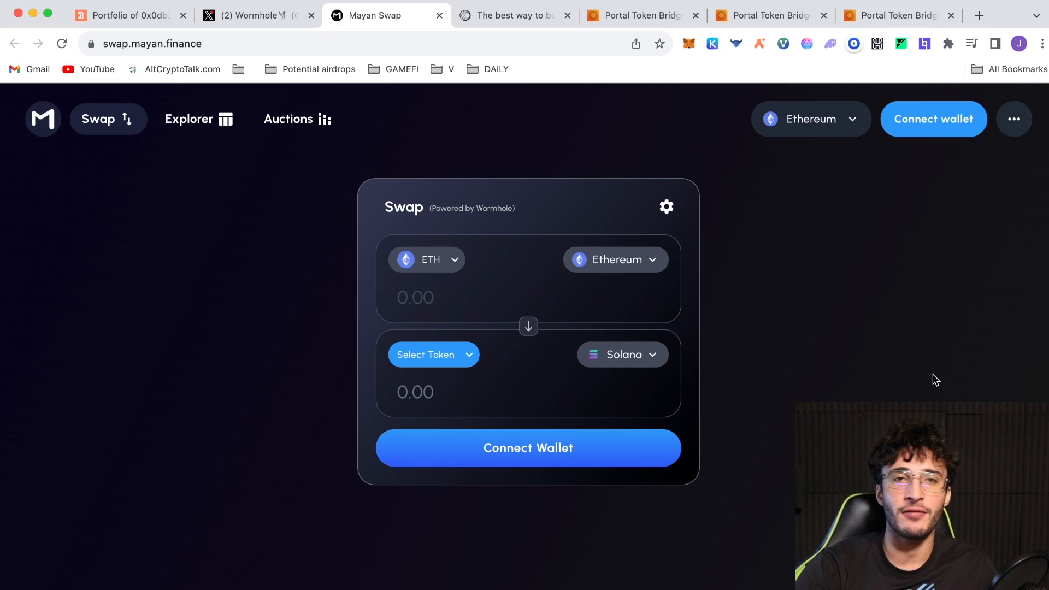
mouse_move(784, 289)
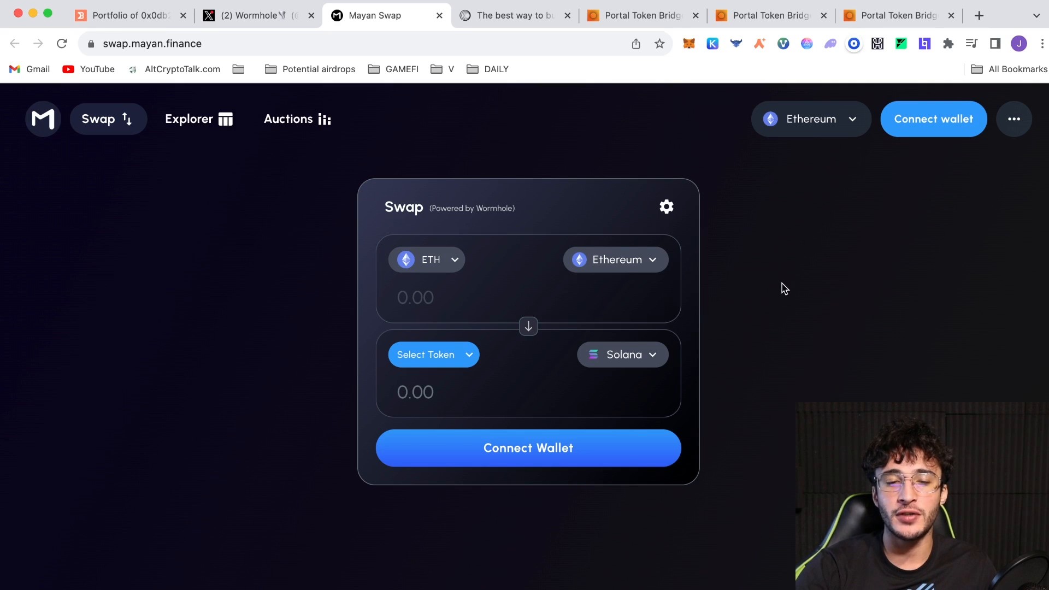
mouse_move(773, 288)
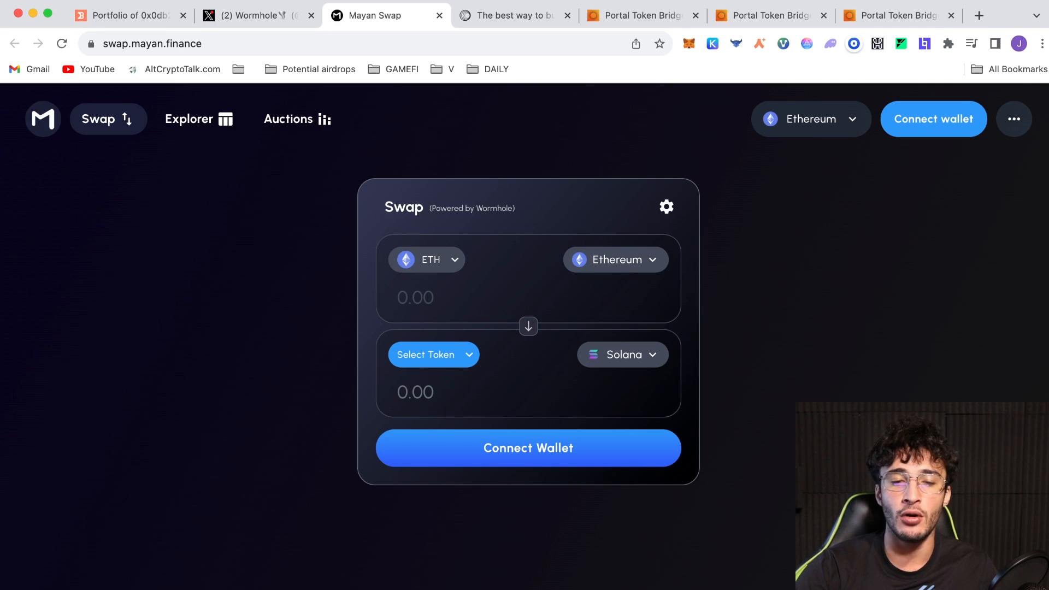
Step: Connect MetaMask to Mayan Swap, keep Solana as destination with a Solana wallet, and receive SOL
left_click(528, 447)
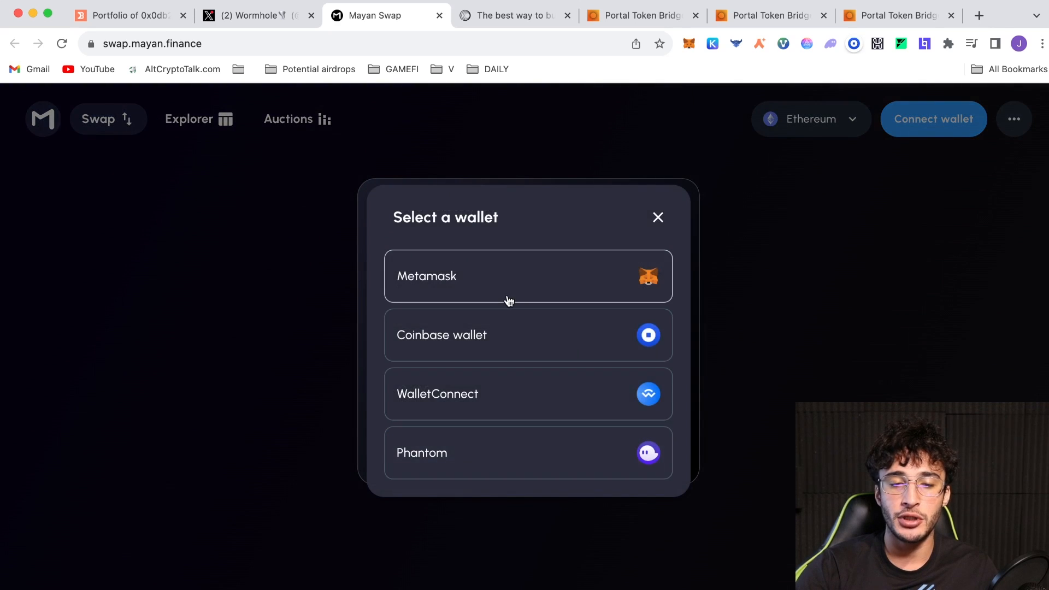
left_click(528, 275)
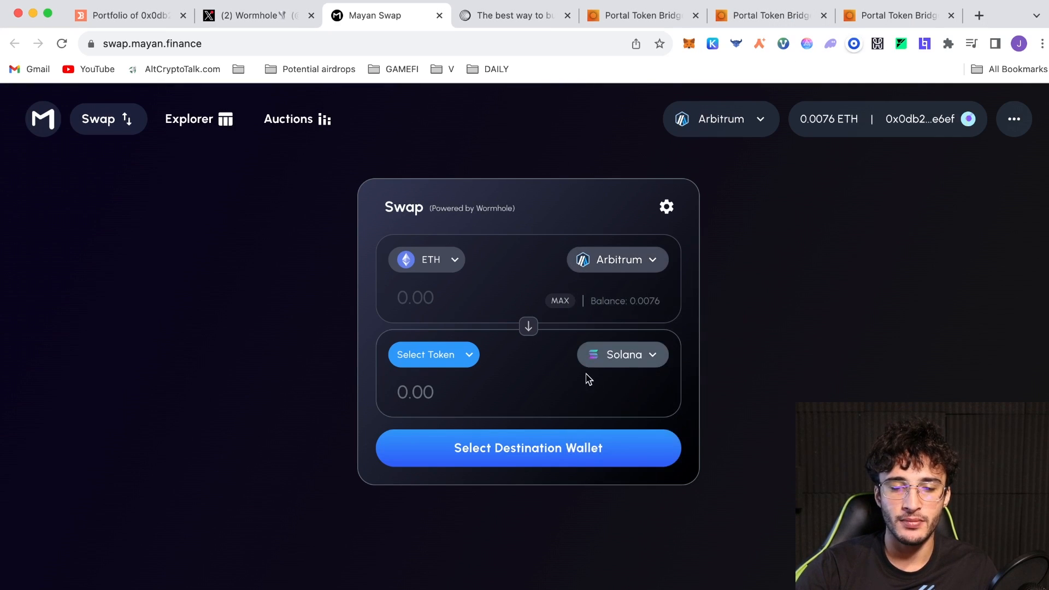
left_click(620, 354)
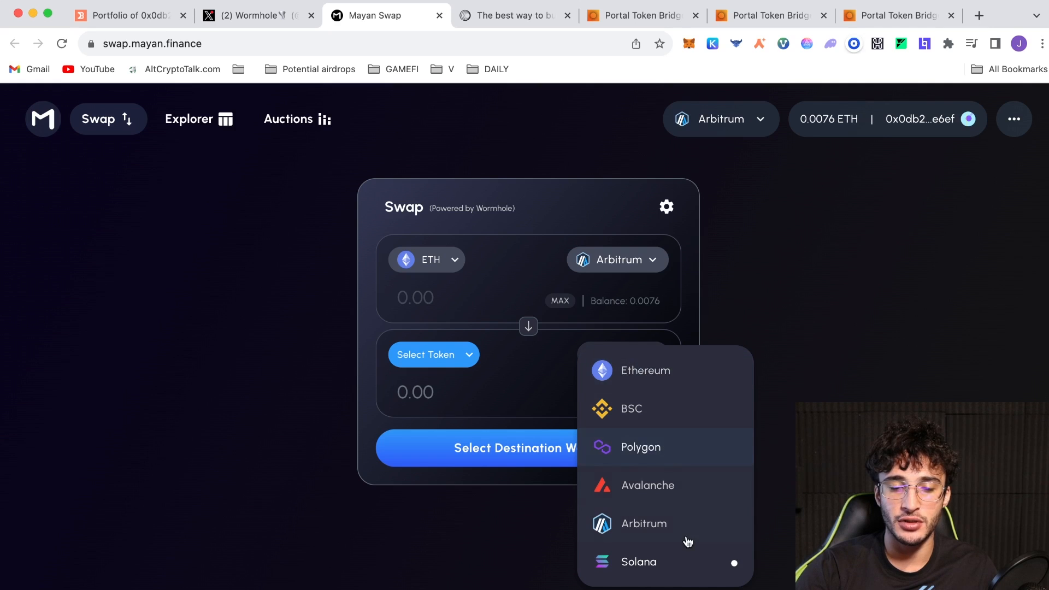
left_click(638, 561)
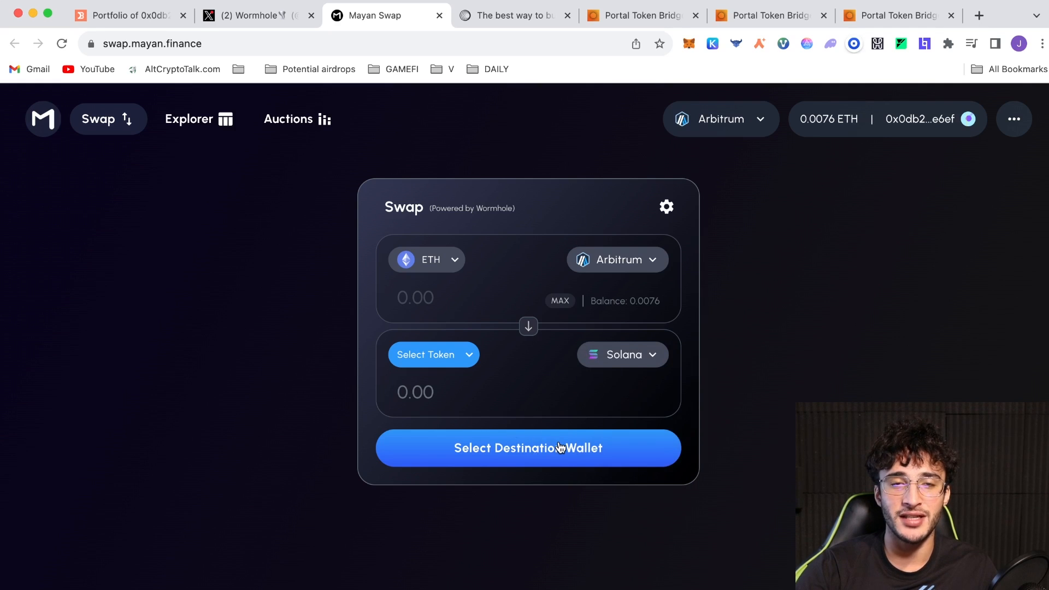
left_click(528, 448)
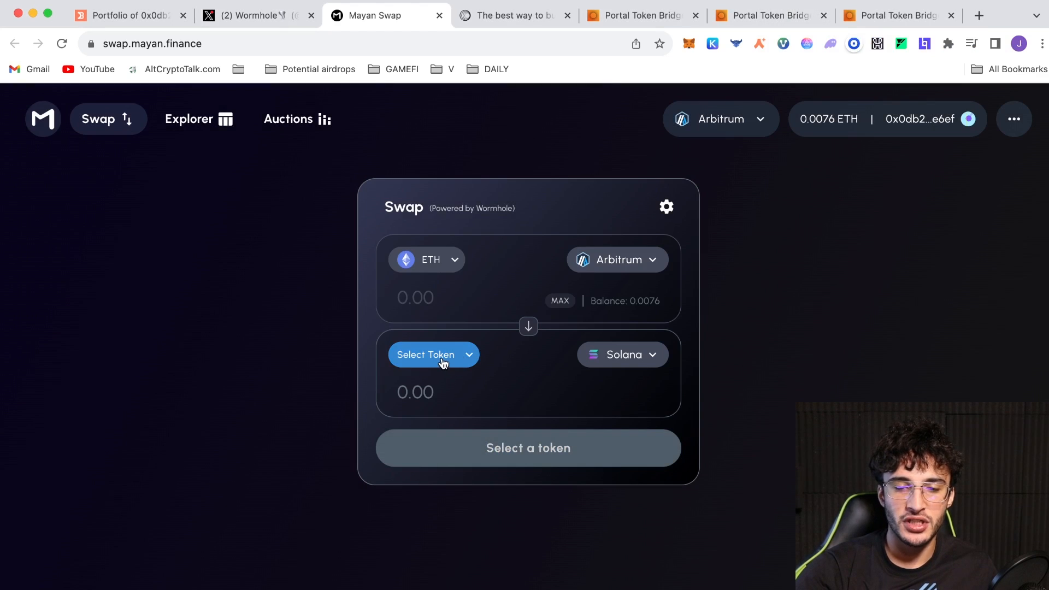
left_click(433, 354)
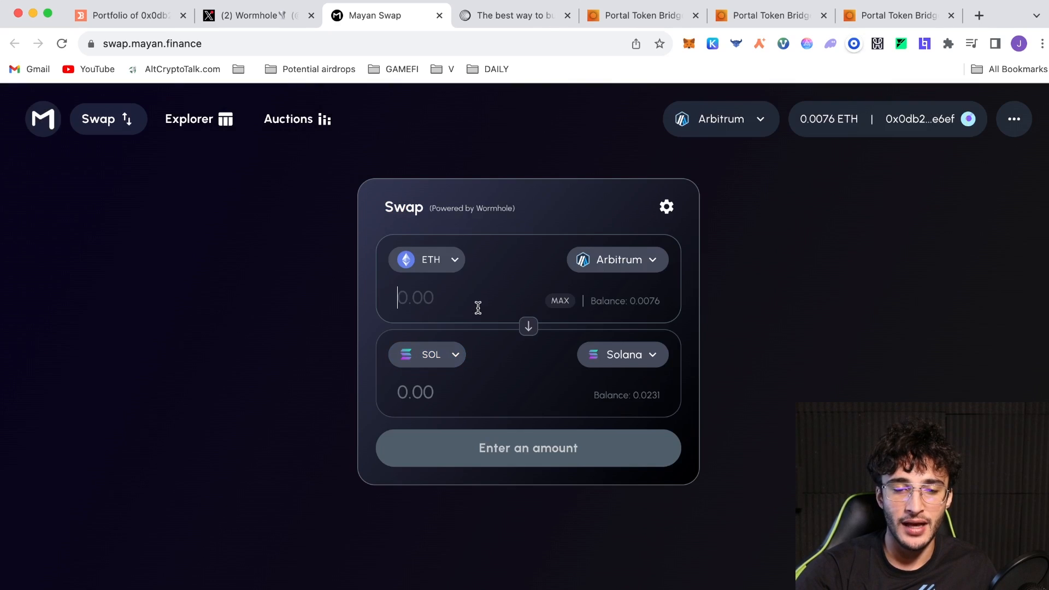
Step: Swap 0.0018 ETH on Arbitrum for about 0.0492 SOL and dismiss the submitted confirmation
type("0.00018")
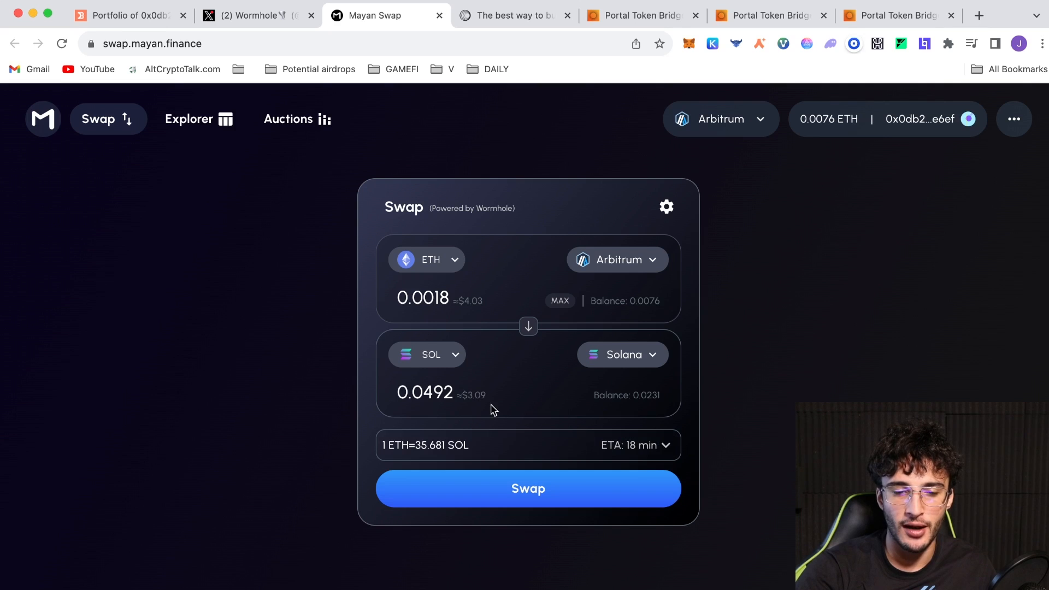
left_click(527, 487)
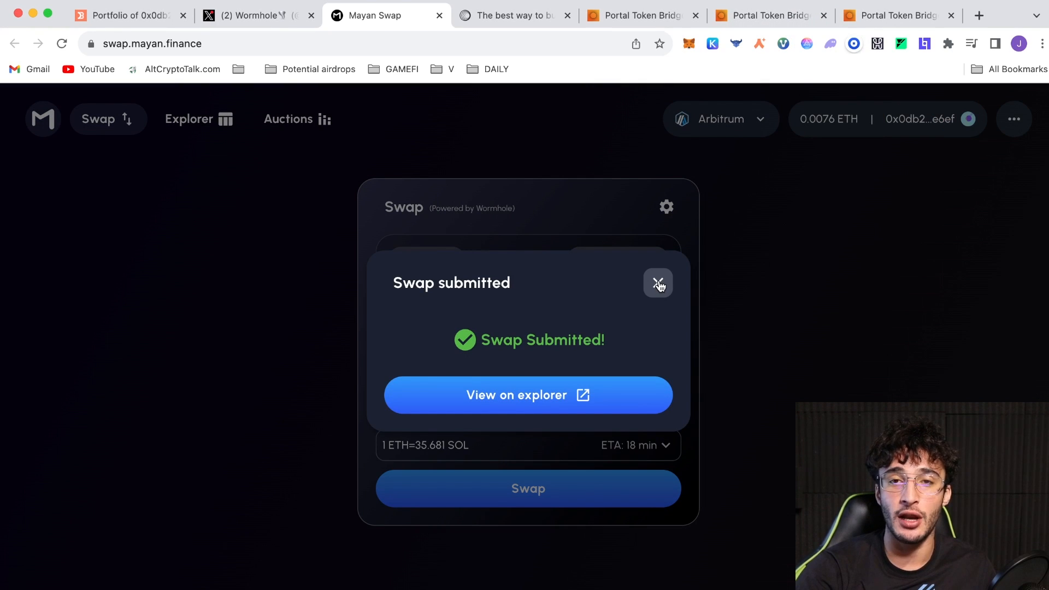
left_click(657, 282)
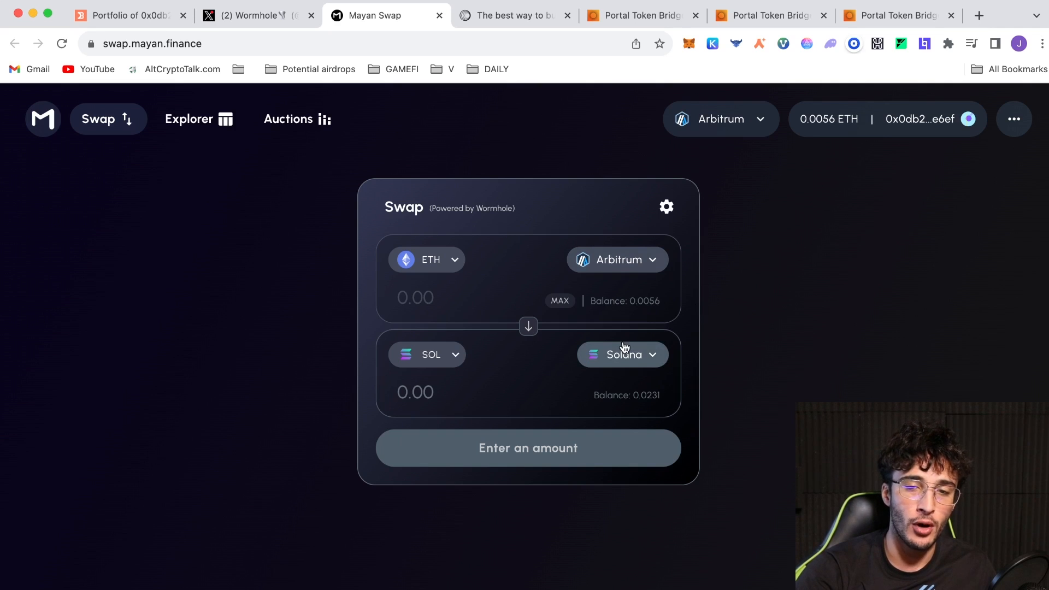
mouse_move(760, 294)
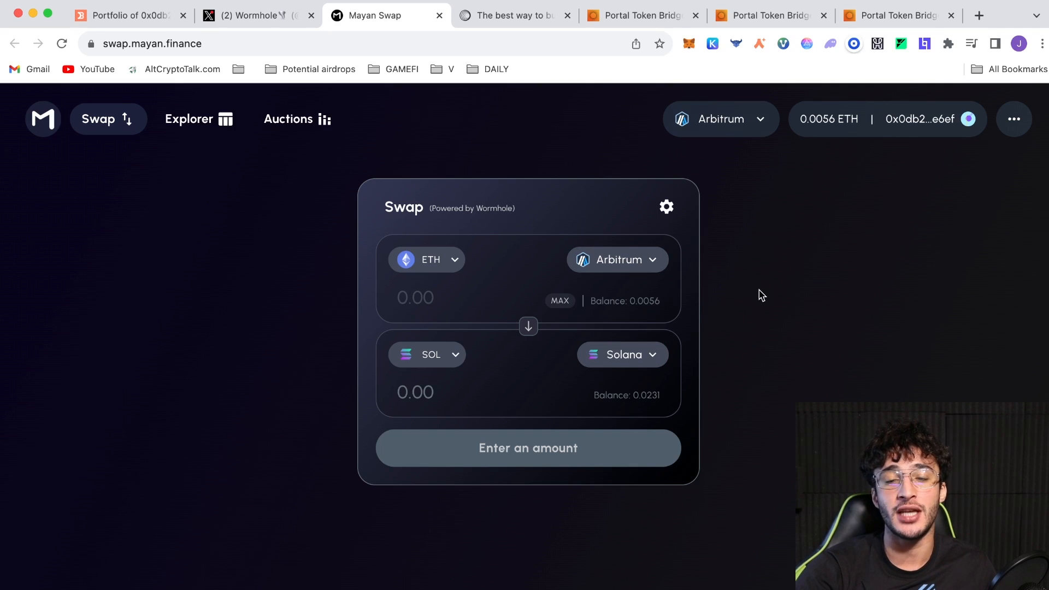
mouse_move(566, 180)
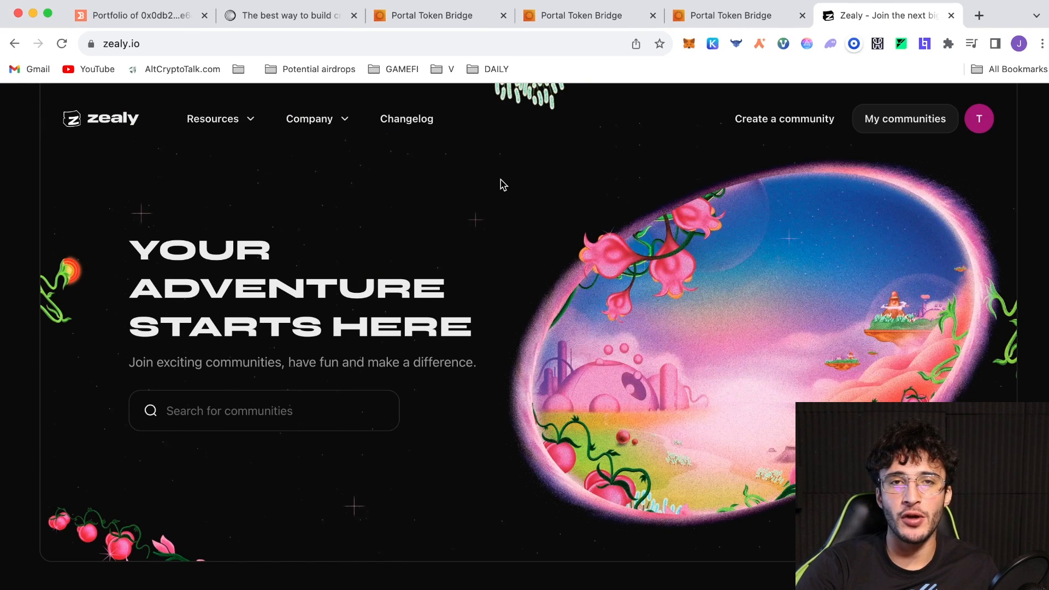
mouse_move(482, 362)
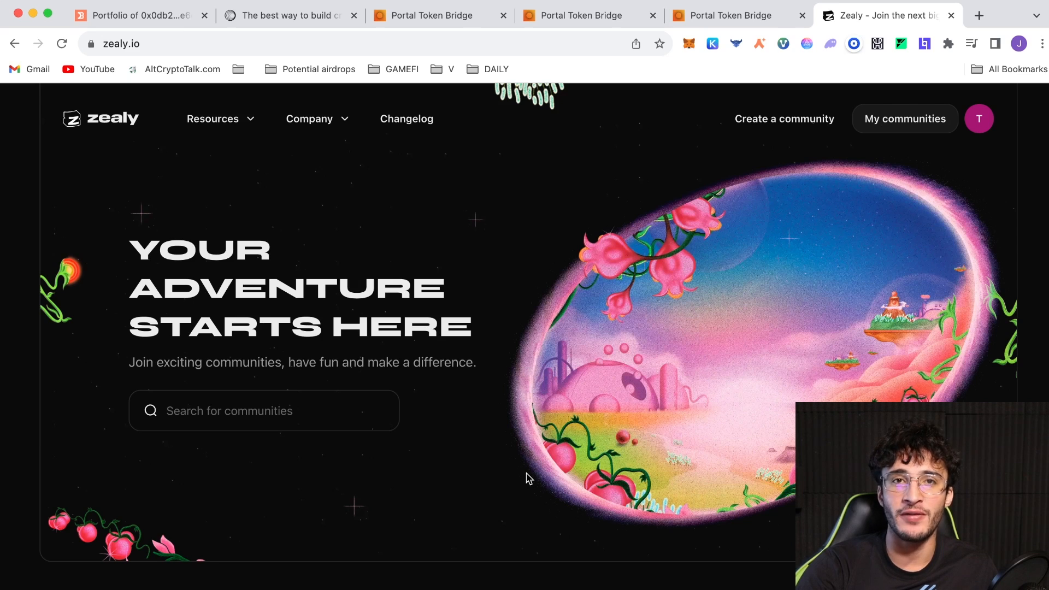
mouse_move(766, 361)
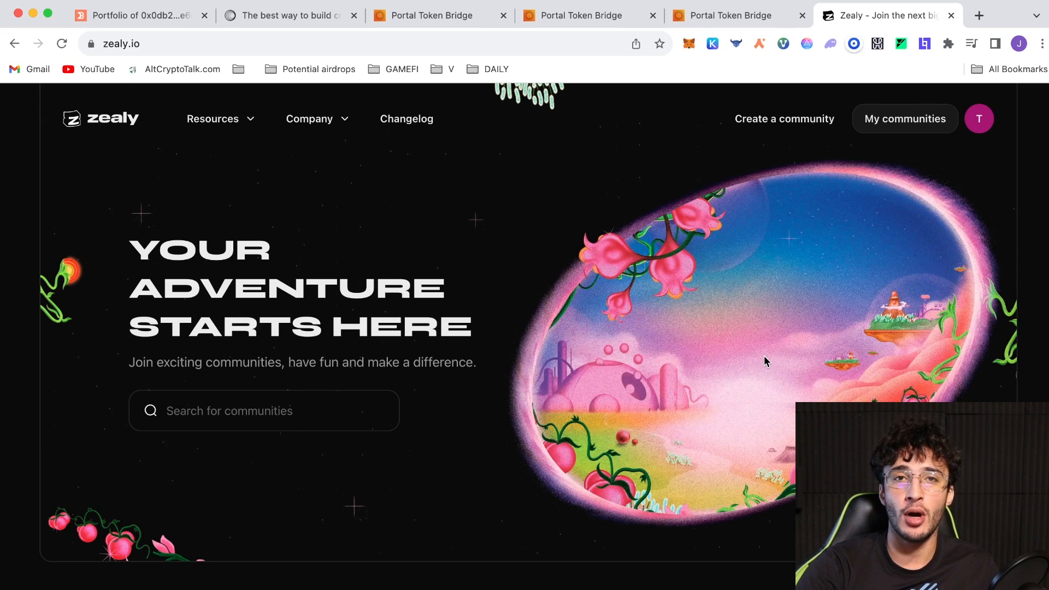
mouse_move(728, 371)
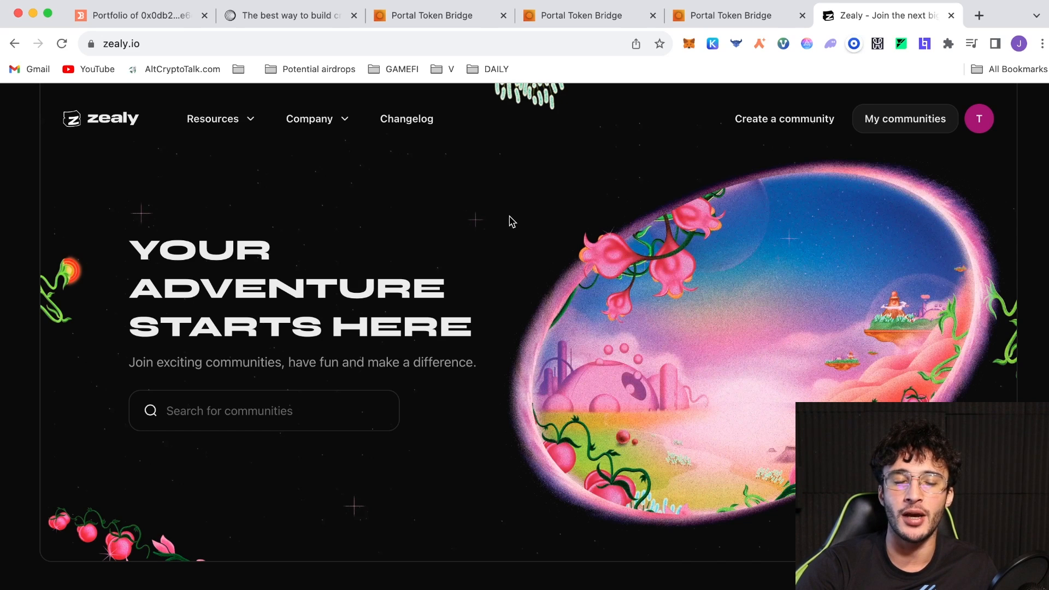
mouse_move(451, 267)
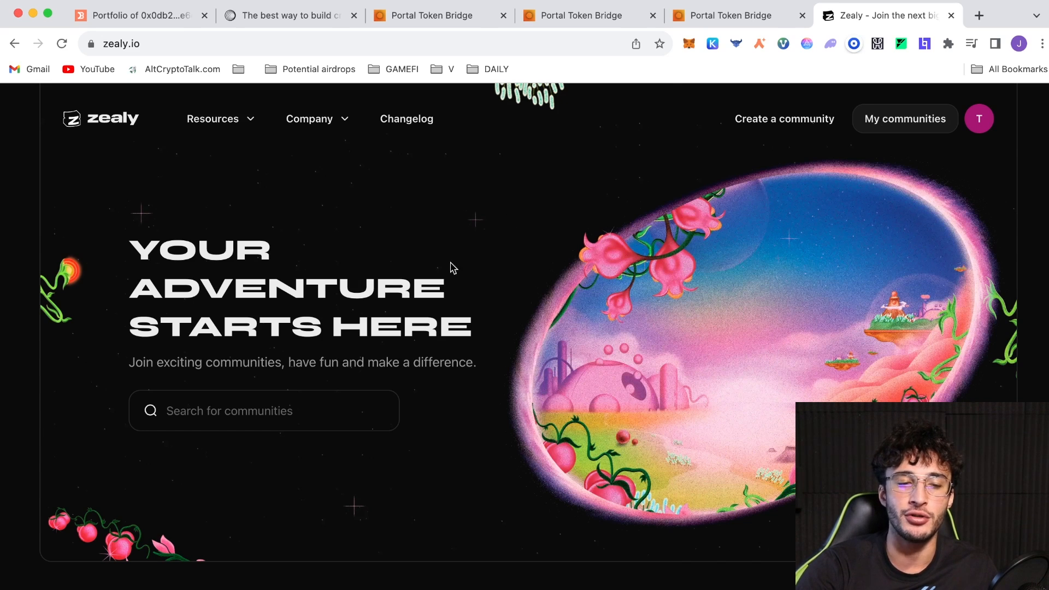
Step: Search Zealy communities for 'wormh' to find Wormhole and Wormhole Ecosystem
type("wormh")
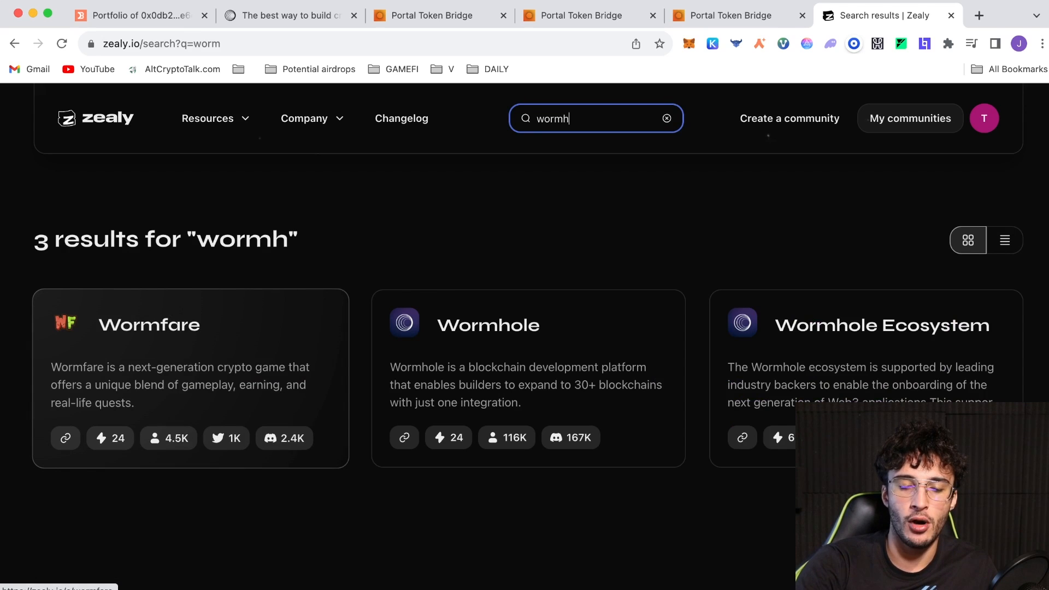
left_click(488, 325)
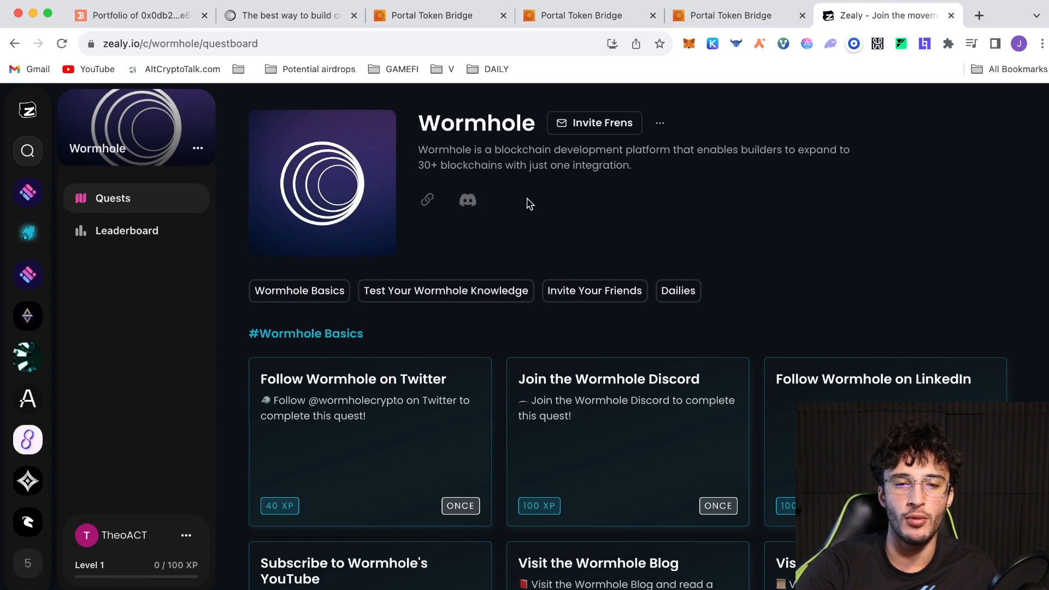
mouse_move(661, 264)
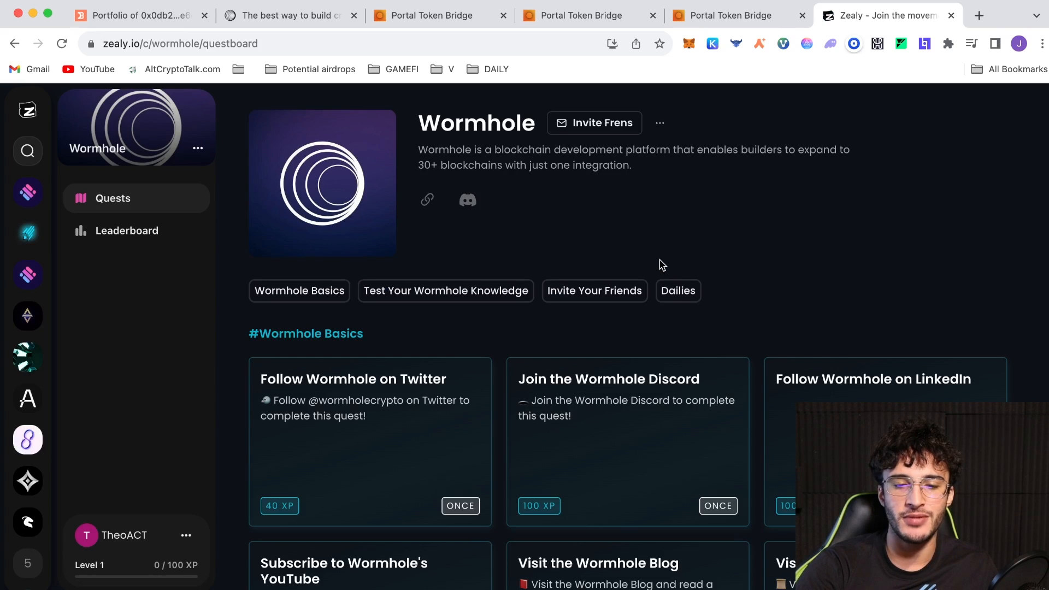
scroll("down", 3)
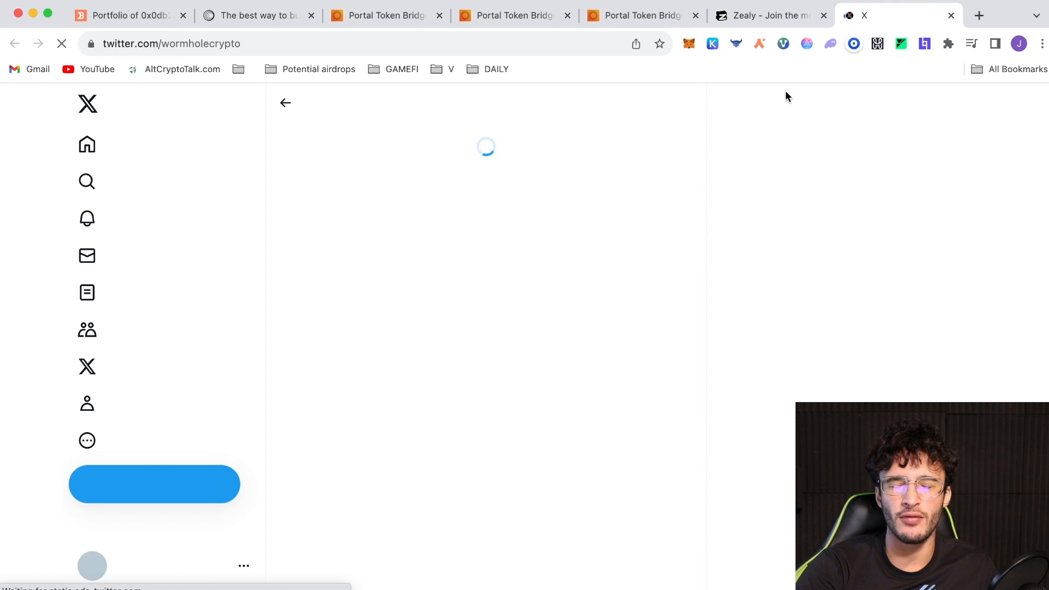
left_click(769, 15)
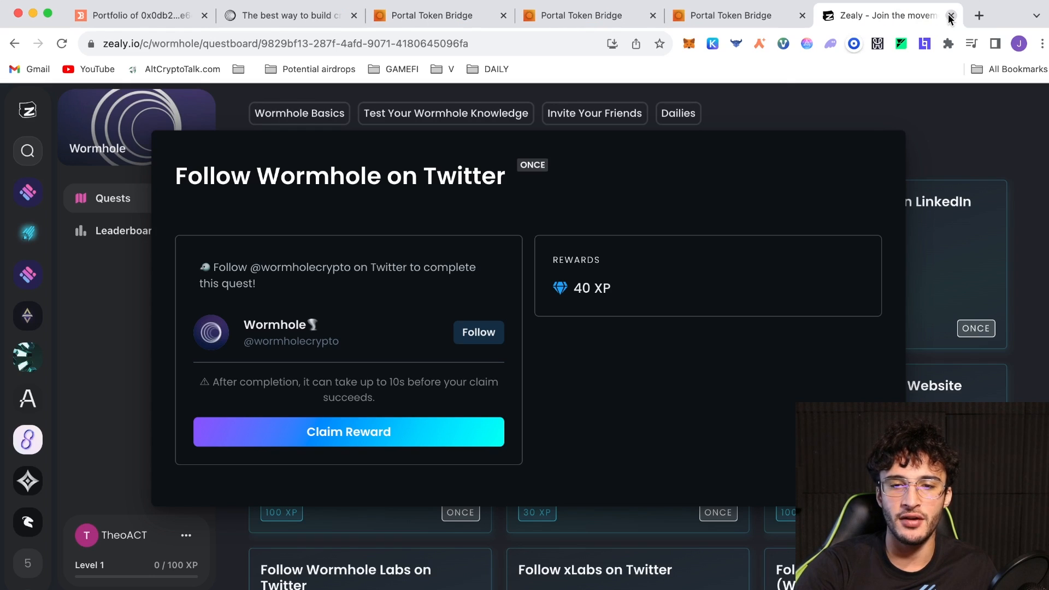
left_click(348, 431)
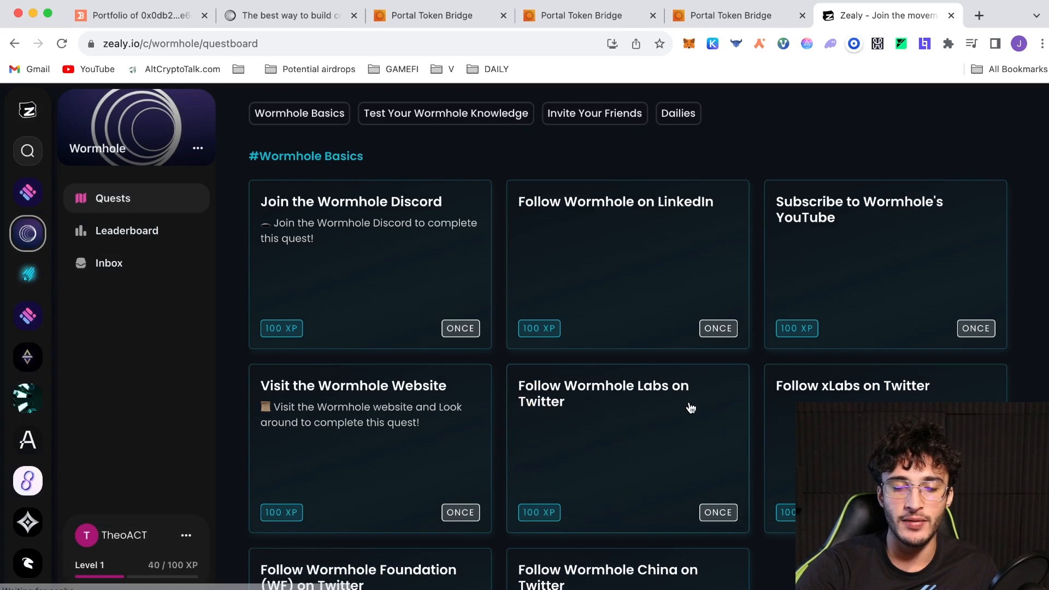
scroll("down", 3)
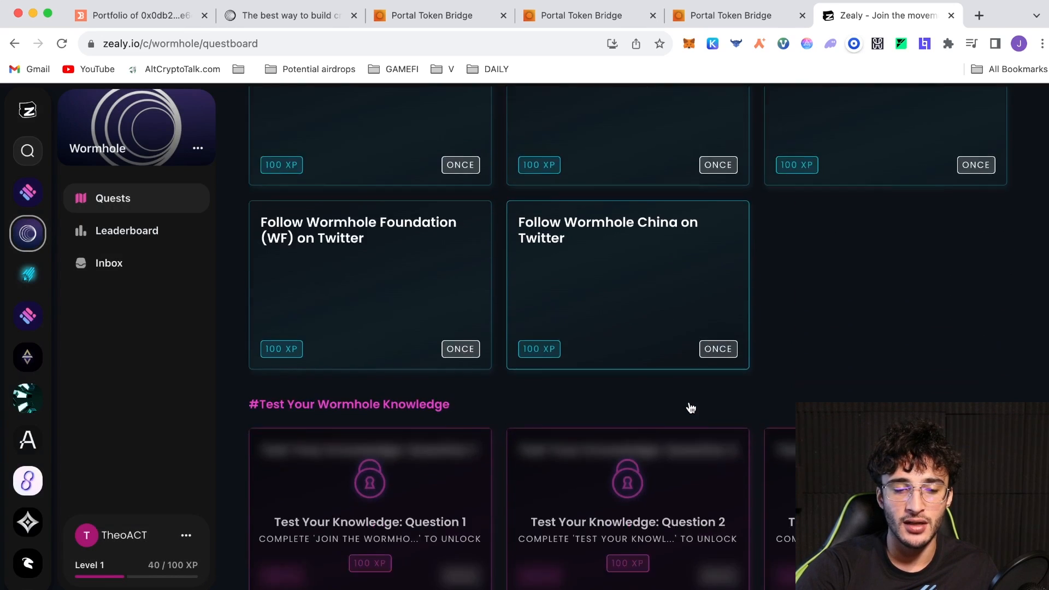
scroll("down", 3)
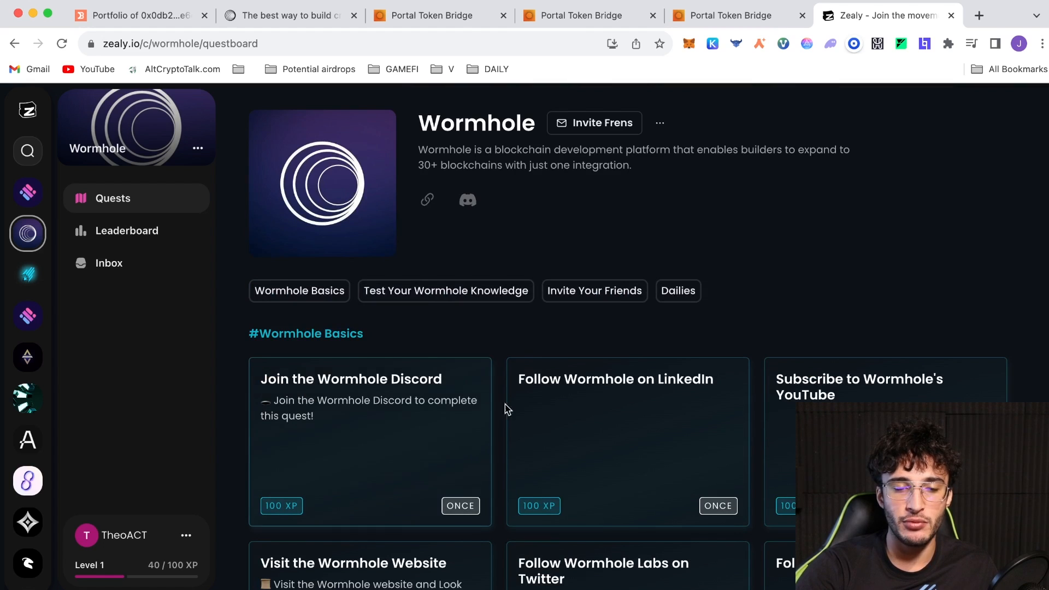
Step: Launch the Wormhole Discord server invite from the Join the Wormhole Discord quest
left_click(351, 379)
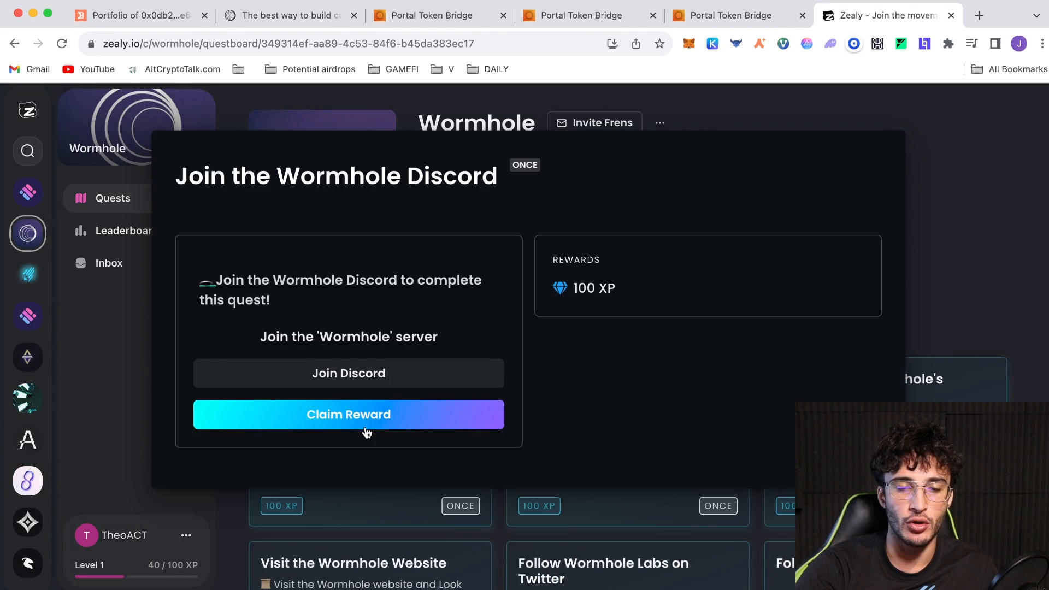
mouse_move(348, 373)
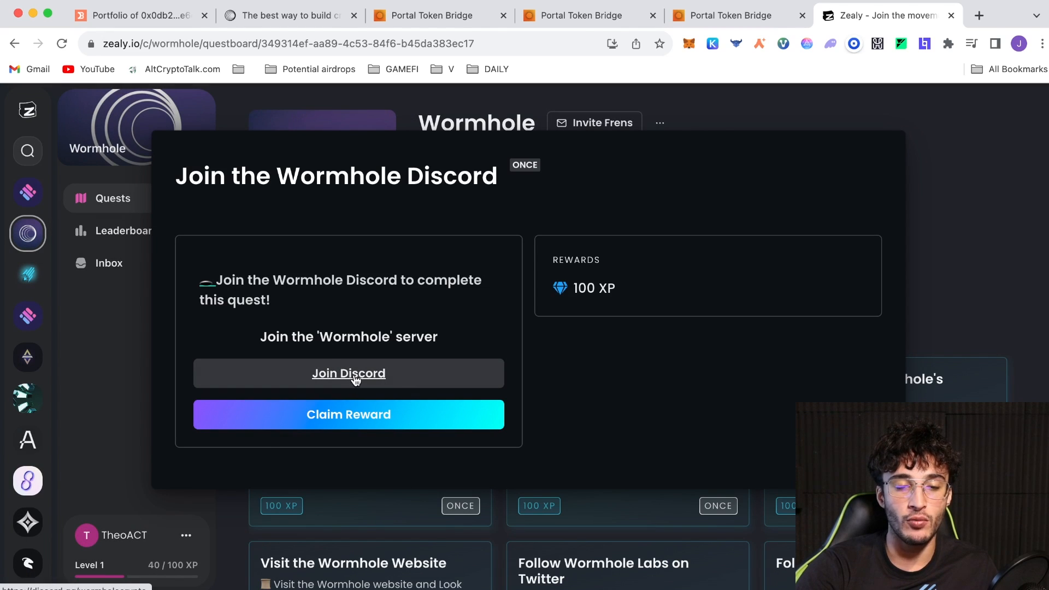
left_click(347, 374)
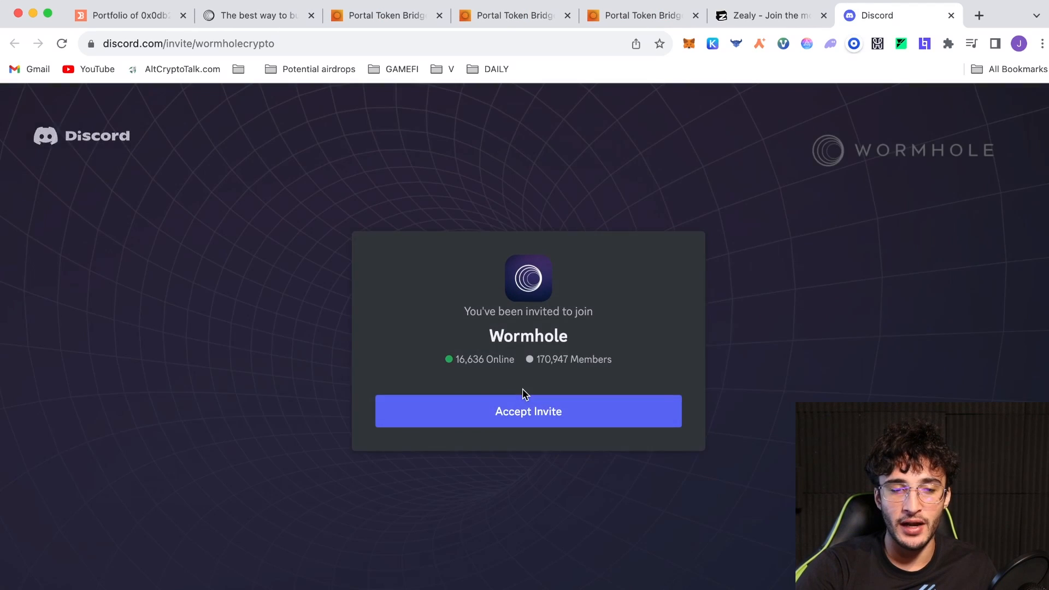
Step: Accept the Wormhole server invite, agree to its rules and answer the verification captcha
left_click(528, 411)
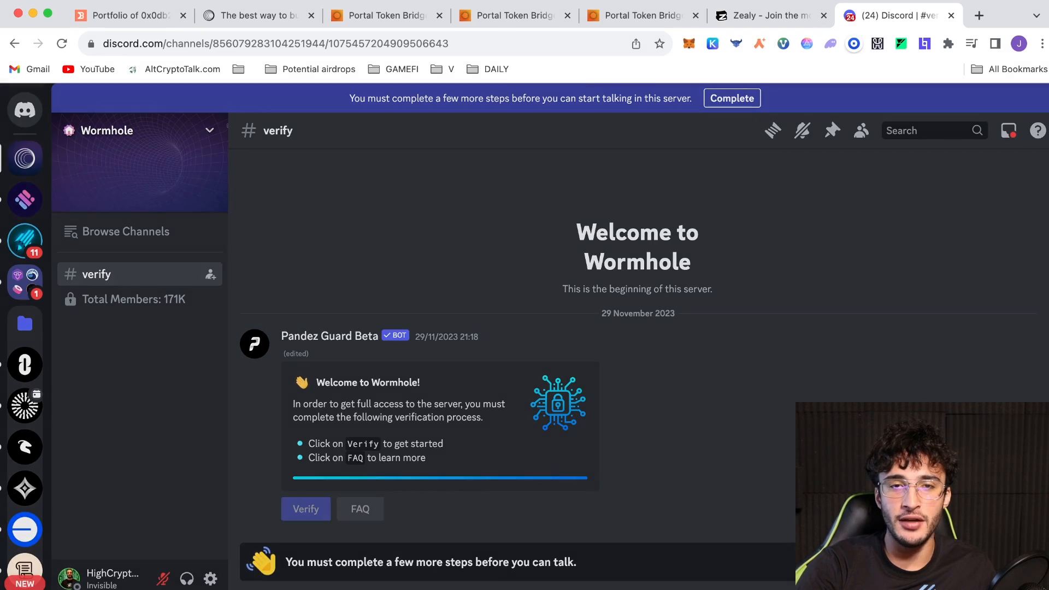
left_click(305, 508)
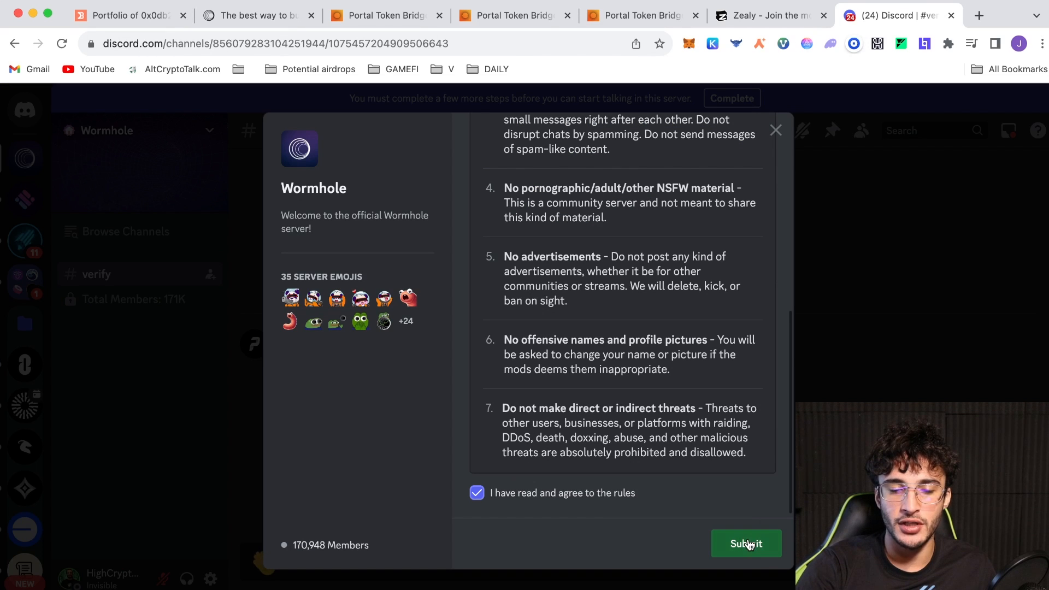
left_click(745, 542)
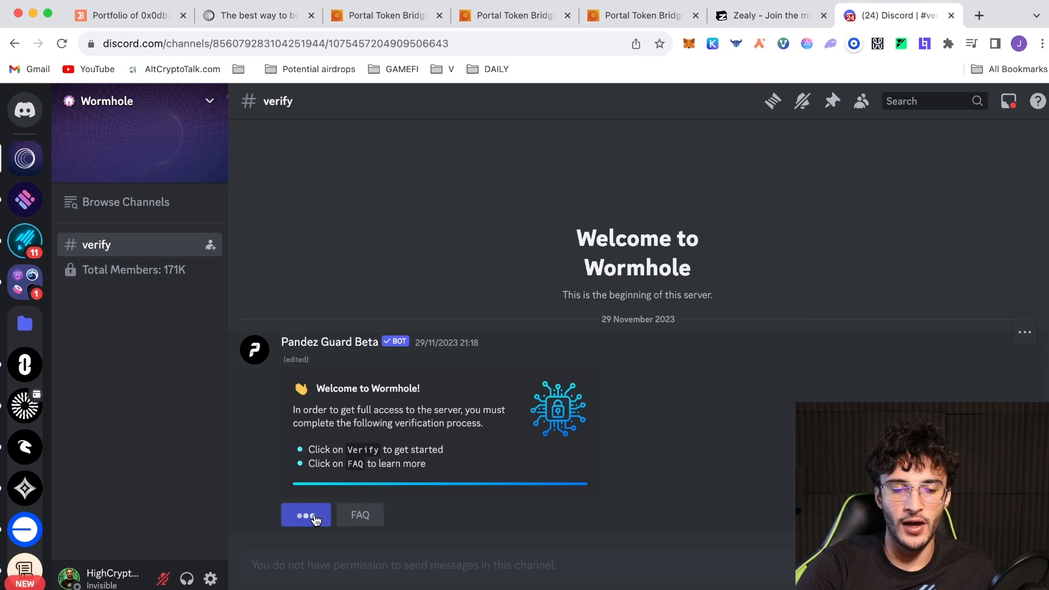
left_click(305, 514)
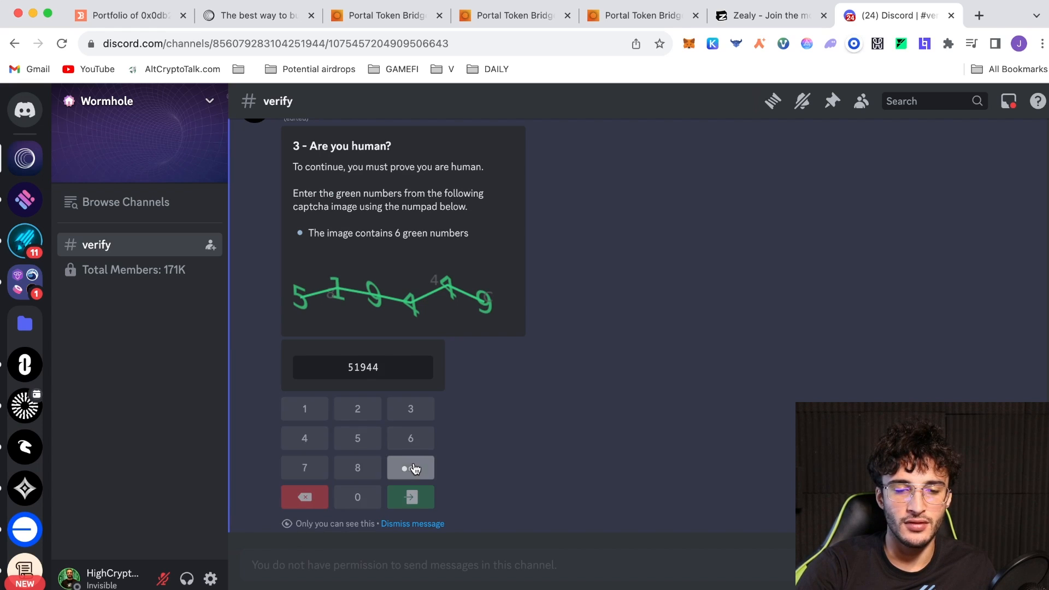
left_click(410, 496)
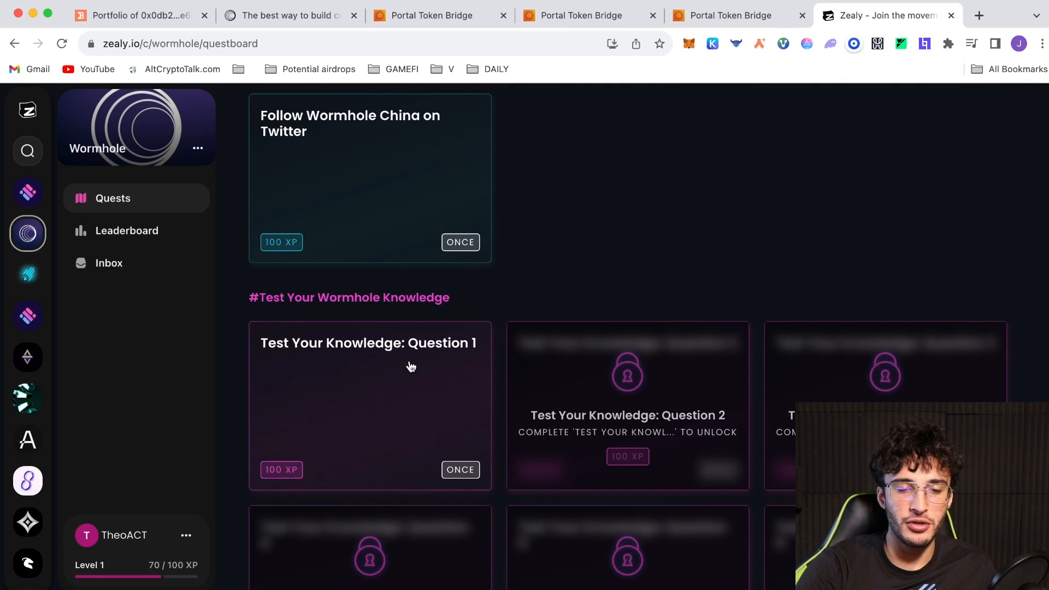
mouse_move(421, 380)
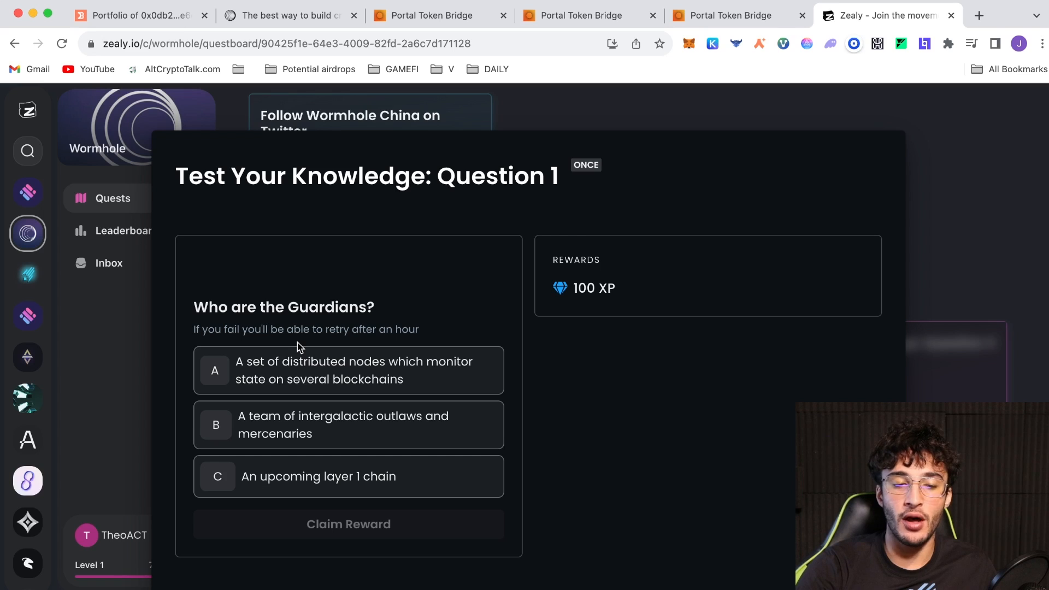
mouse_move(337, 334)
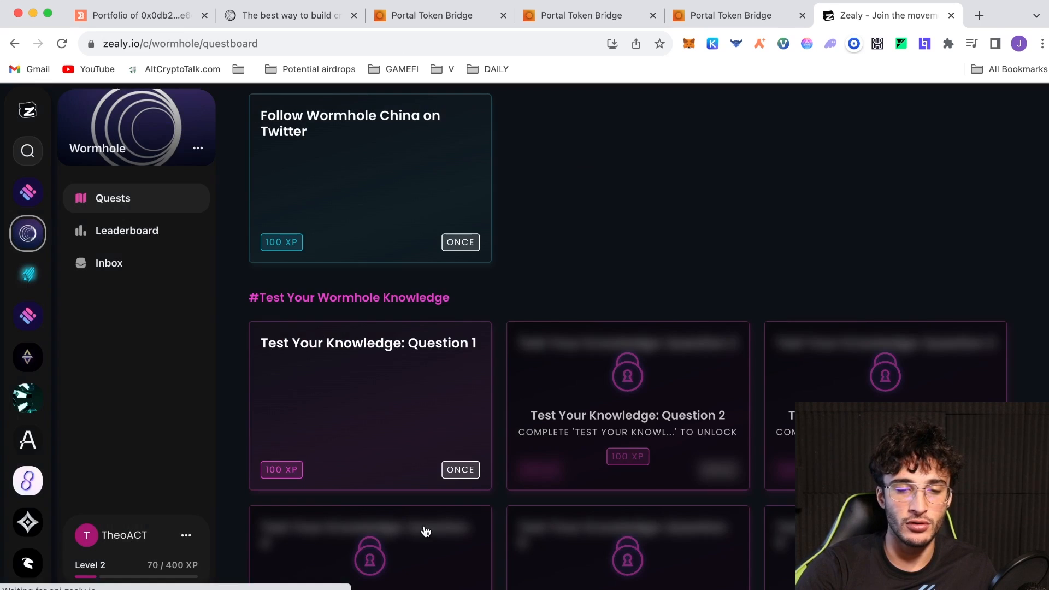
Step: Answer Question 2 with 'All of the above' and claim its XP reward
left_click(459, 468)
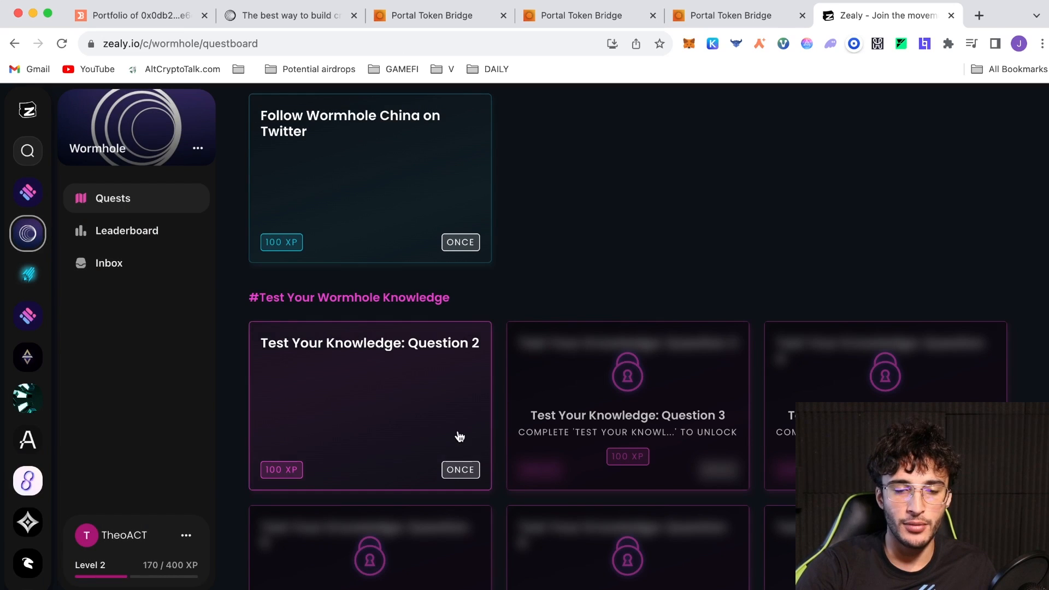
left_click(369, 404)
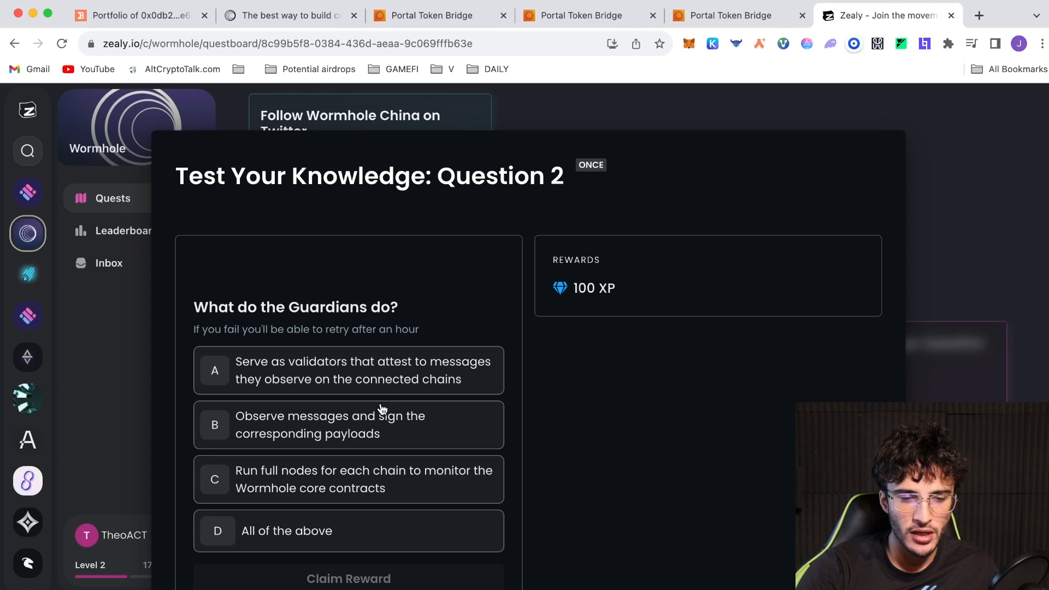
mouse_move(393, 404)
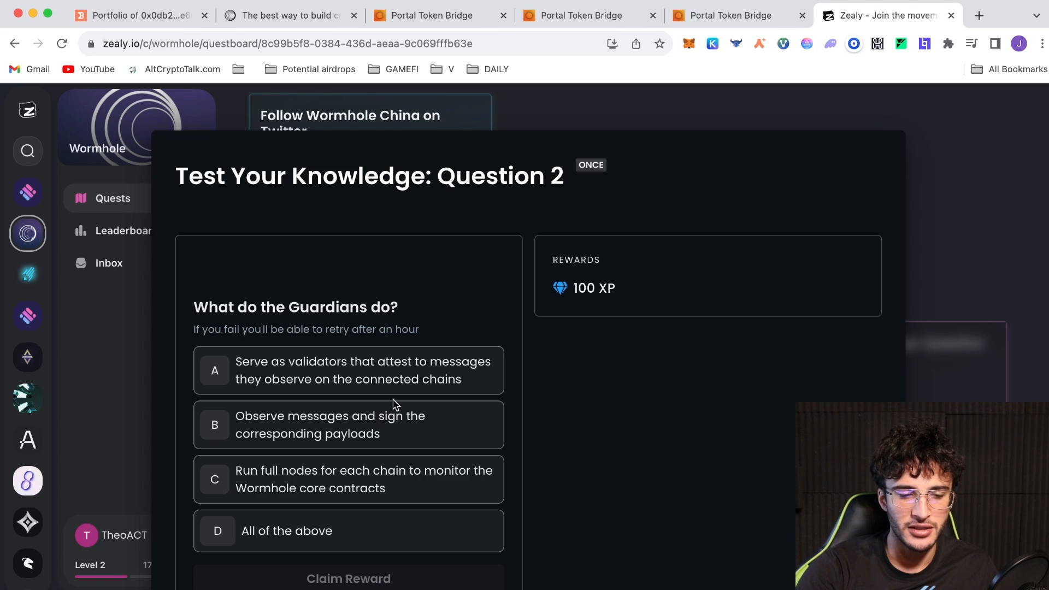
left_click(348, 530)
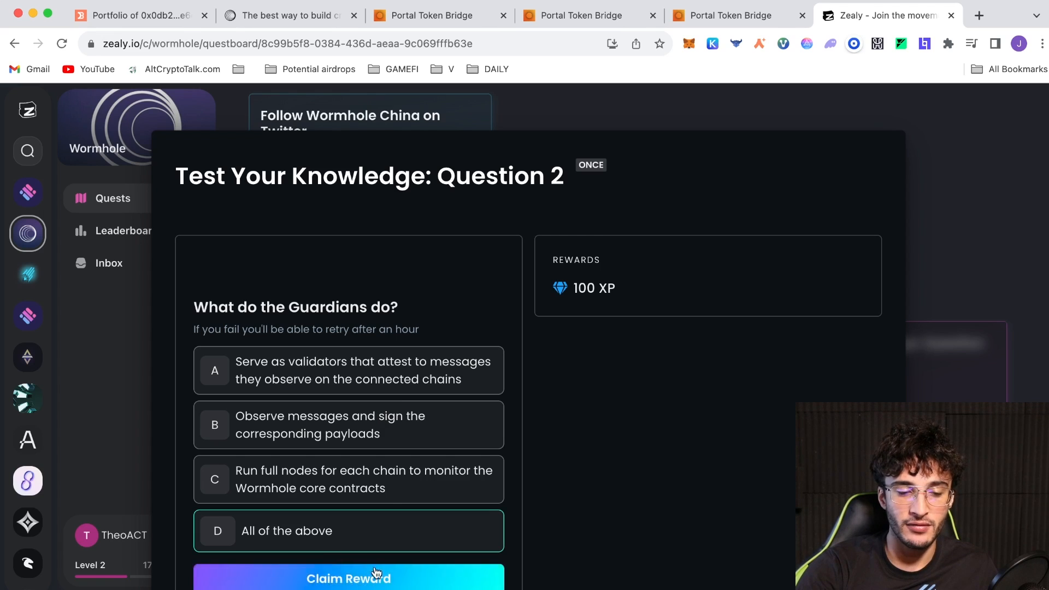
left_click(348, 578)
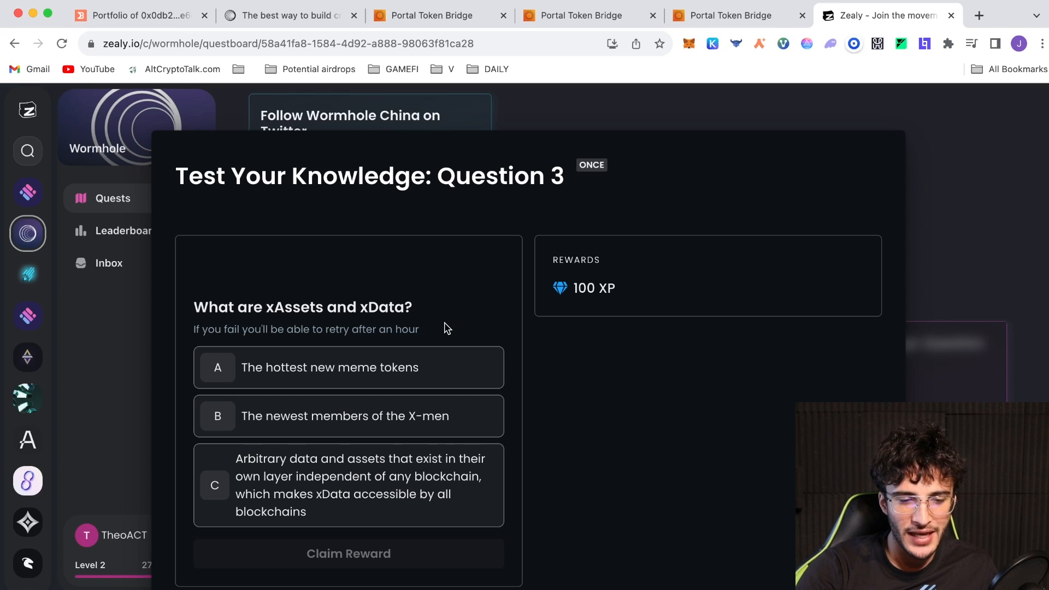
mouse_move(460, 401)
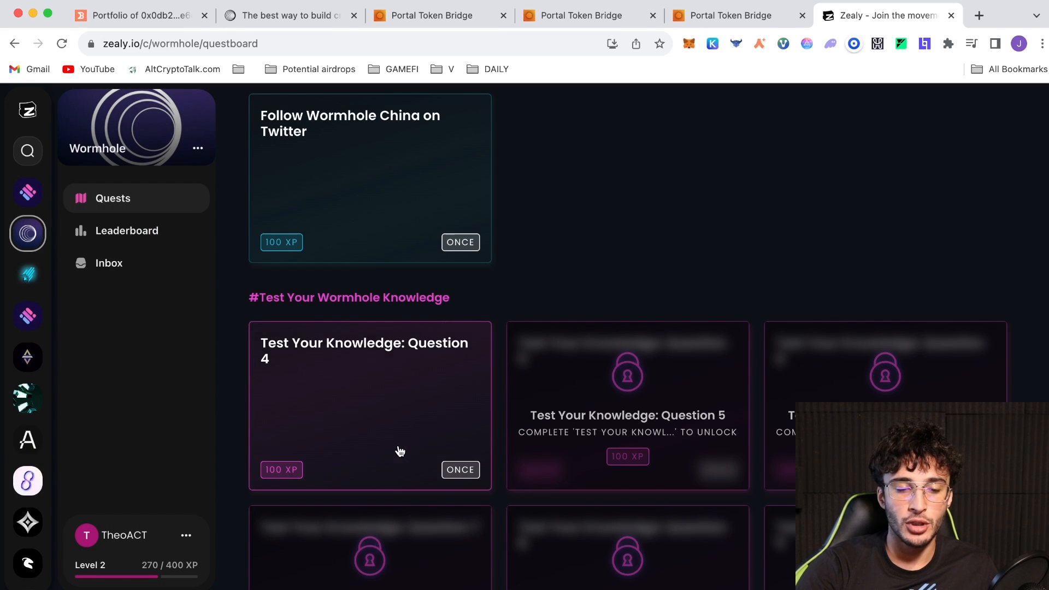
Step: Answer Question 4 with the cross-chain decentralized applications option and claim its XP
left_click(369, 407)
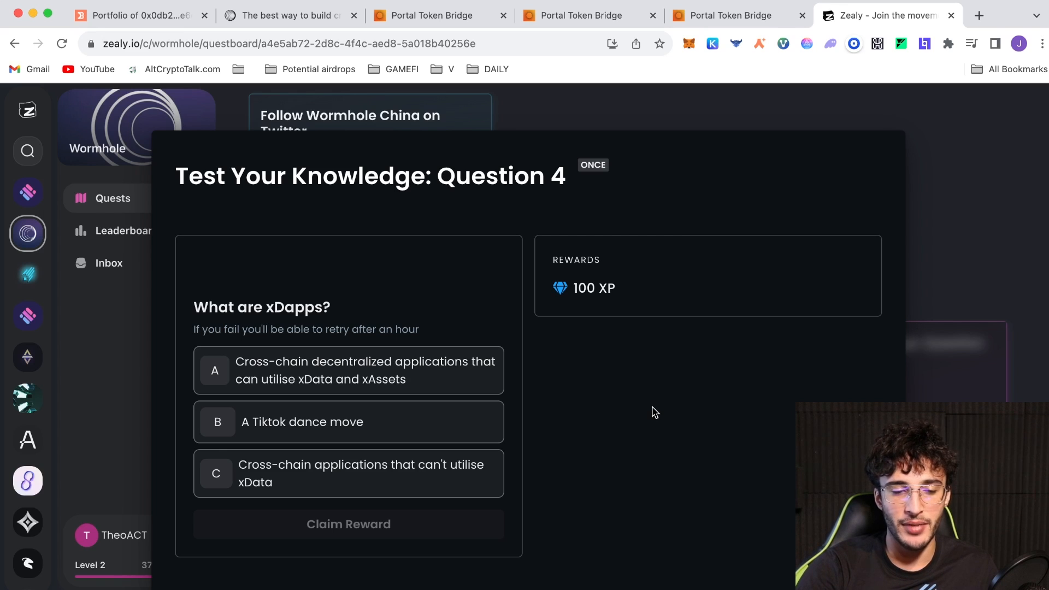
left_click(347, 371)
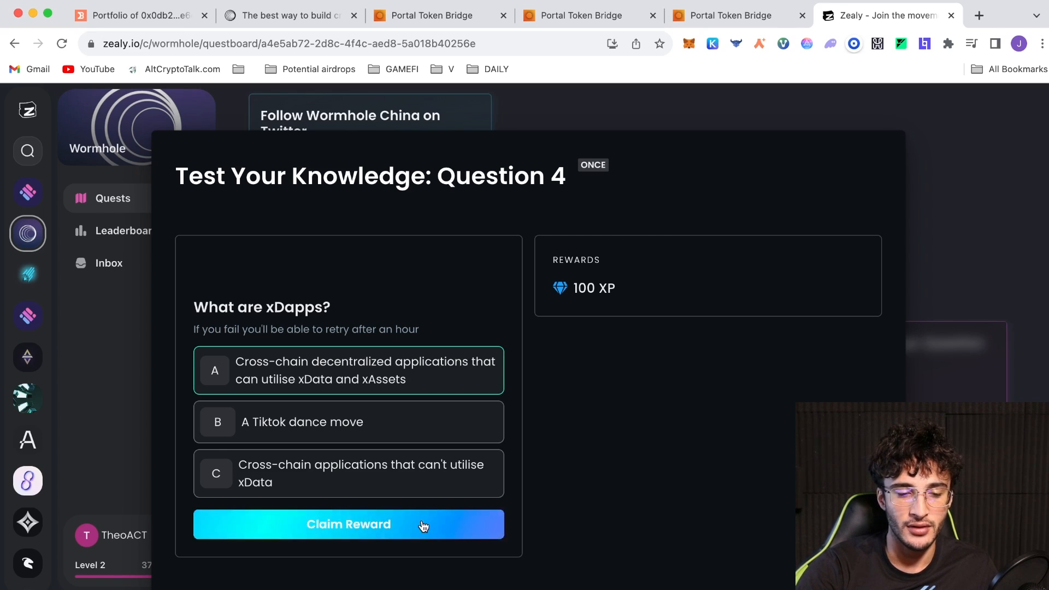
left_click(347, 524)
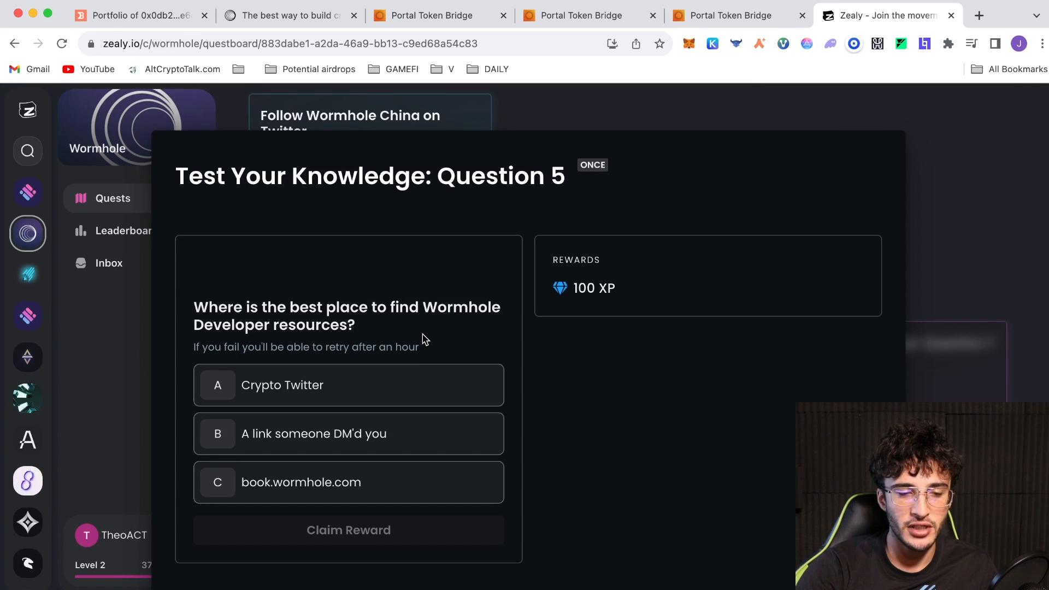
mouse_move(579, 479)
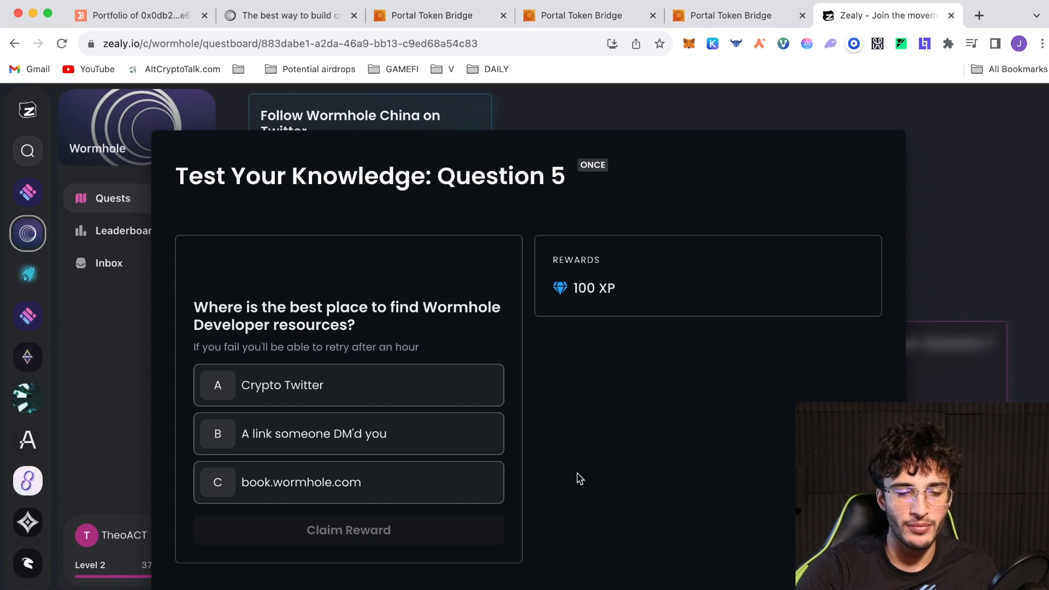
mouse_move(651, 466)
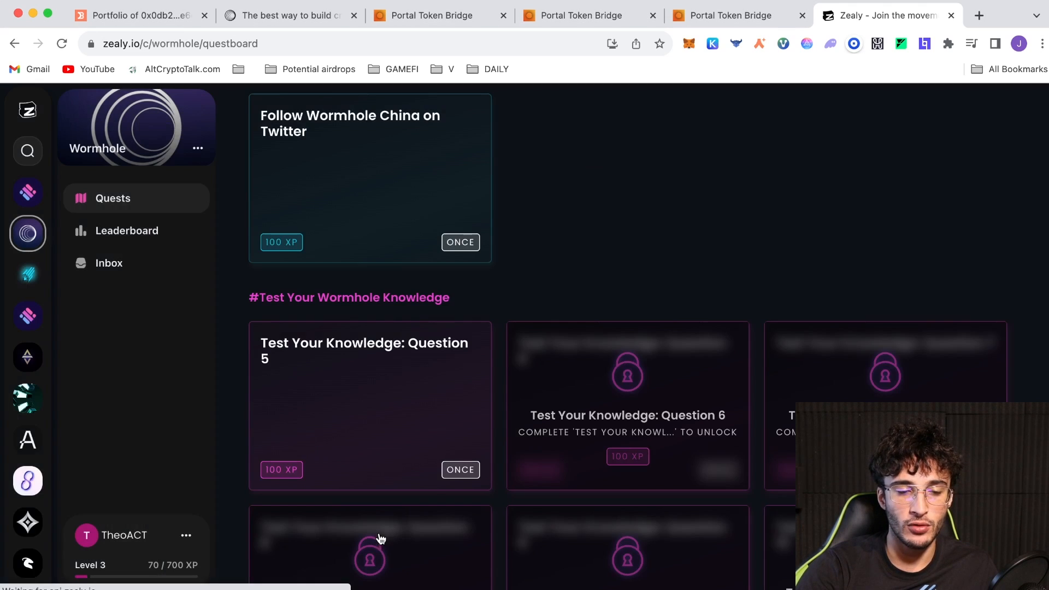
Step: Answer Zealy's Test Your Knowledge Question 7 and claim its XP reward
left_click(627, 415)
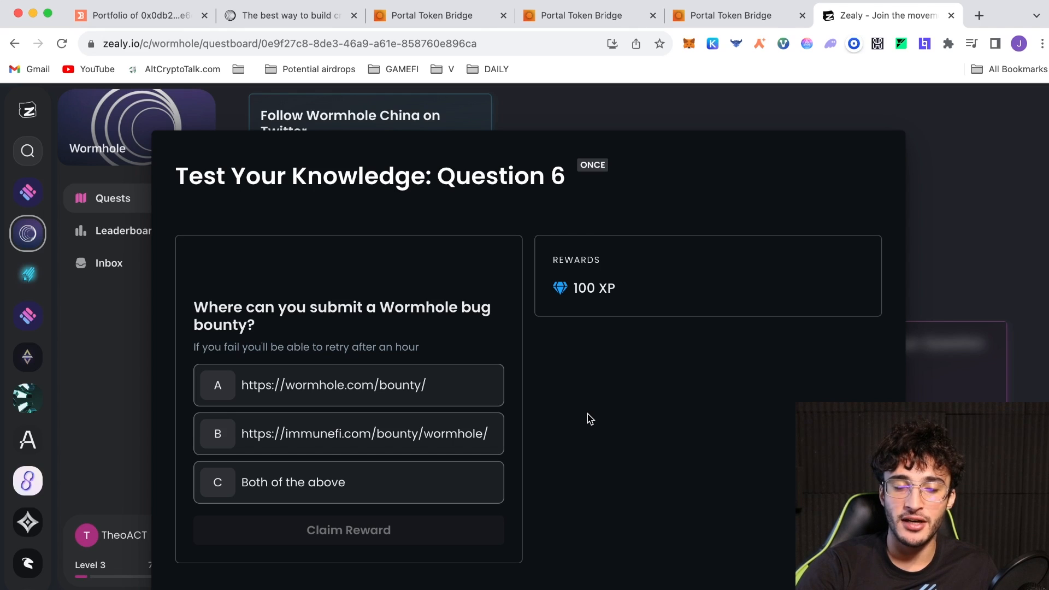
mouse_move(523, 475)
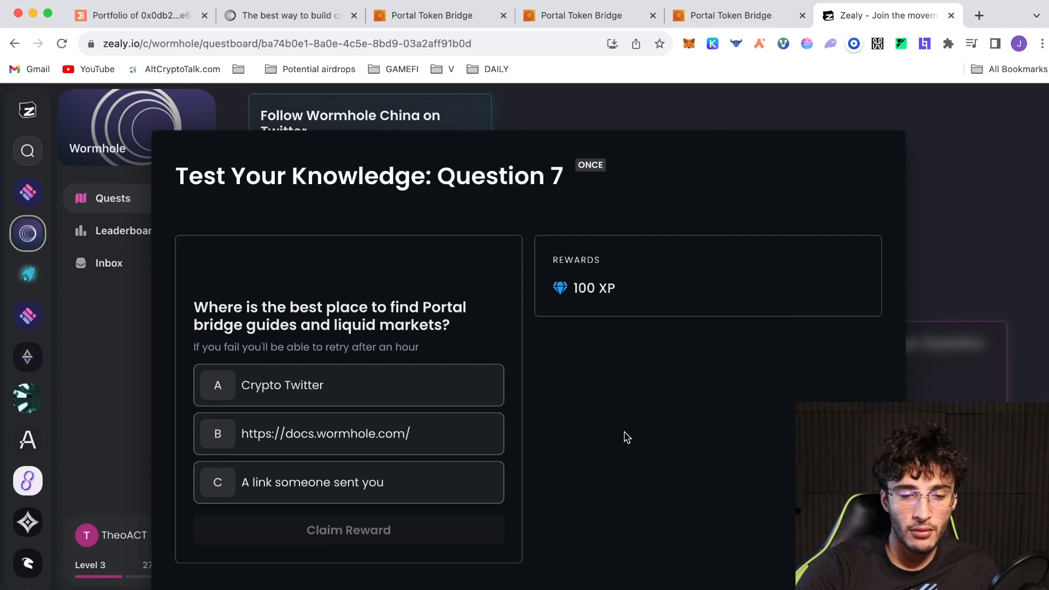
left_click(349, 433)
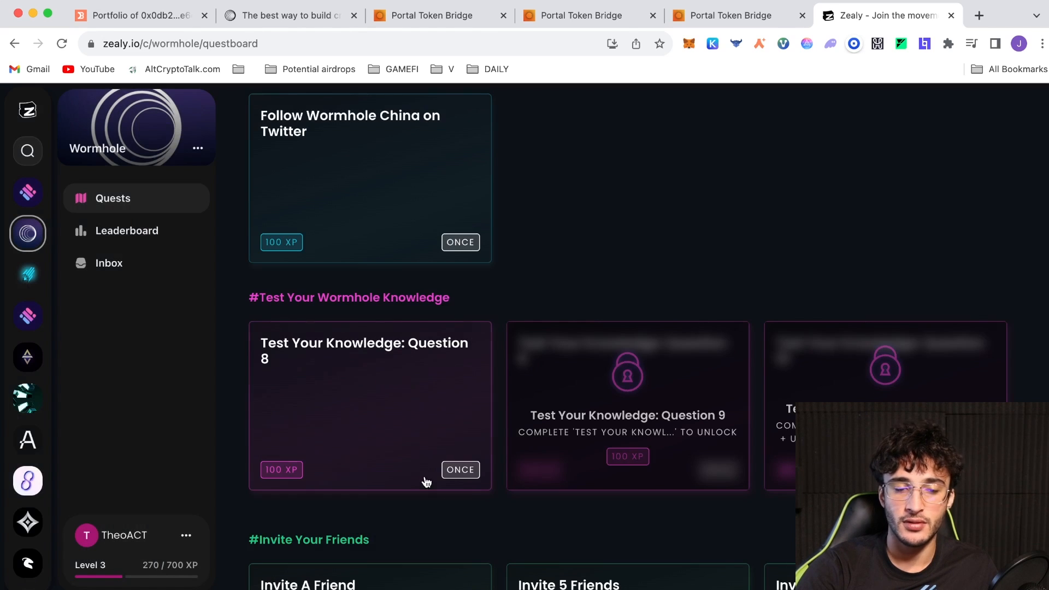
left_click(362, 406)
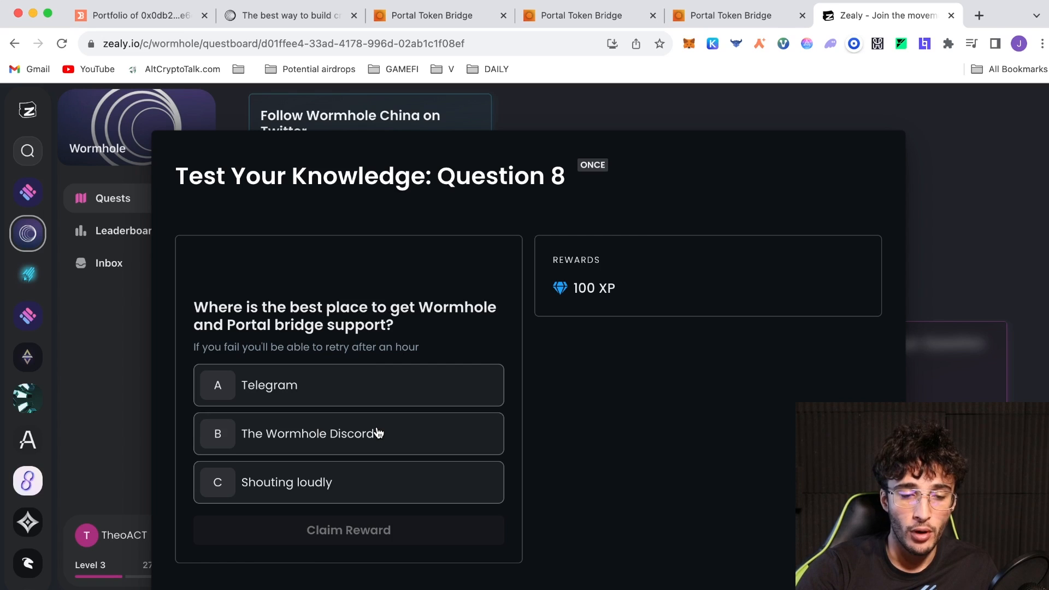
Step: Answer Question 8 with 'The Wormhole Discord', claim its XP, and return to the questboard
left_click(347, 432)
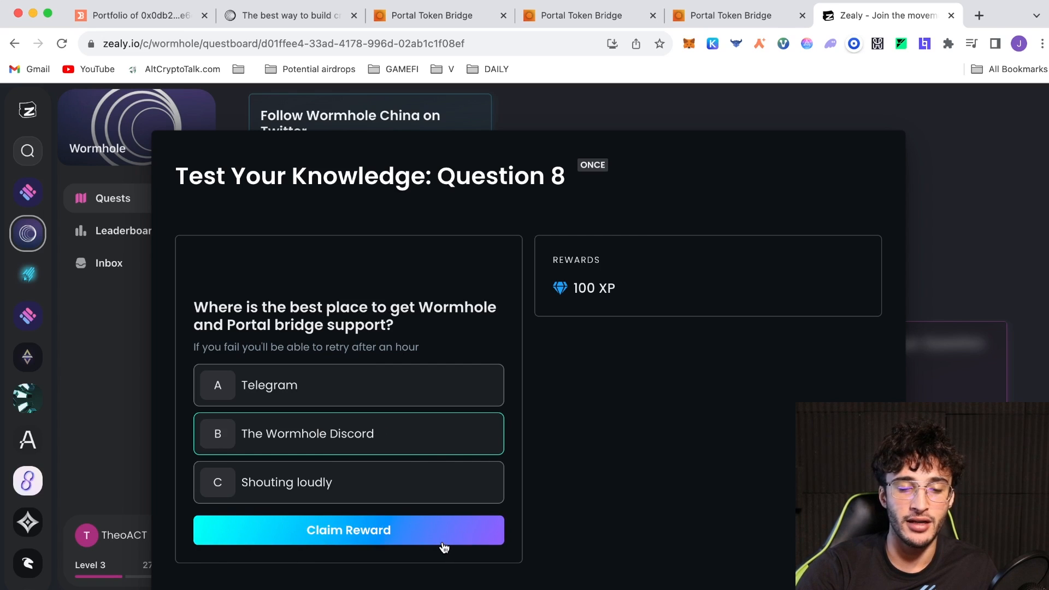
left_click(347, 530)
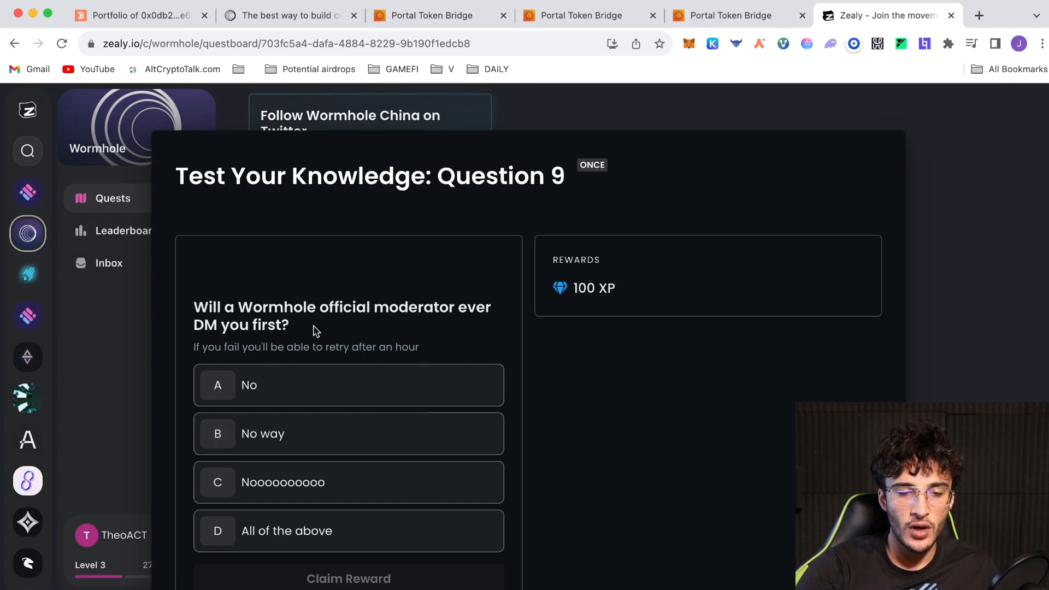
mouse_move(466, 342)
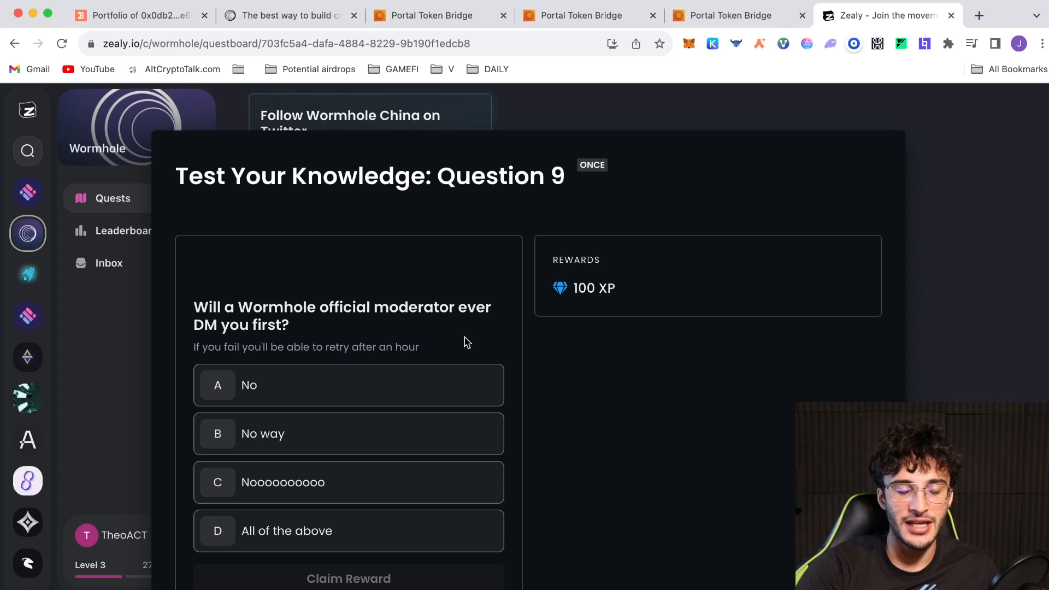
mouse_move(598, 349)
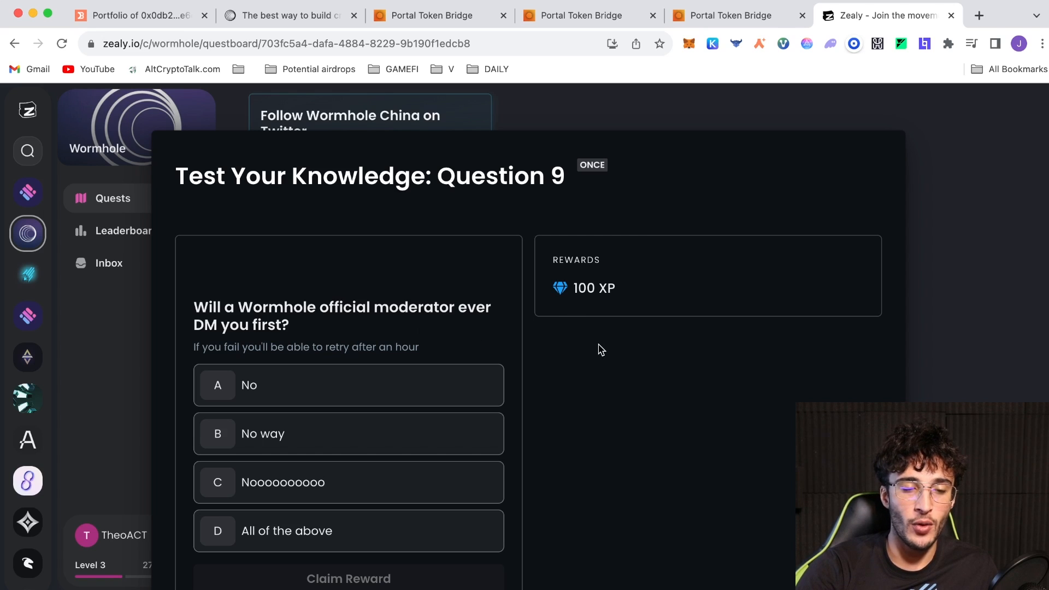
left_click(347, 531)
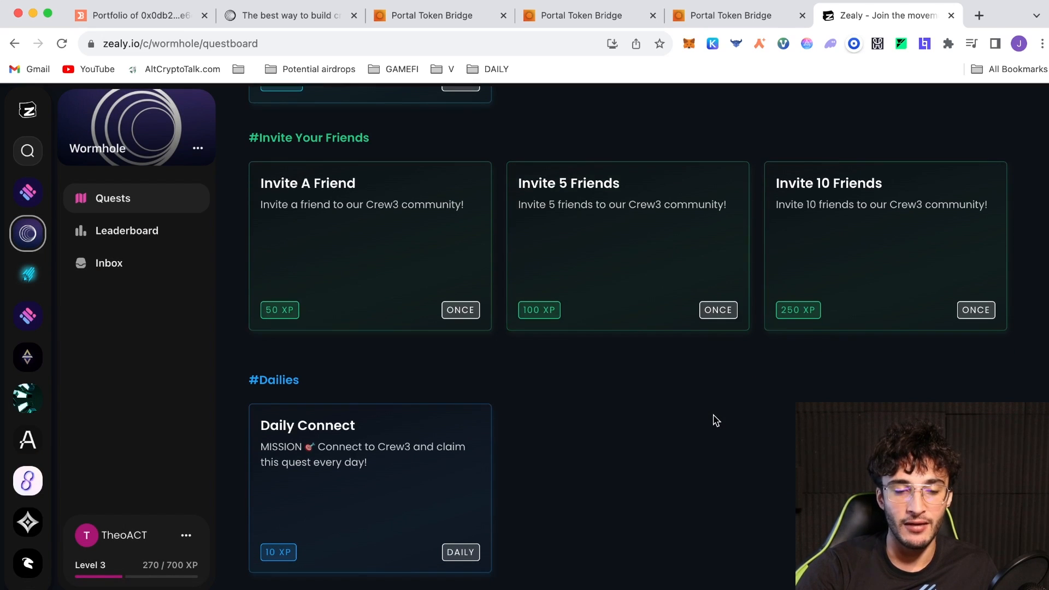
mouse_move(690, 425)
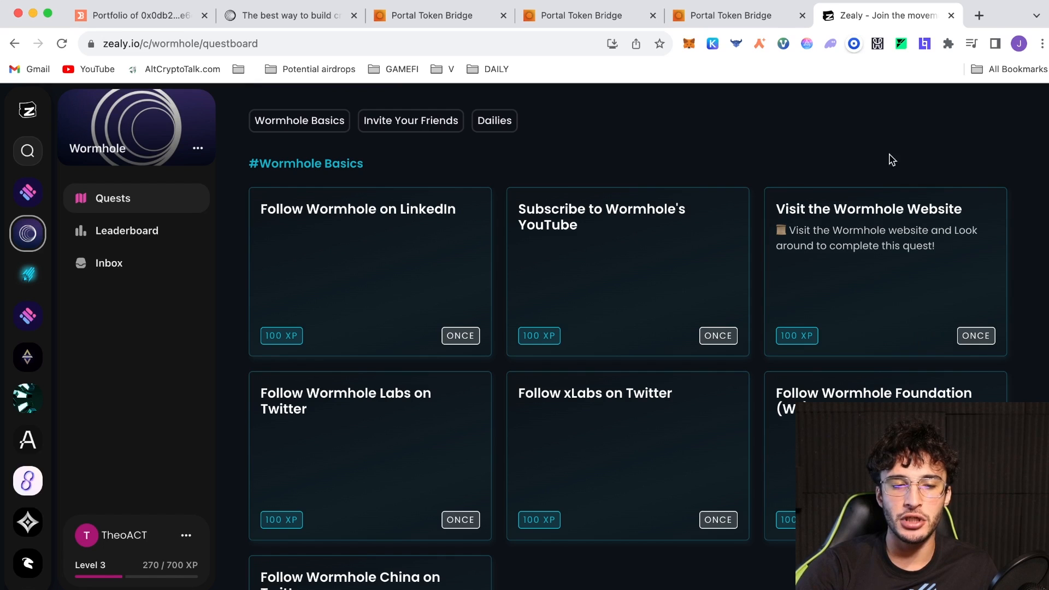
scroll("down", 3)
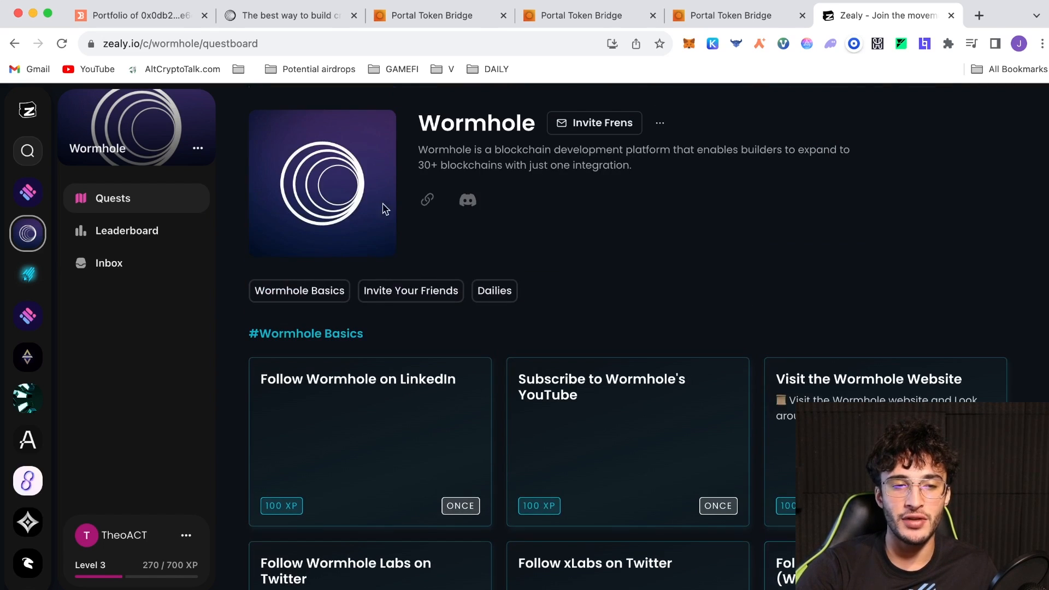
mouse_move(780, 208)
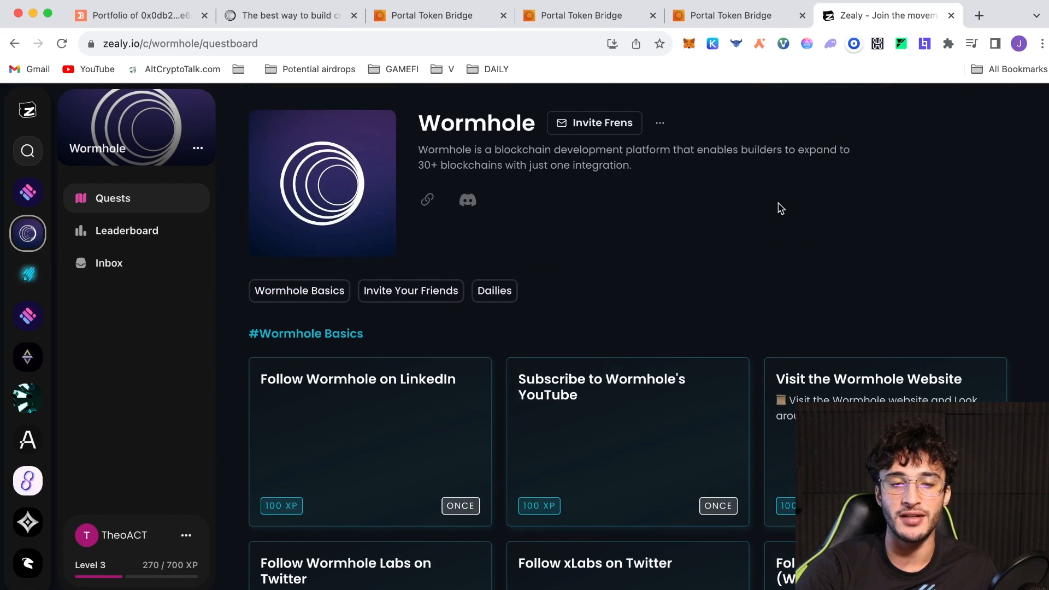
mouse_move(471, 130)
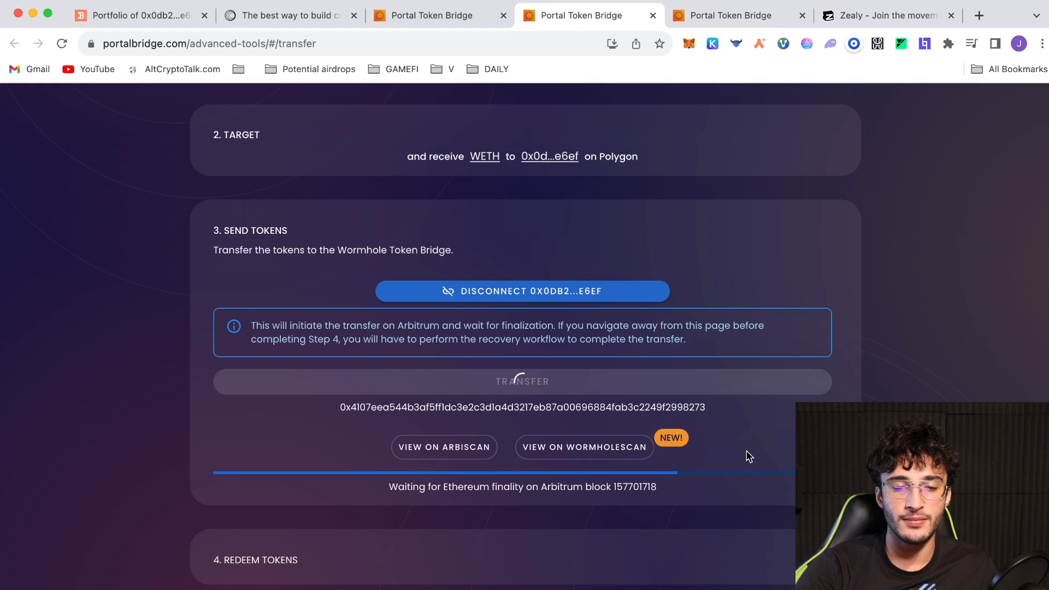
mouse_move(794, 461)
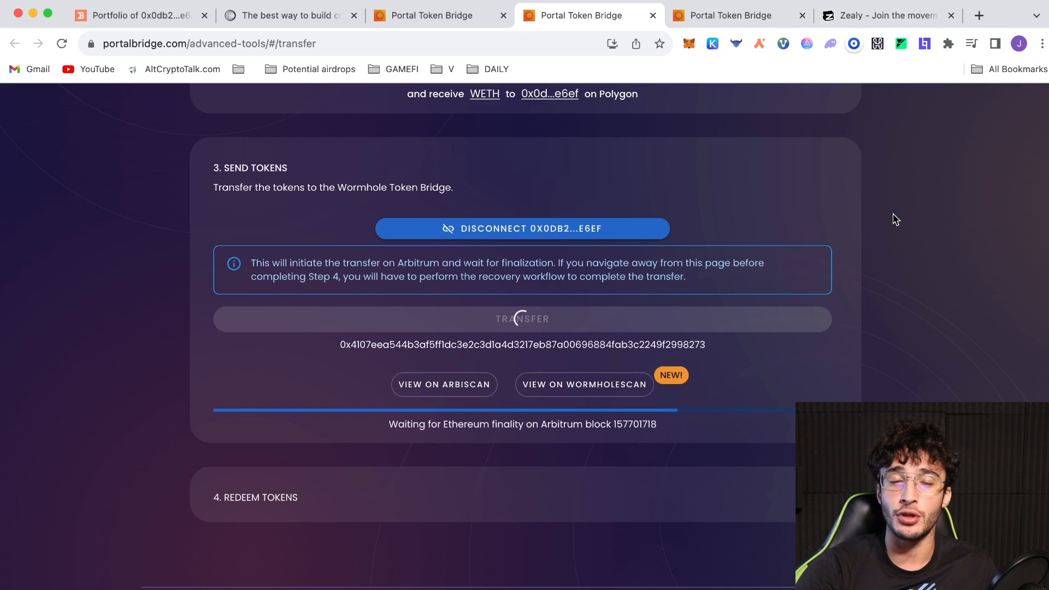
Step: Switch browser tabs to check the pending WETH transfer awaiting Ethereum finality on Arbitrum
left_click(883, 14)
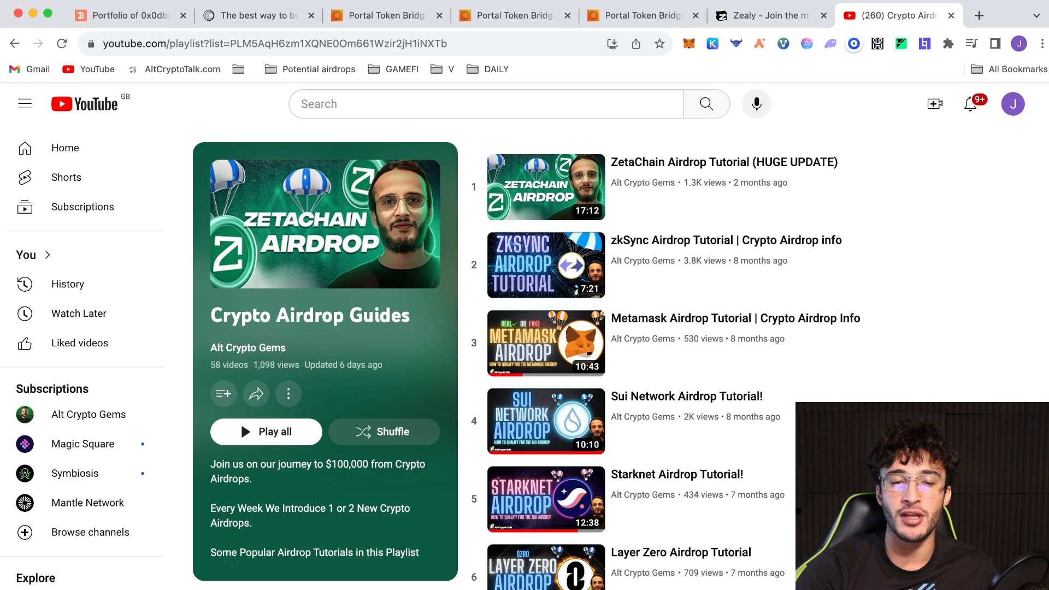
Step: Scroll through the YouTube Crypto Airdrop Guides playlist past video 44
scroll("down", 3)
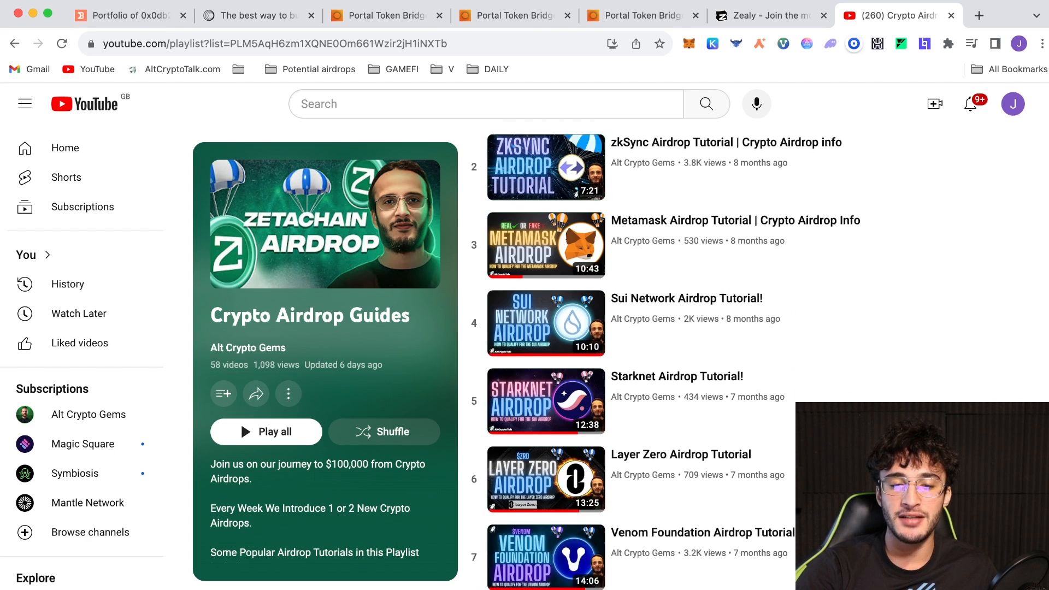
scroll("down", 3)
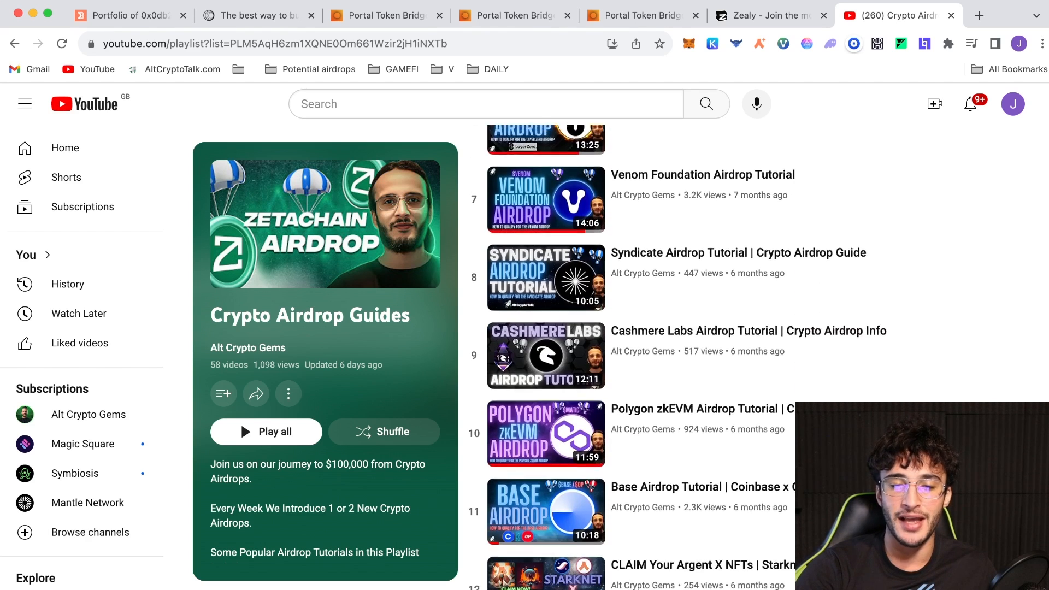
scroll("down", 3)
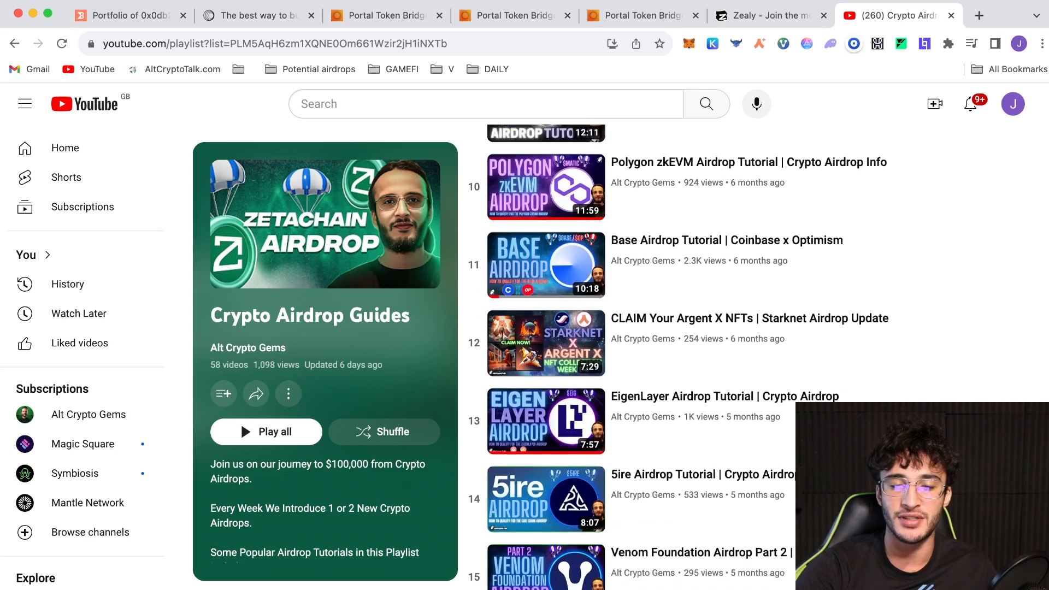
scroll("down", 3)
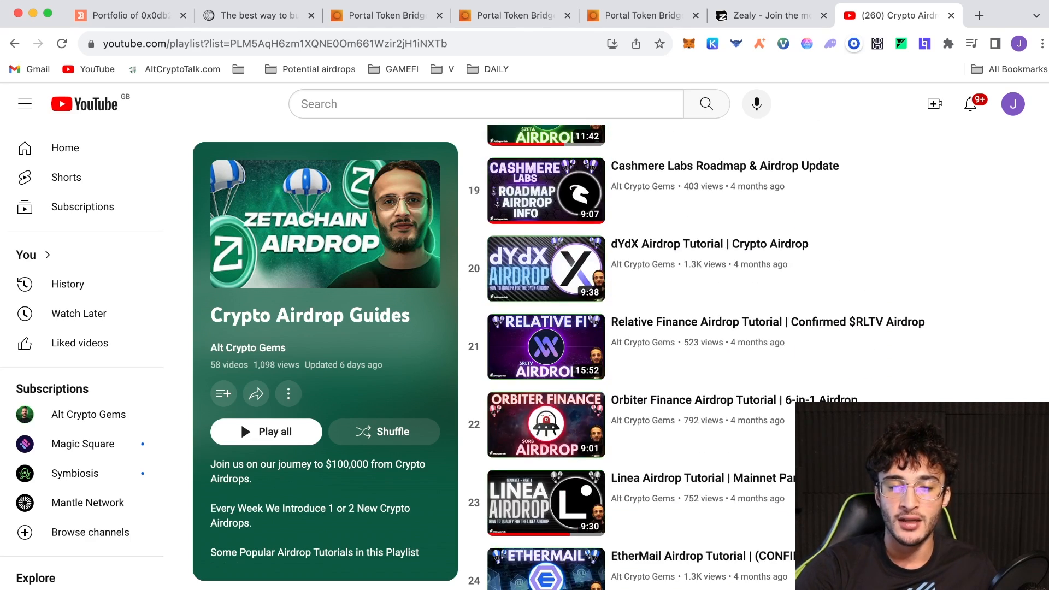
scroll("down", 3)
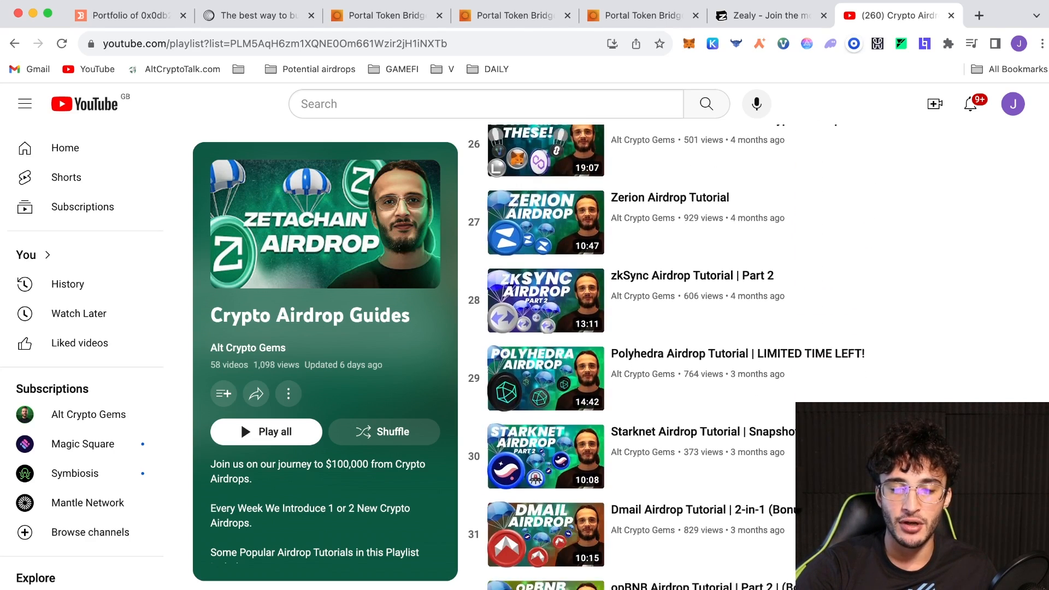
scroll("down", 3)
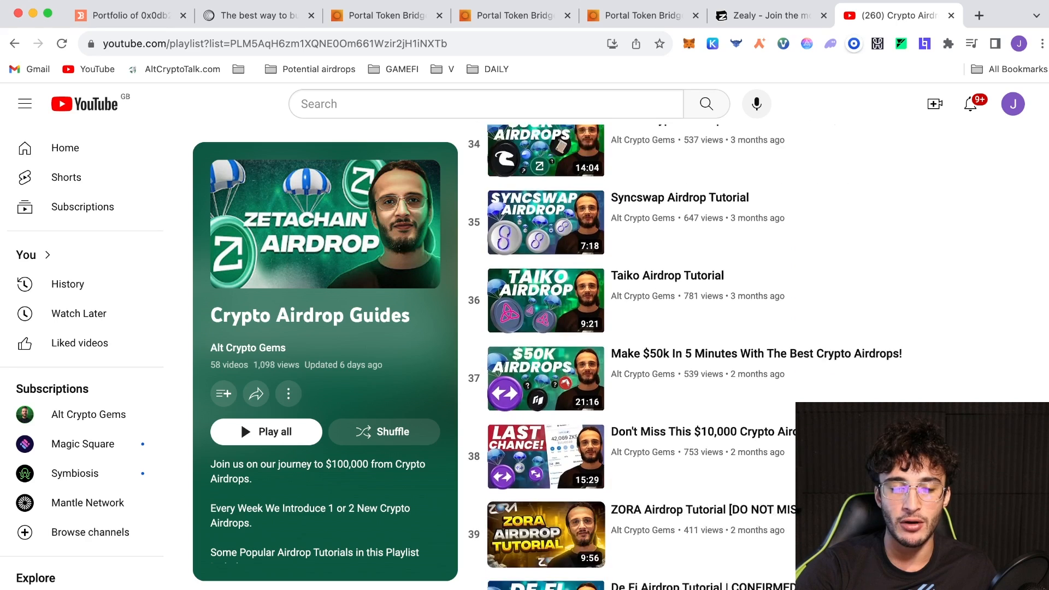
scroll("down", 3)
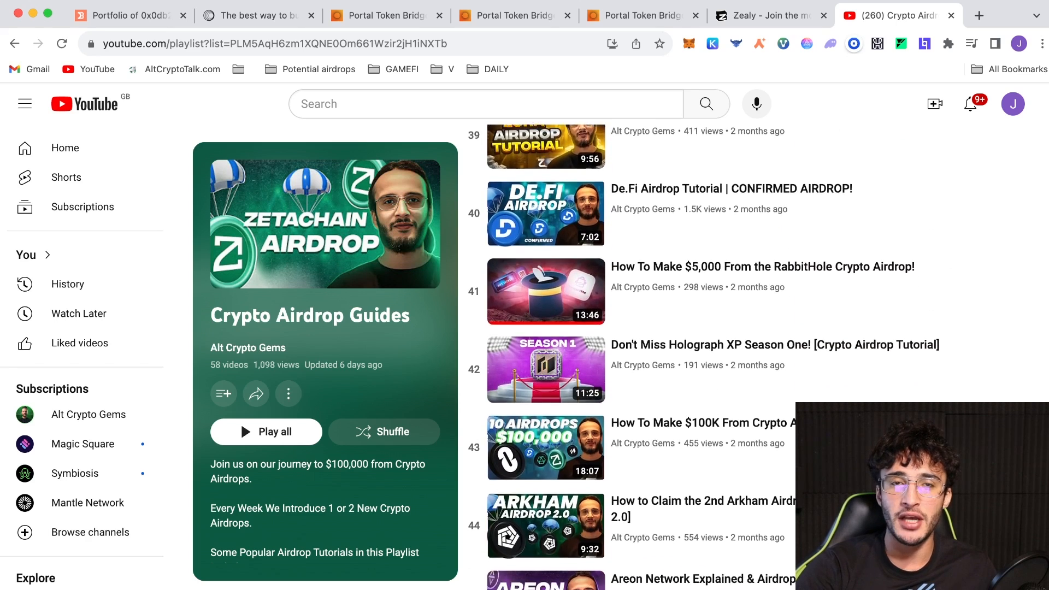
scroll("down", 3)
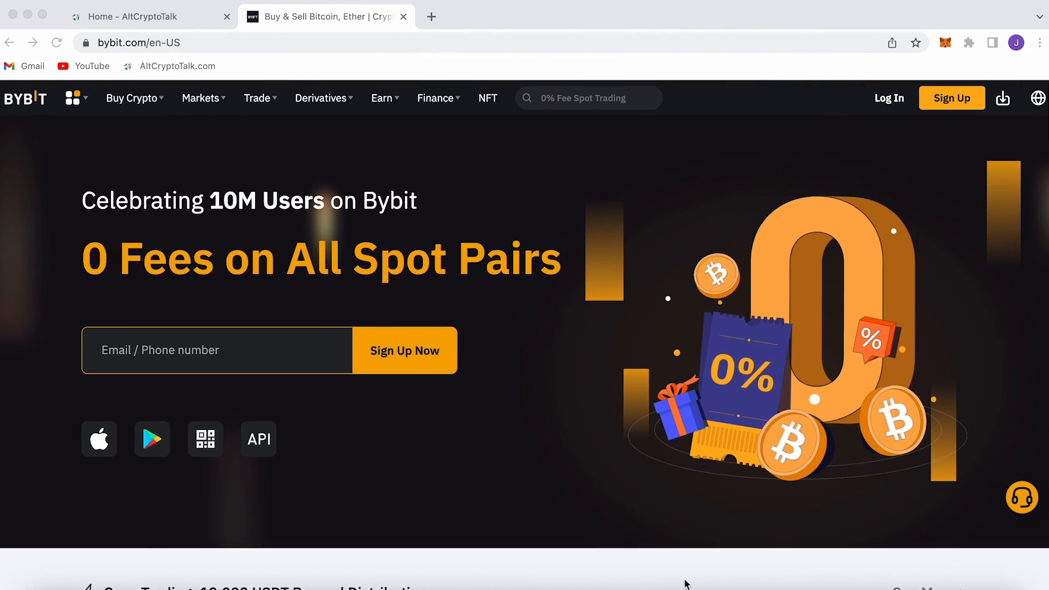
Step: Scroll Bybit's home page down to its Welcome Gift sign-up offer, then leave the tab
scroll("down", 3)
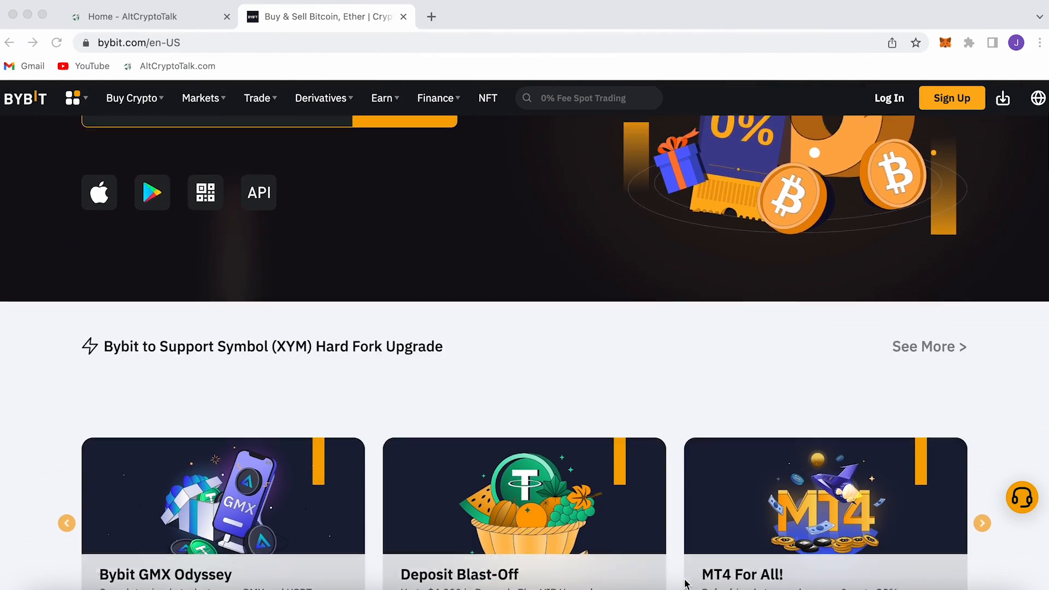
scroll("down", 3)
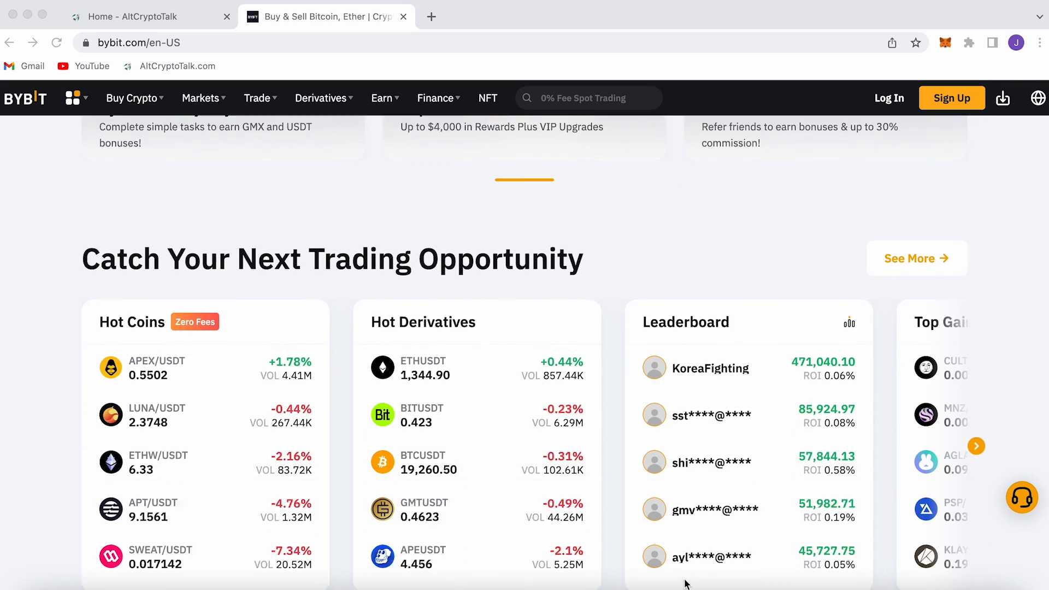
scroll("down", 3)
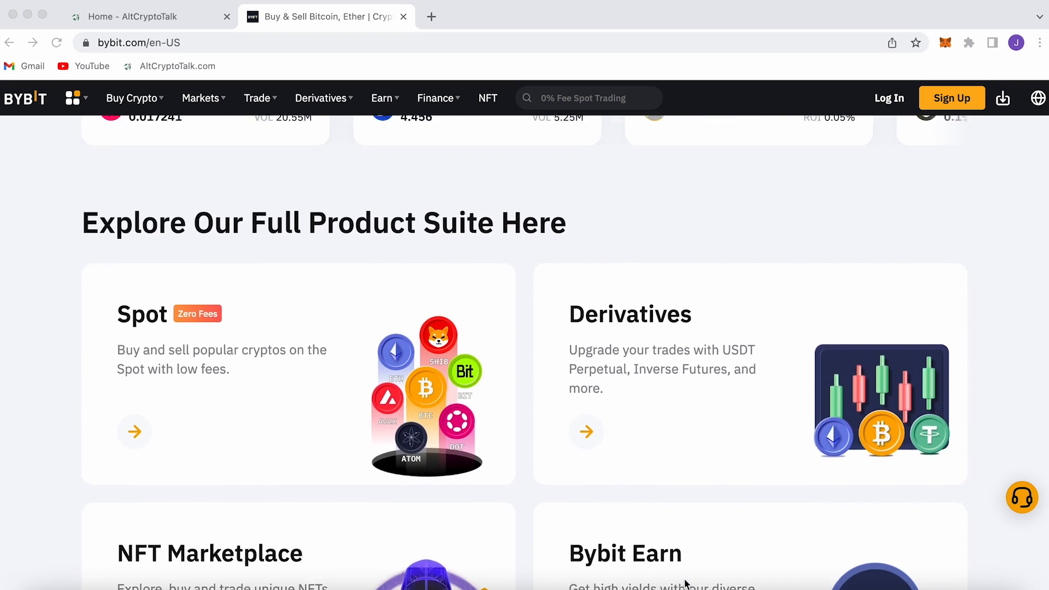
scroll("down", 3)
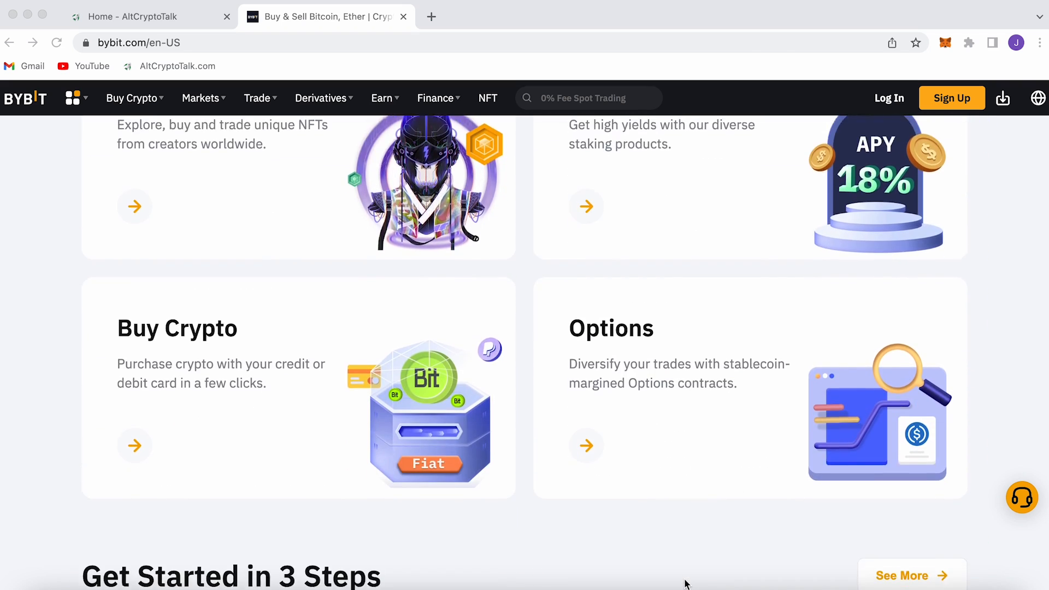
scroll("down", 3)
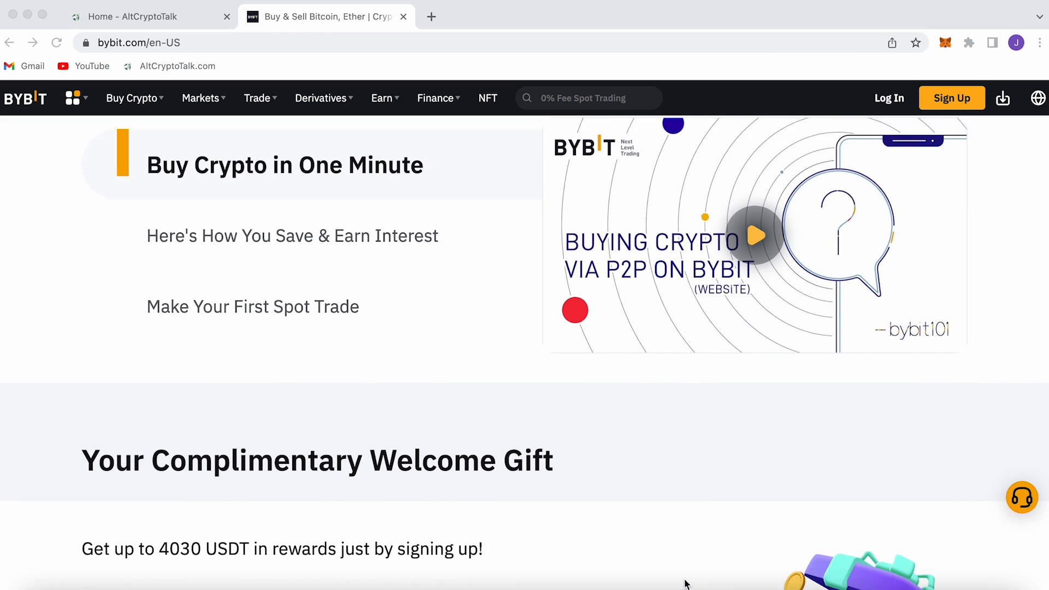
scroll("down", 3)
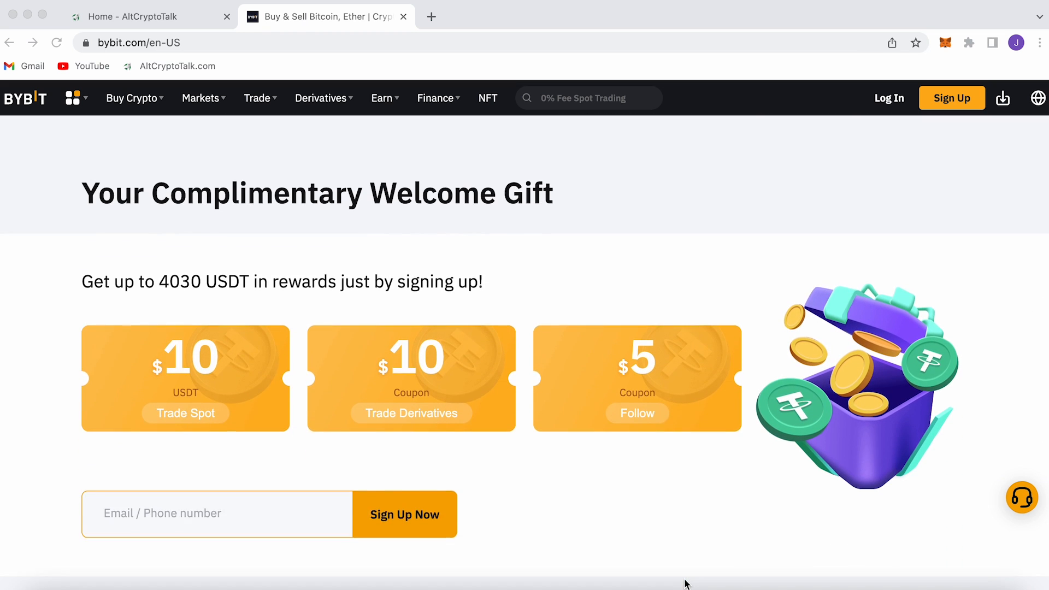
left_click(403, 17)
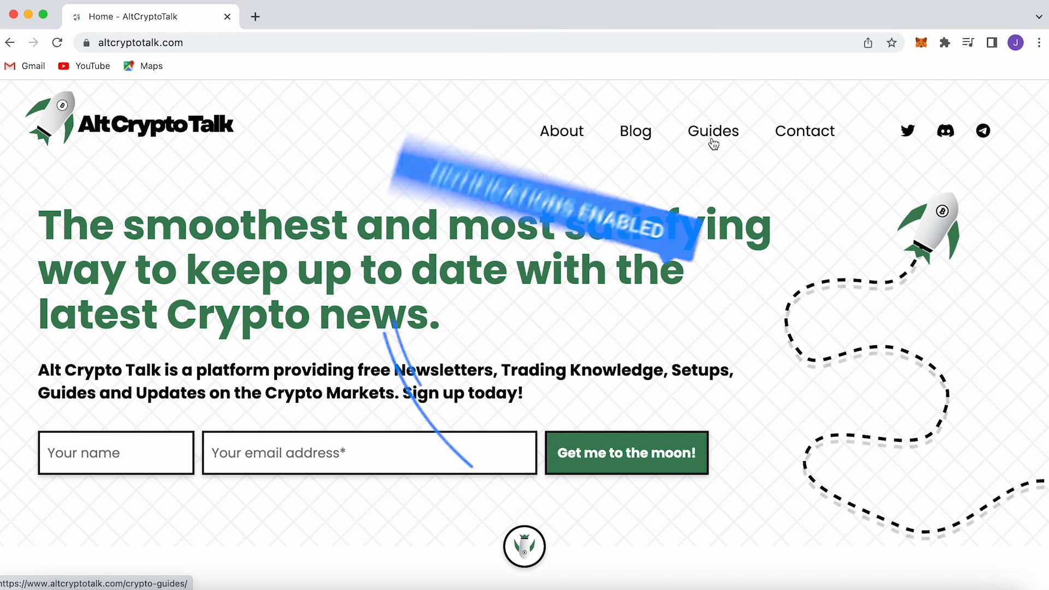
Step: Browse AltCryptoTalk's Crypto Guides page through its setup, trading, DeFi and review categories
left_click(712, 130)
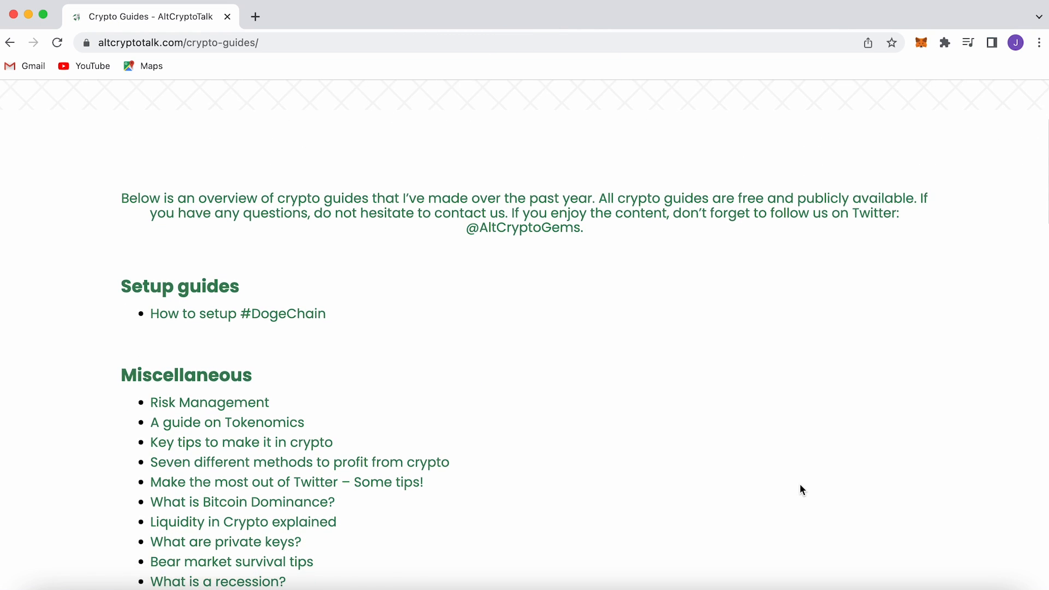
scroll("down", 3)
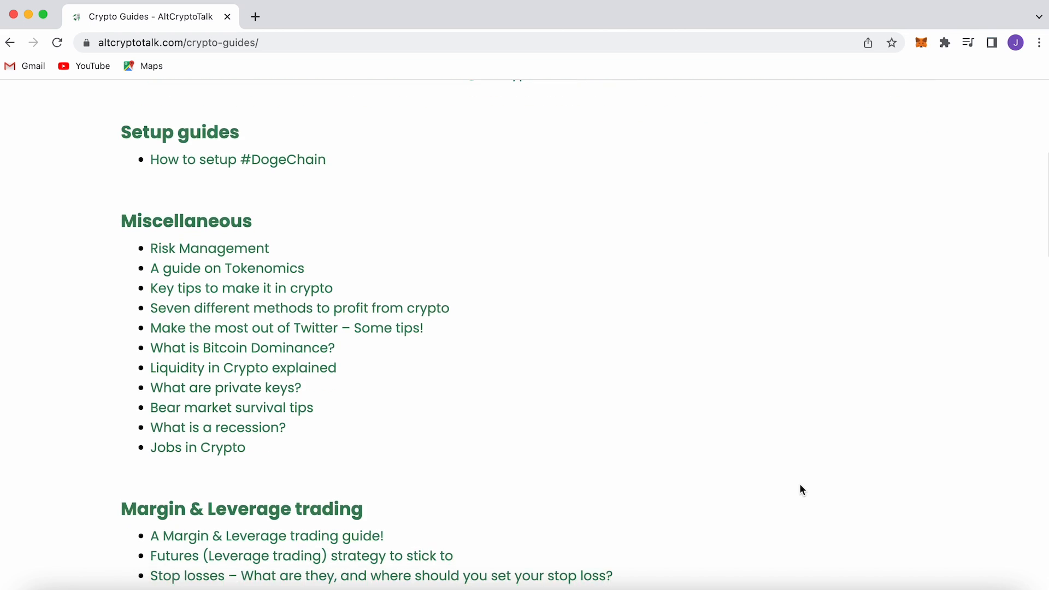
scroll("down", 3)
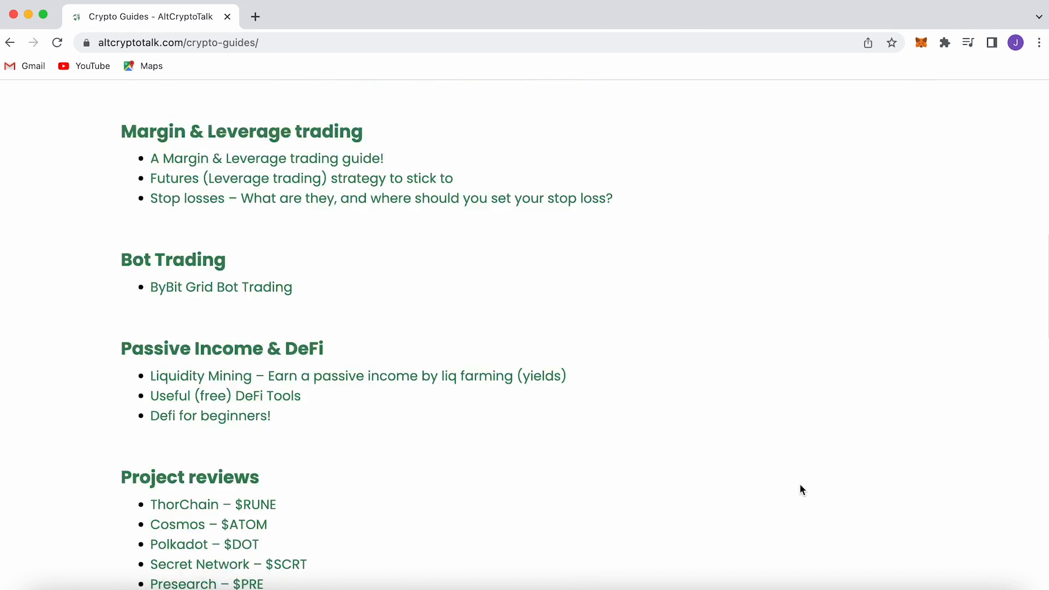